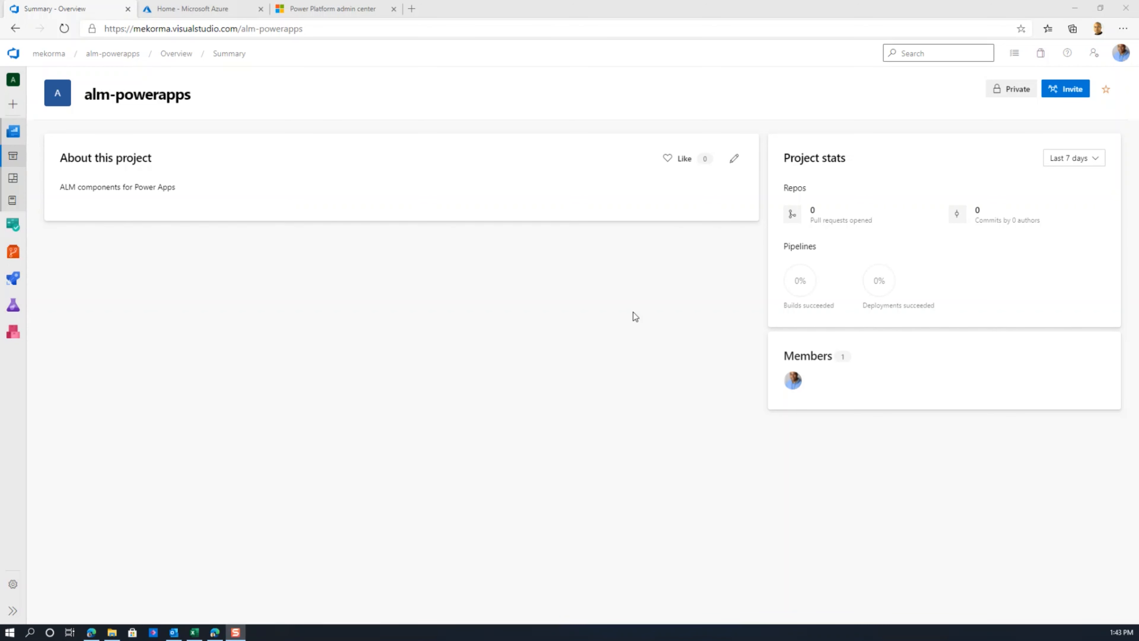
mouse_move(210, 131)
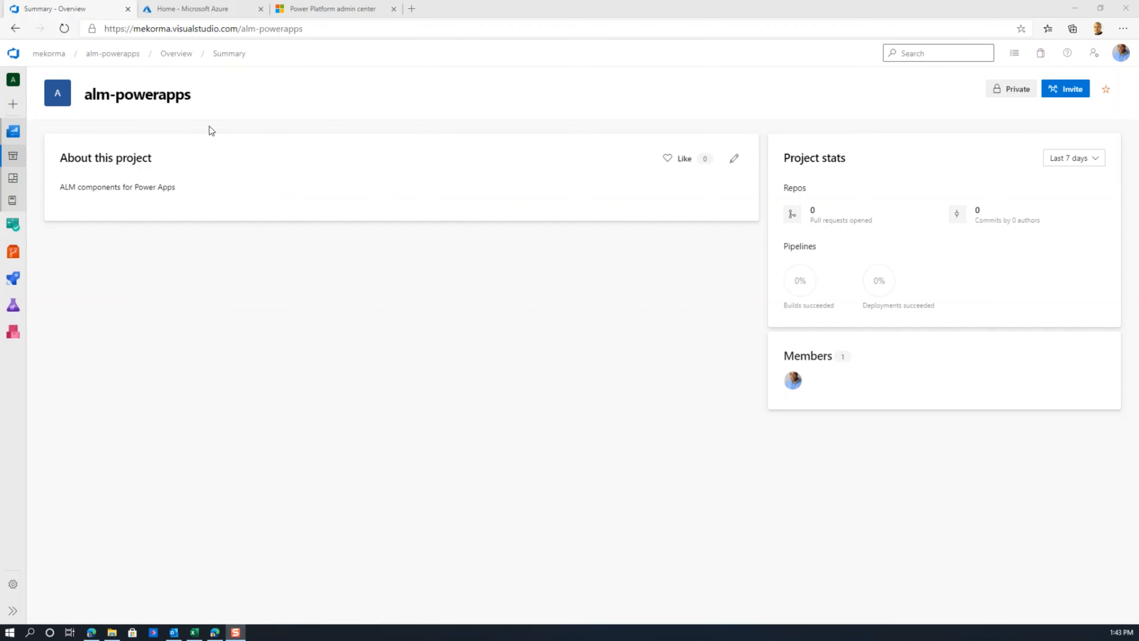
mouse_move(102, 101)
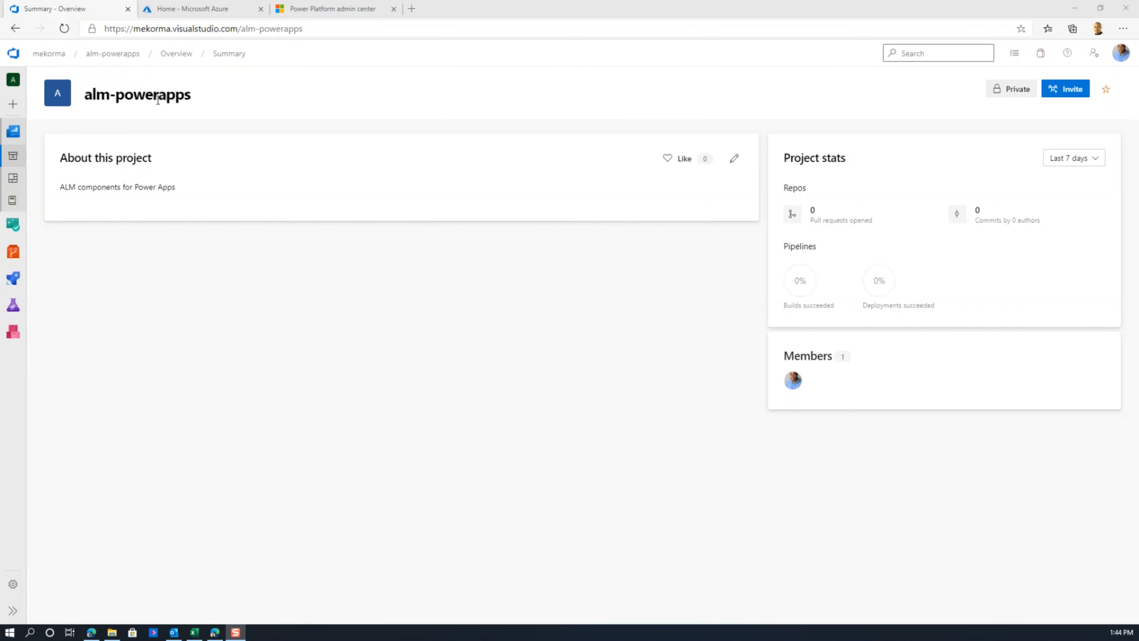
mouse_move(166, 117)
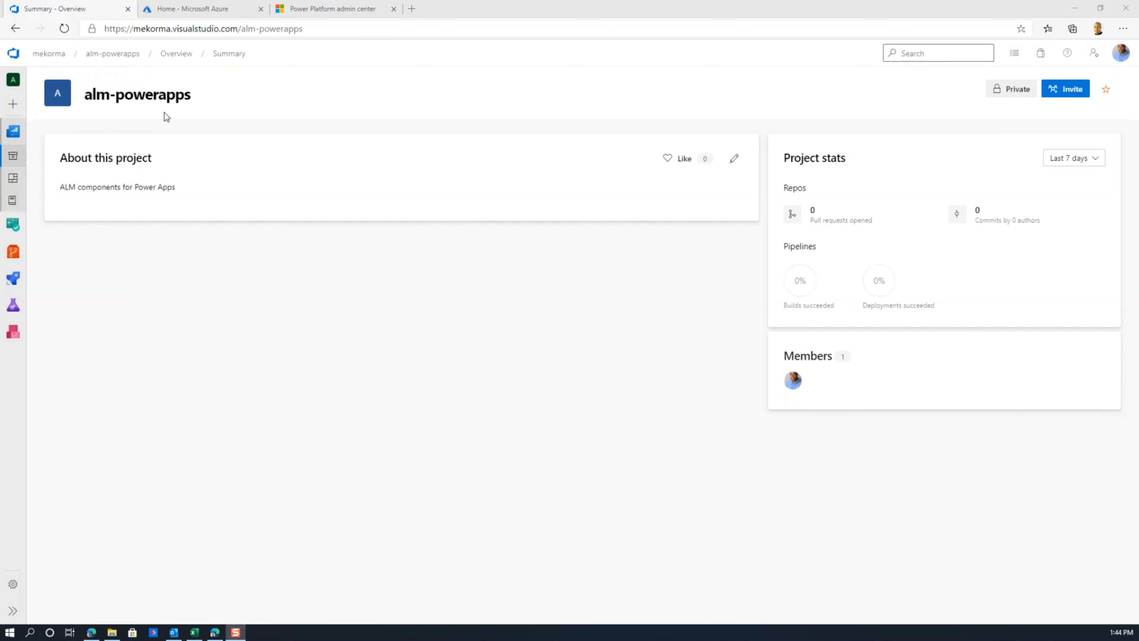
mouse_move(90, 150)
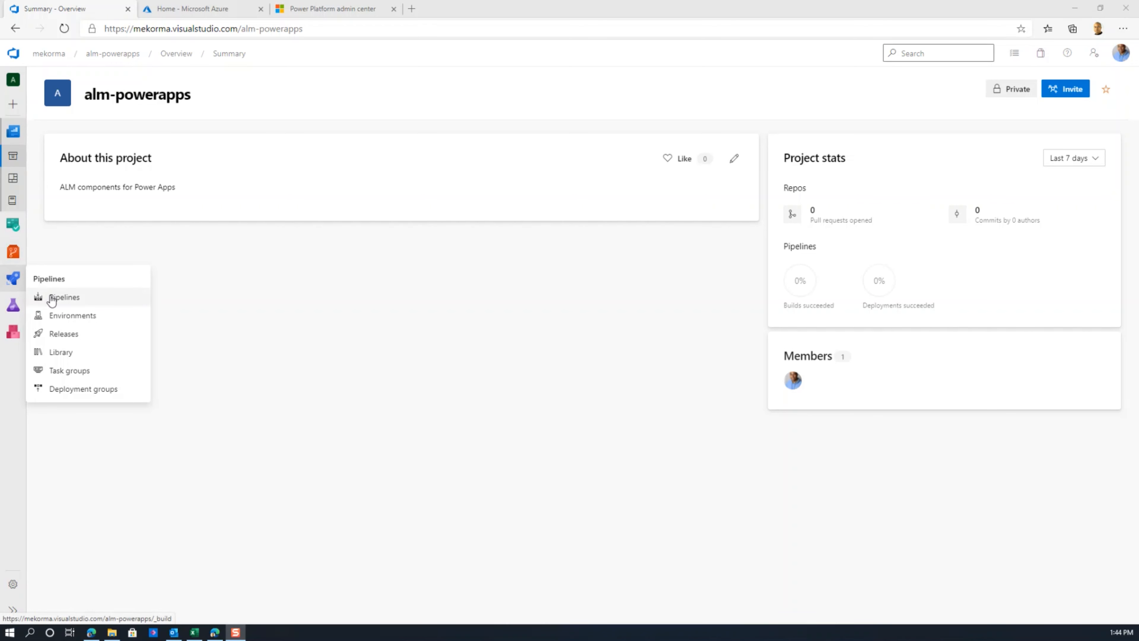
Step: Start a new build pipeline using the classic editor instead of YAML
click(64, 297)
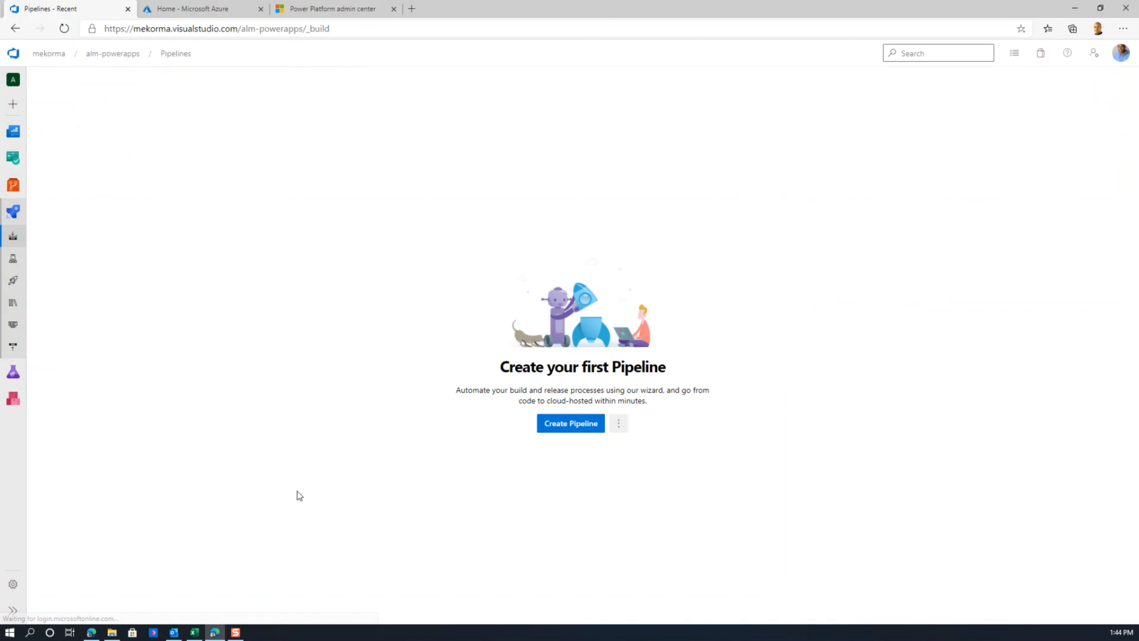
click(570, 423)
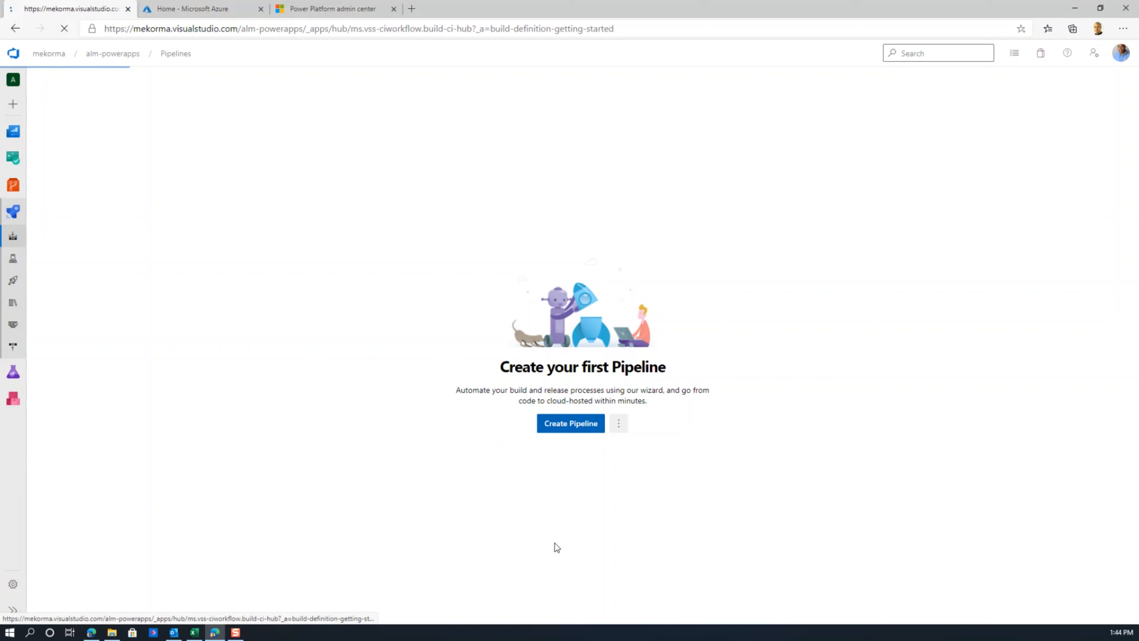
click(571, 423)
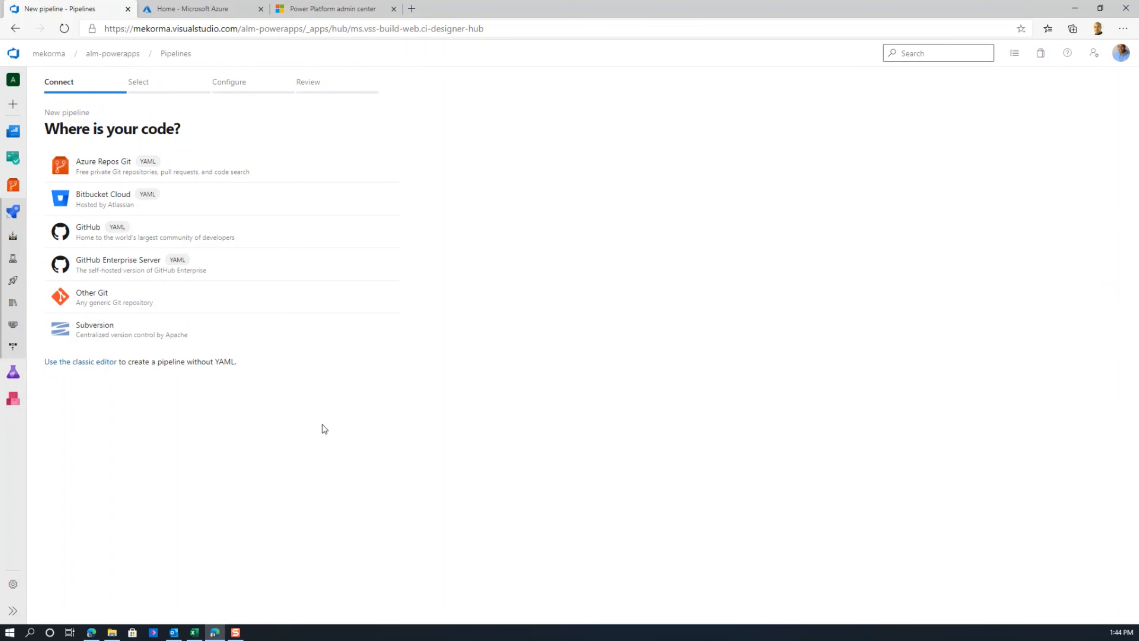
mouse_move(321, 428)
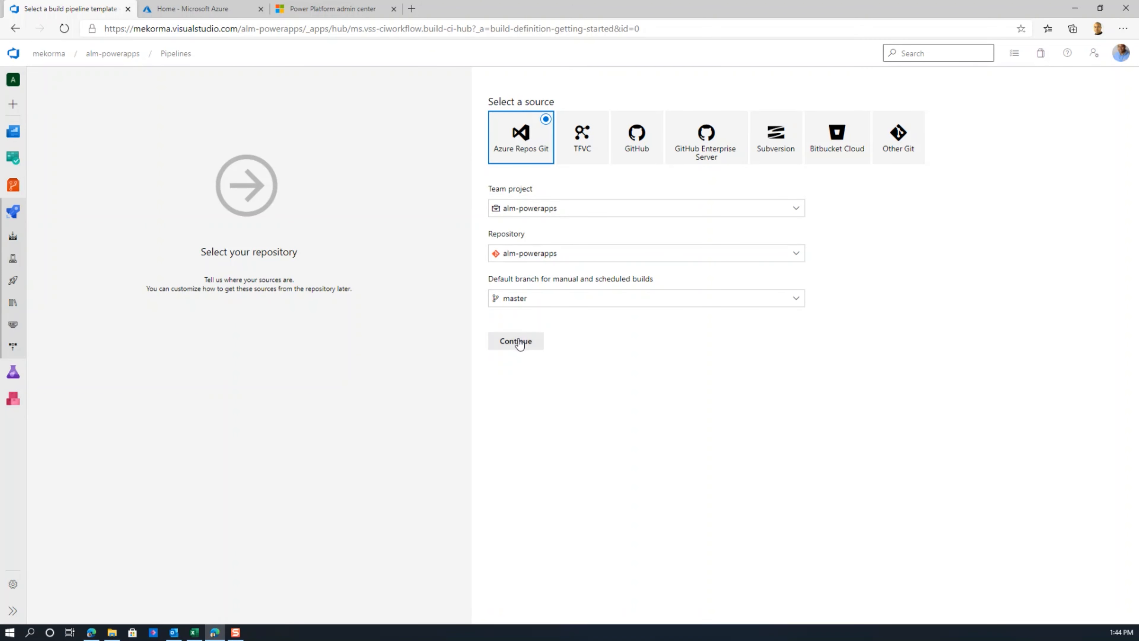
Step: Base the pipeline on the alm-powerapps master branch, an empty job, and the Azure Pipelines agent pool
click(515, 340)
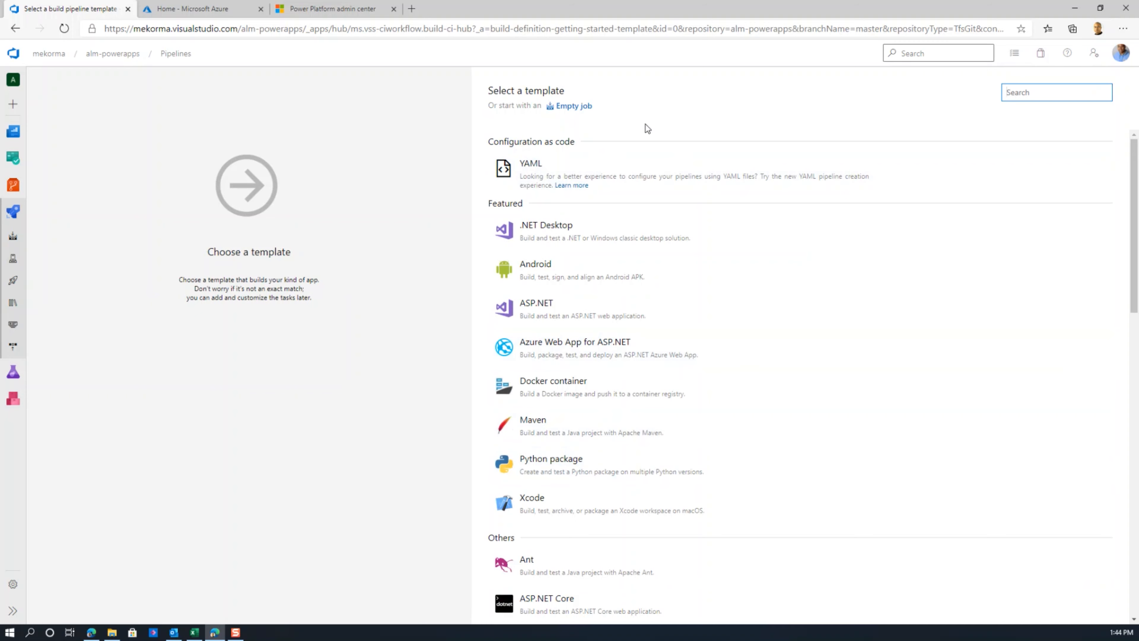
click(574, 105)
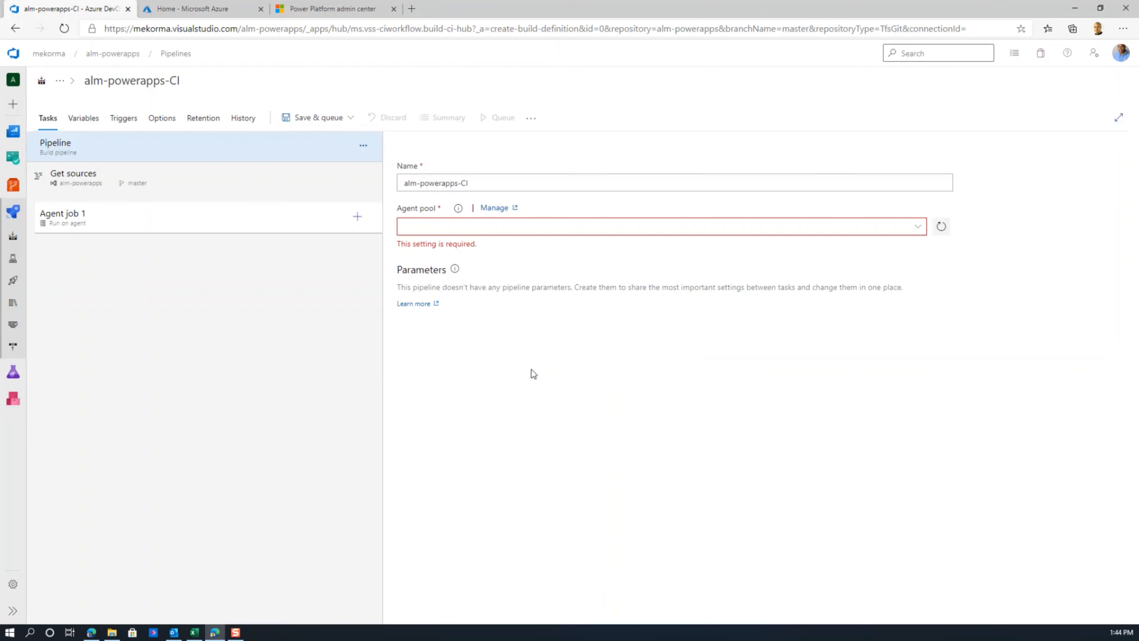
click(657, 226)
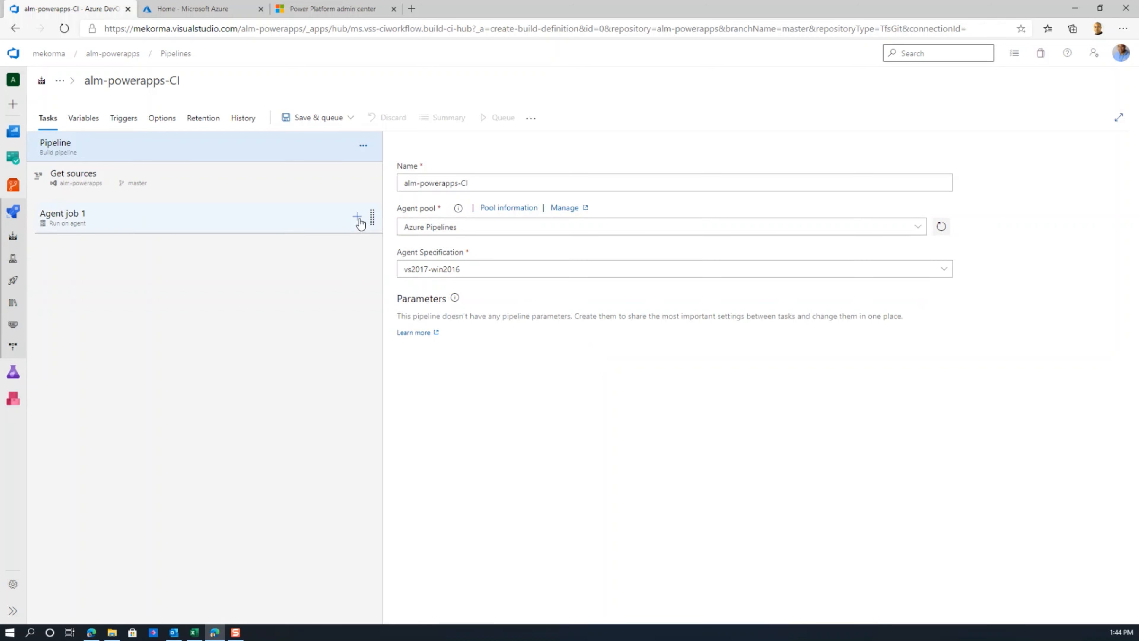
mouse_move(357, 217)
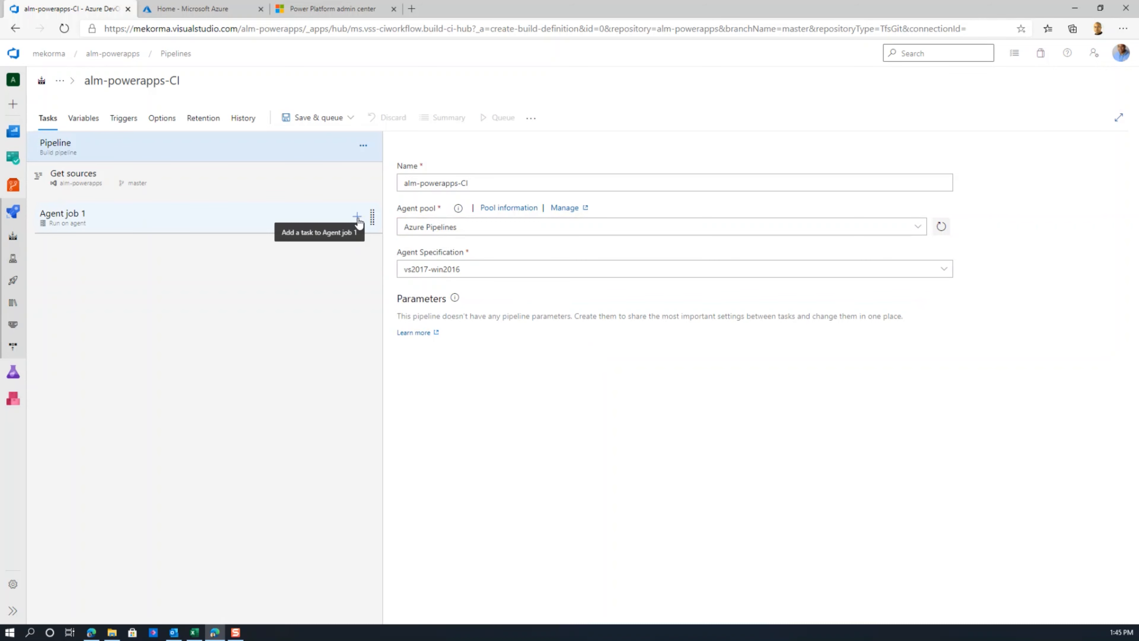
Step: Search the task catalog for 'Power' and add Power Platform Create Environment to Agent job 1
click(357, 216)
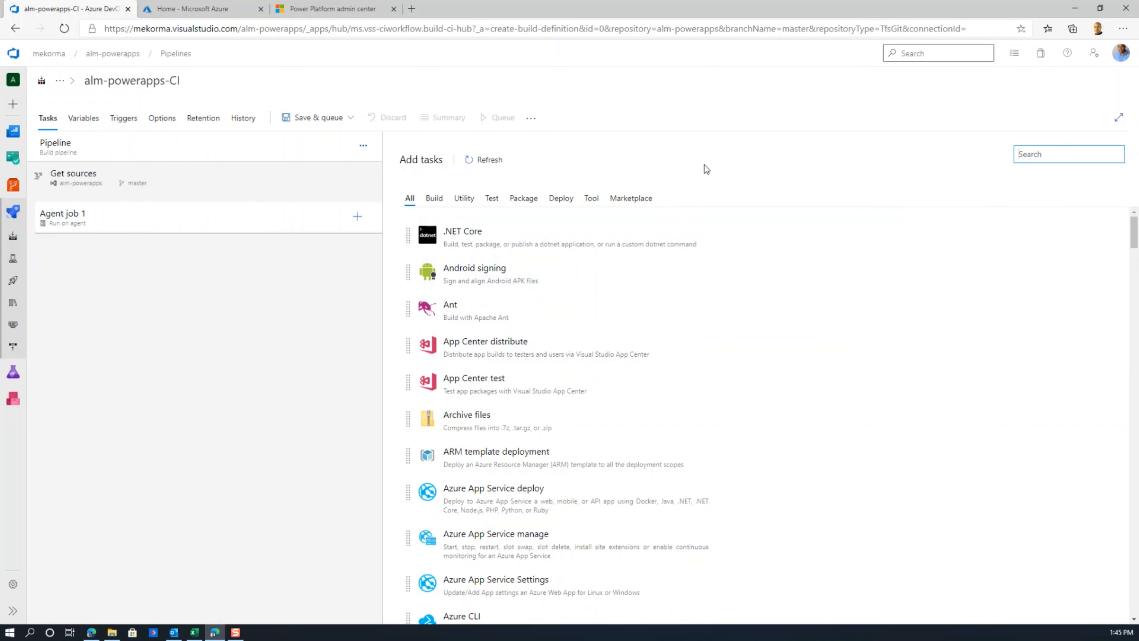
click(1068, 153)
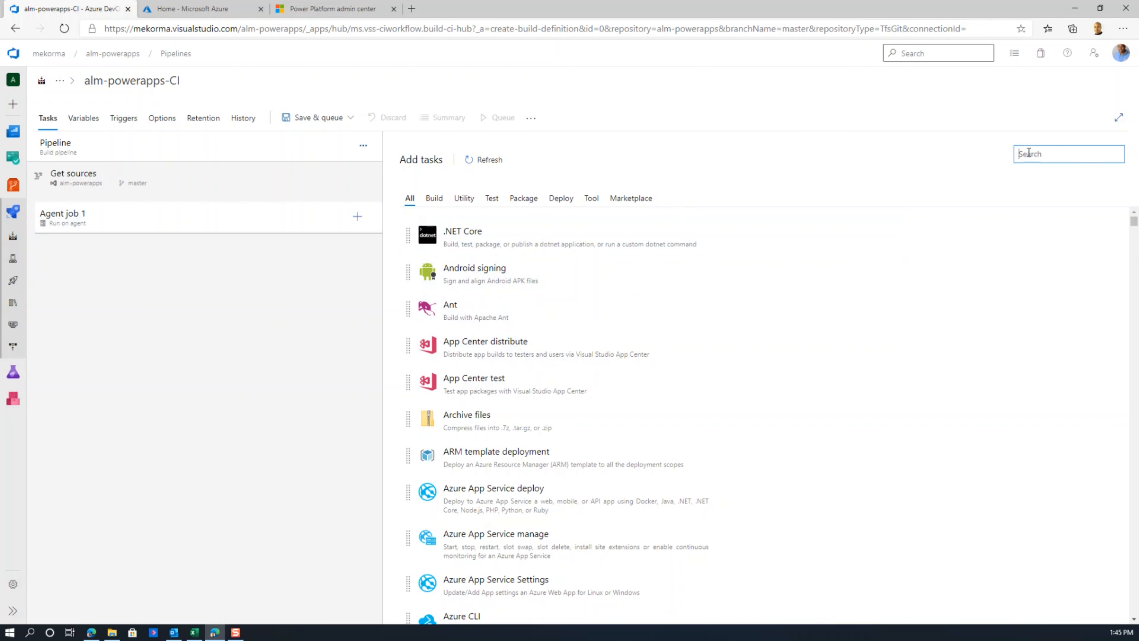
text(Power)
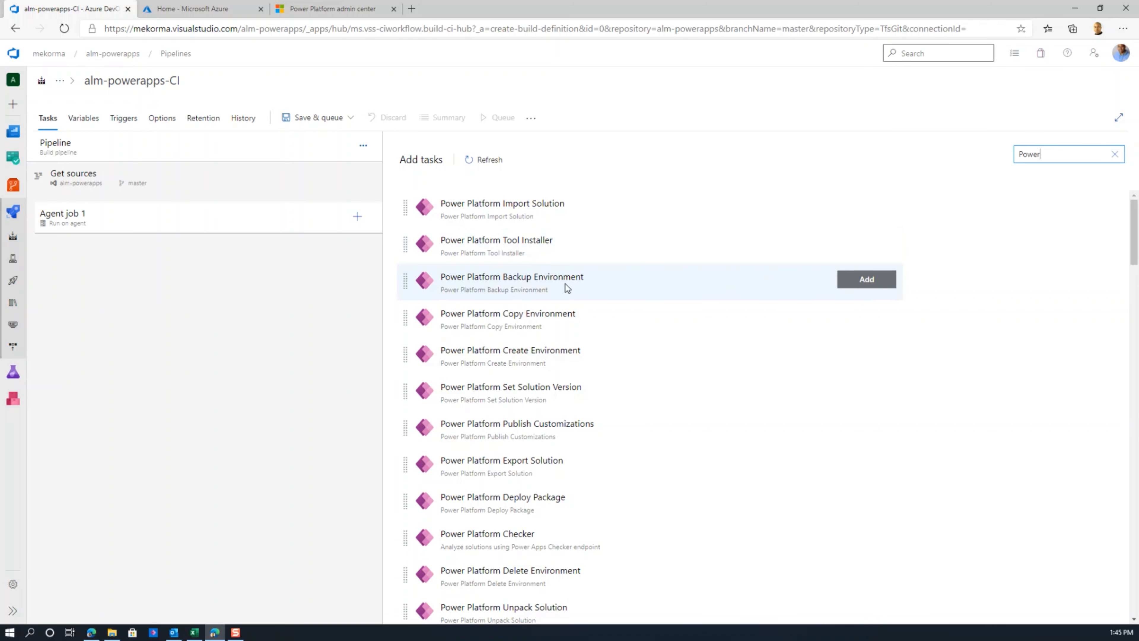
mouse_move(606, 287)
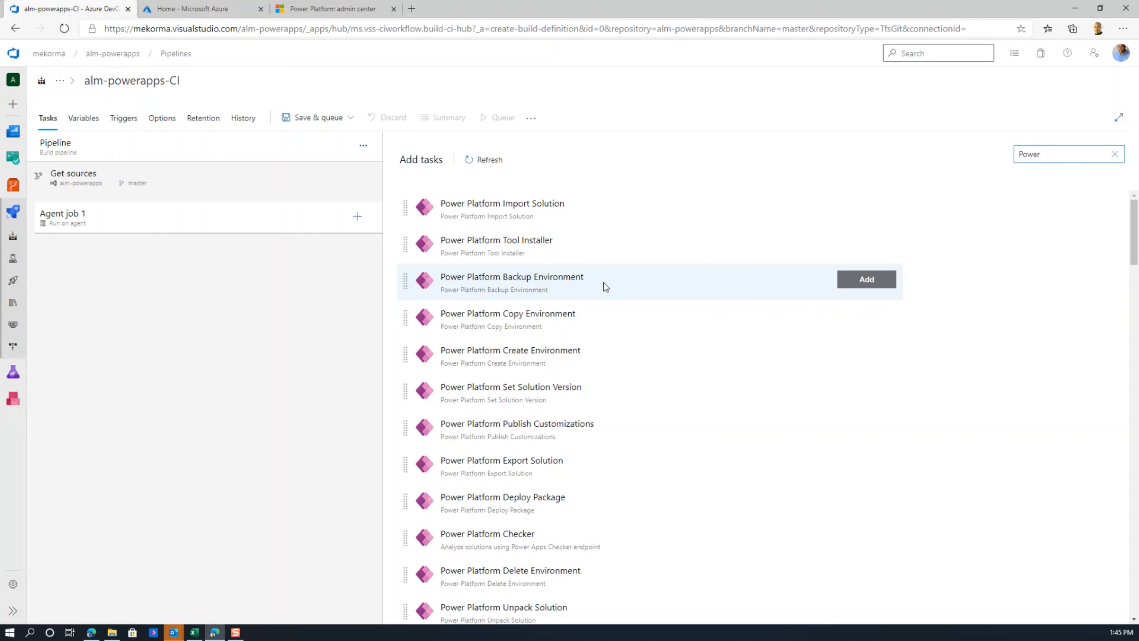
mouse_move(560, 352)
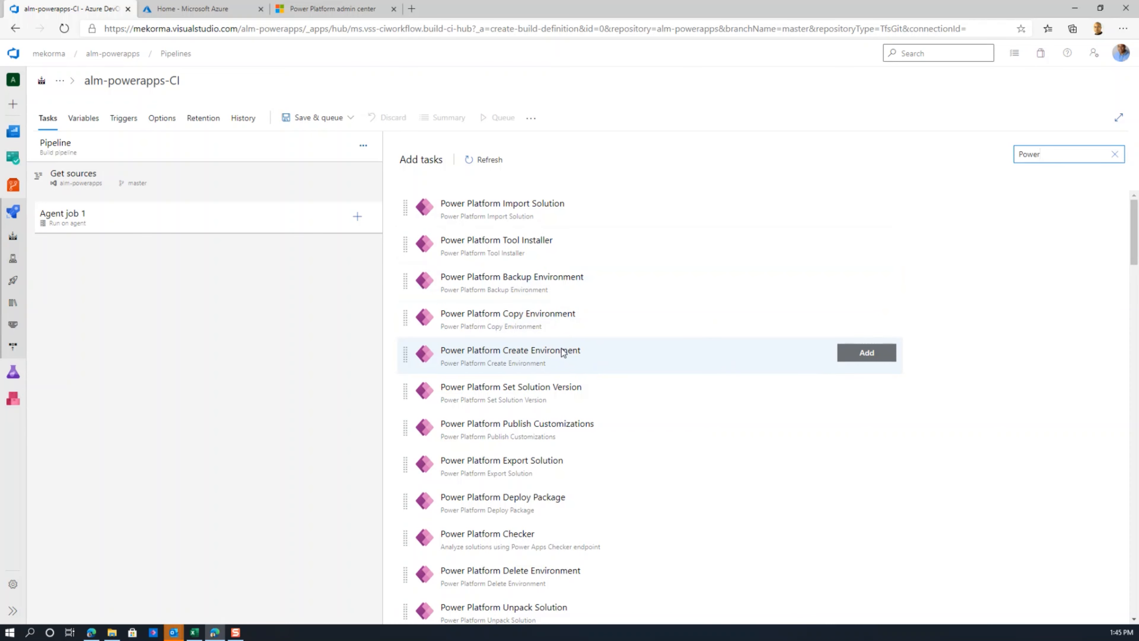
click(865, 352)
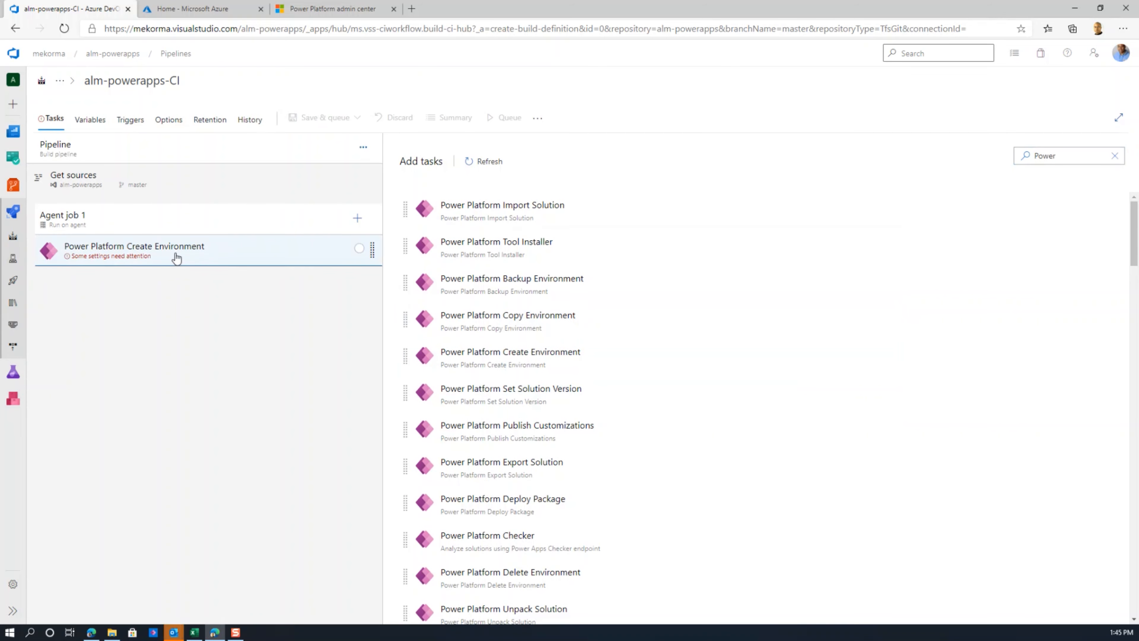
Step: Switch the Create Environment task to service principal/client secret auth and begin a new service connection
click(134, 250)
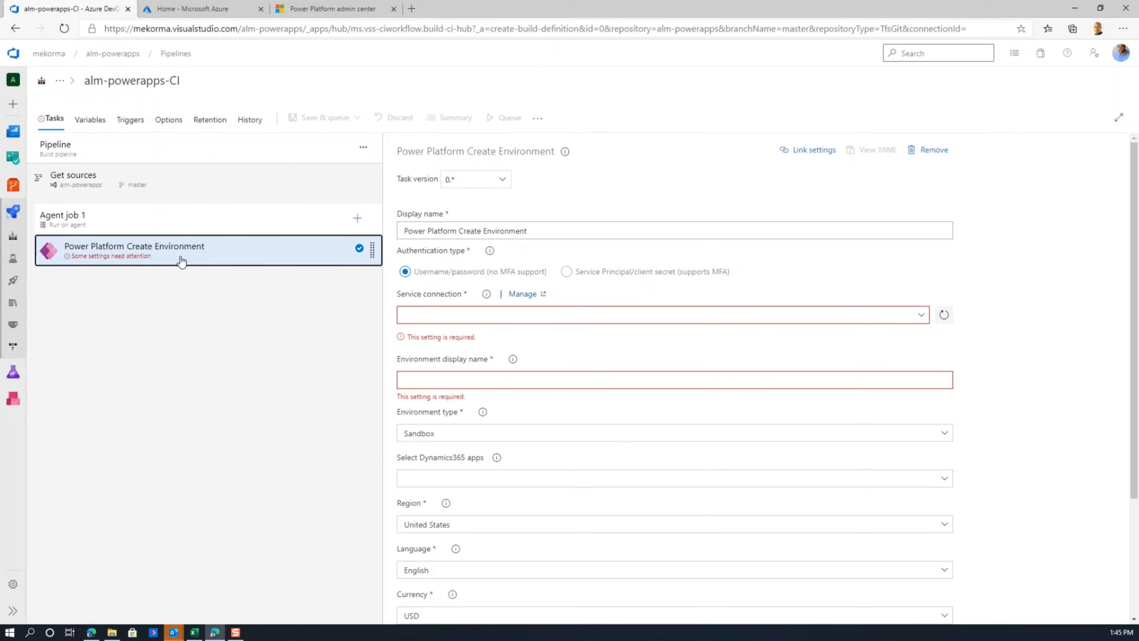
mouse_move(555, 294)
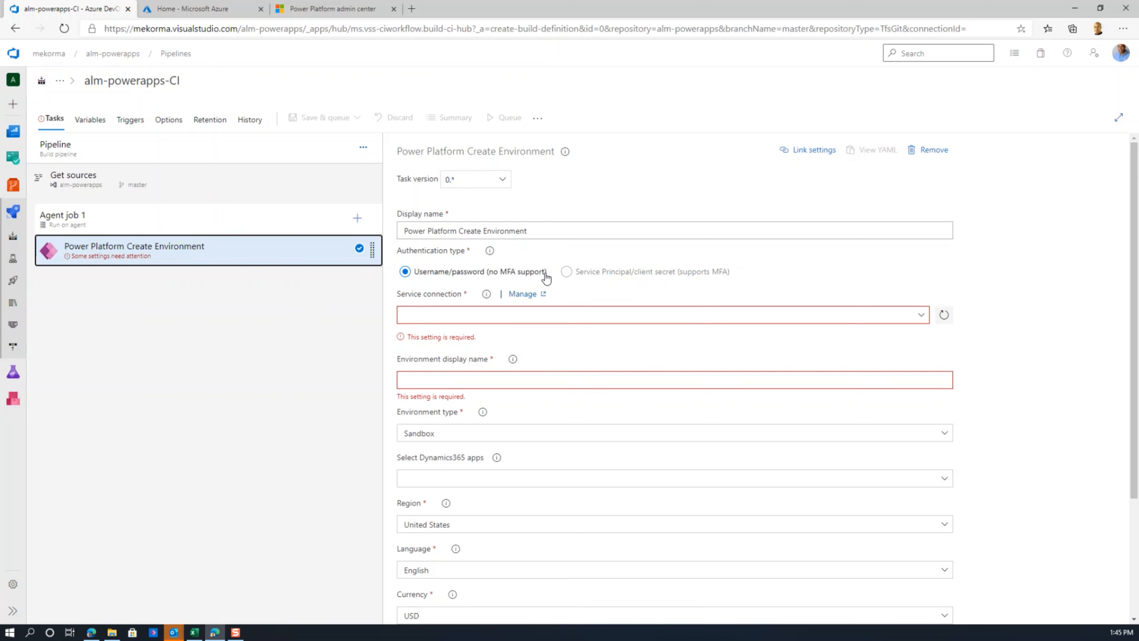
mouse_move(481, 281)
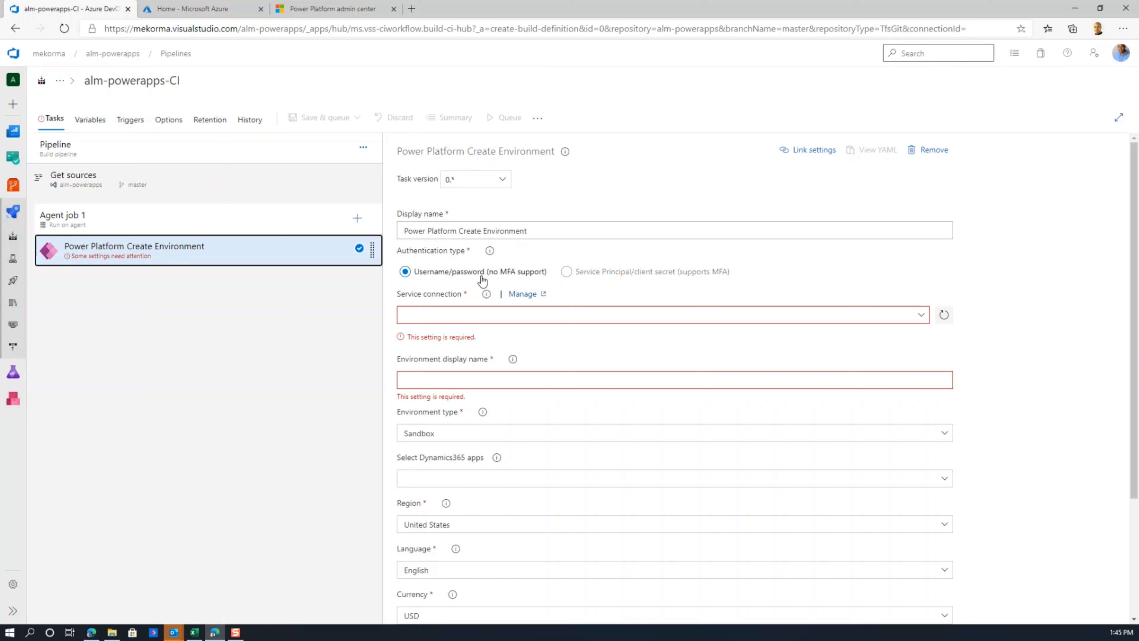
mouse_move(518, 282)
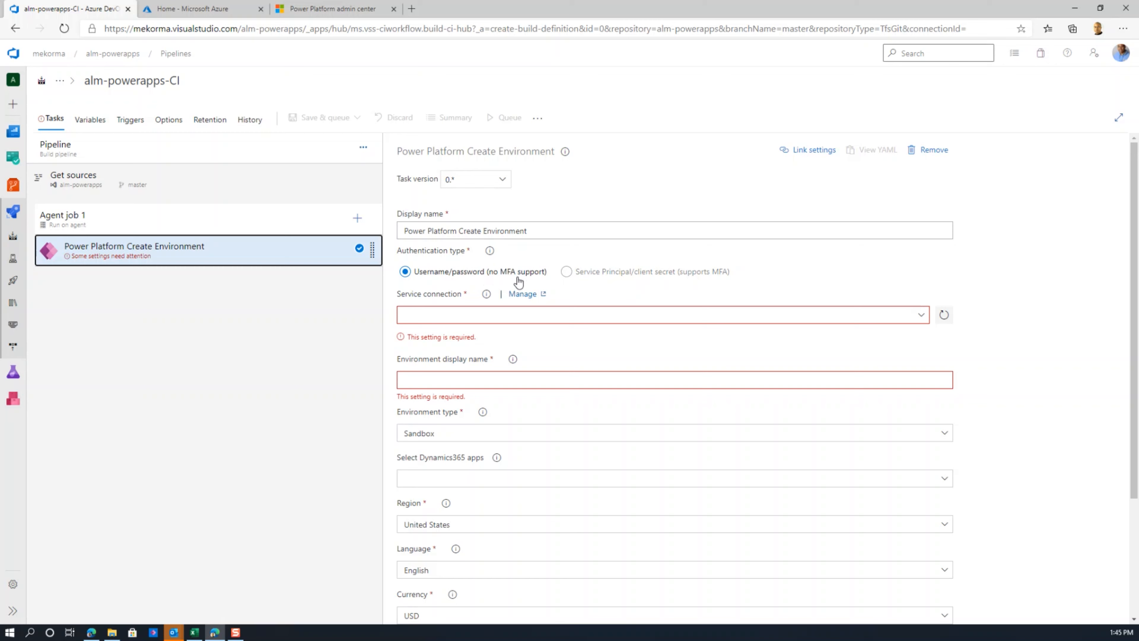
mouse_move(580, 293)
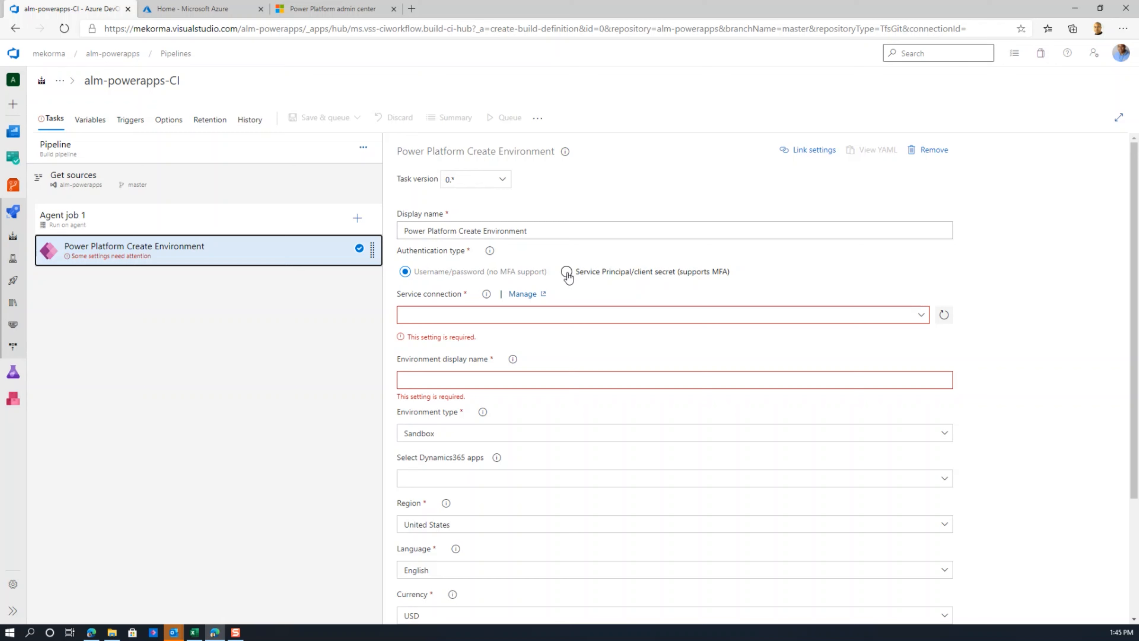
click(404, 271)
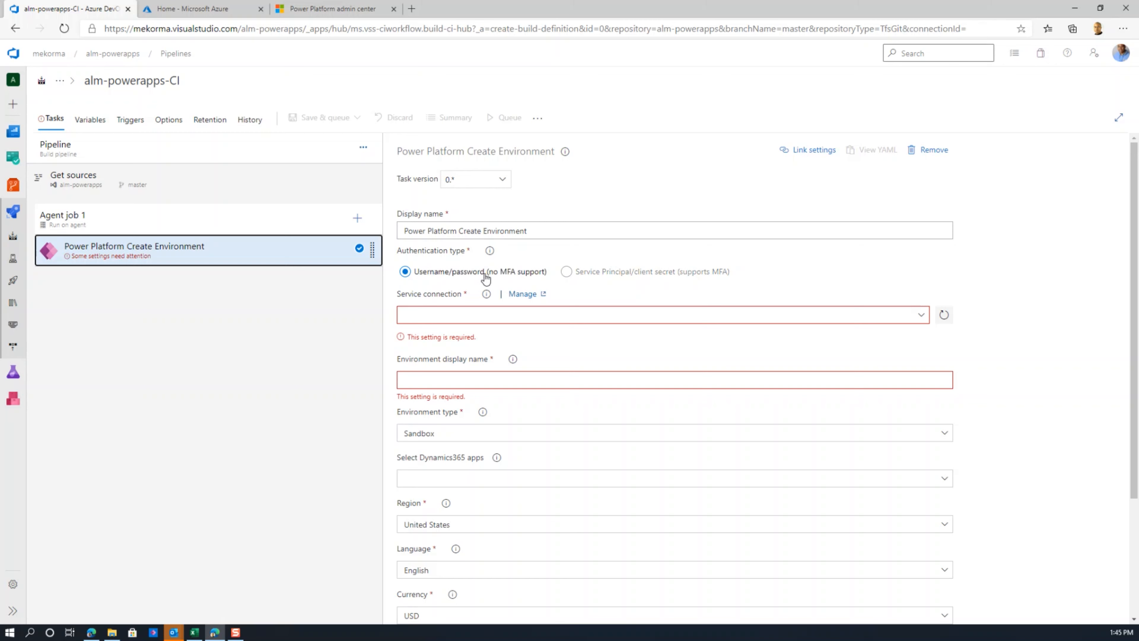
mouse_move(505, 279)
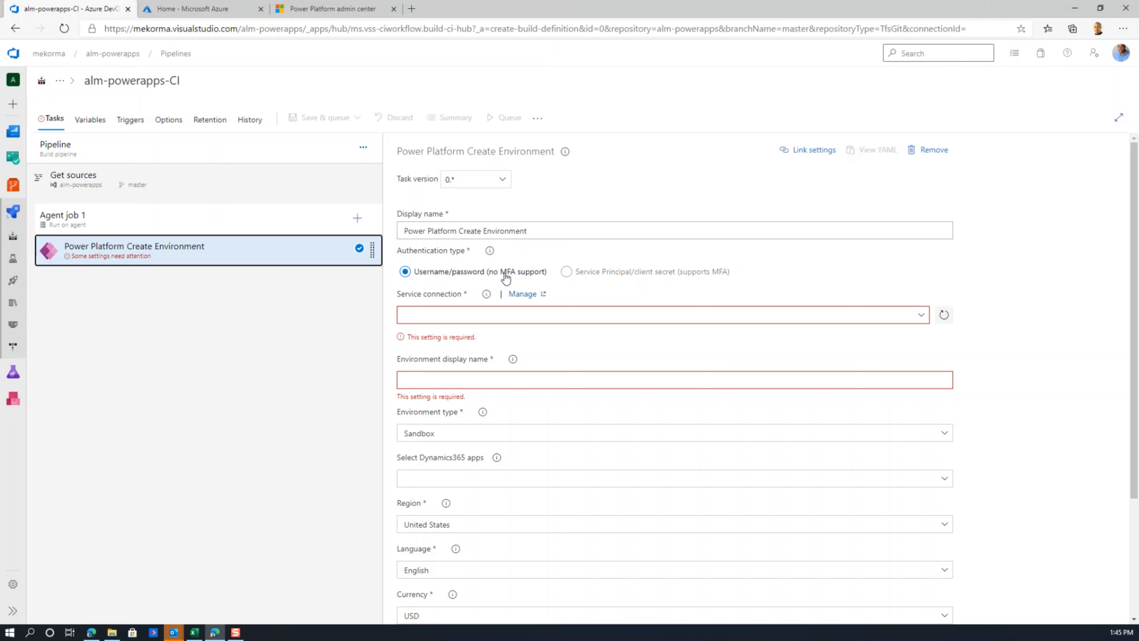
mouse_move(531, 277)
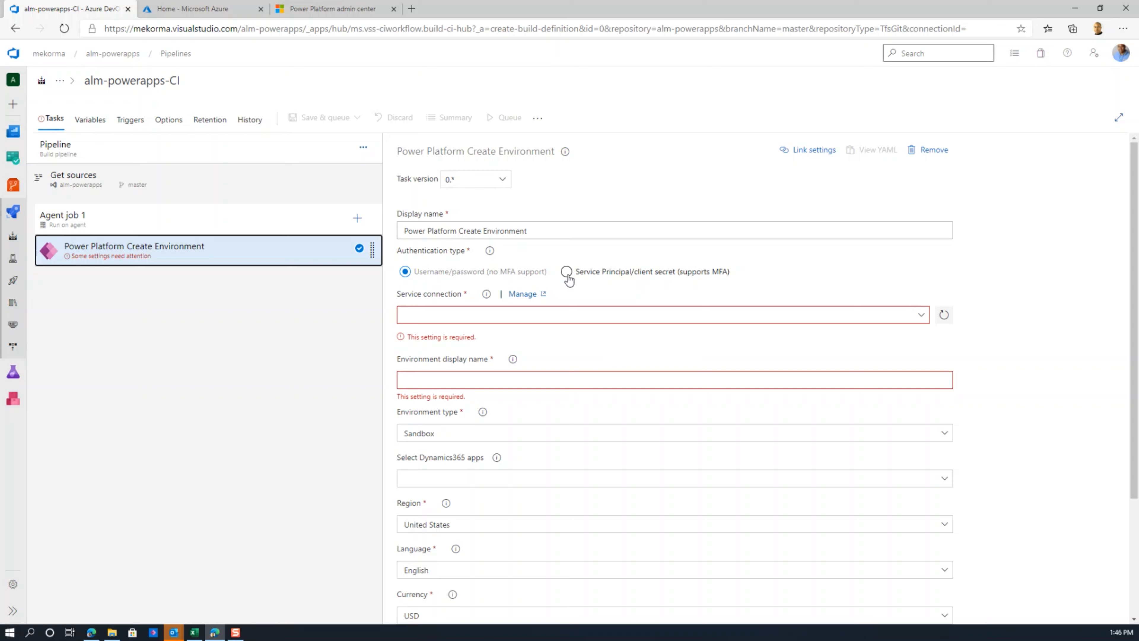
click(566, 271)
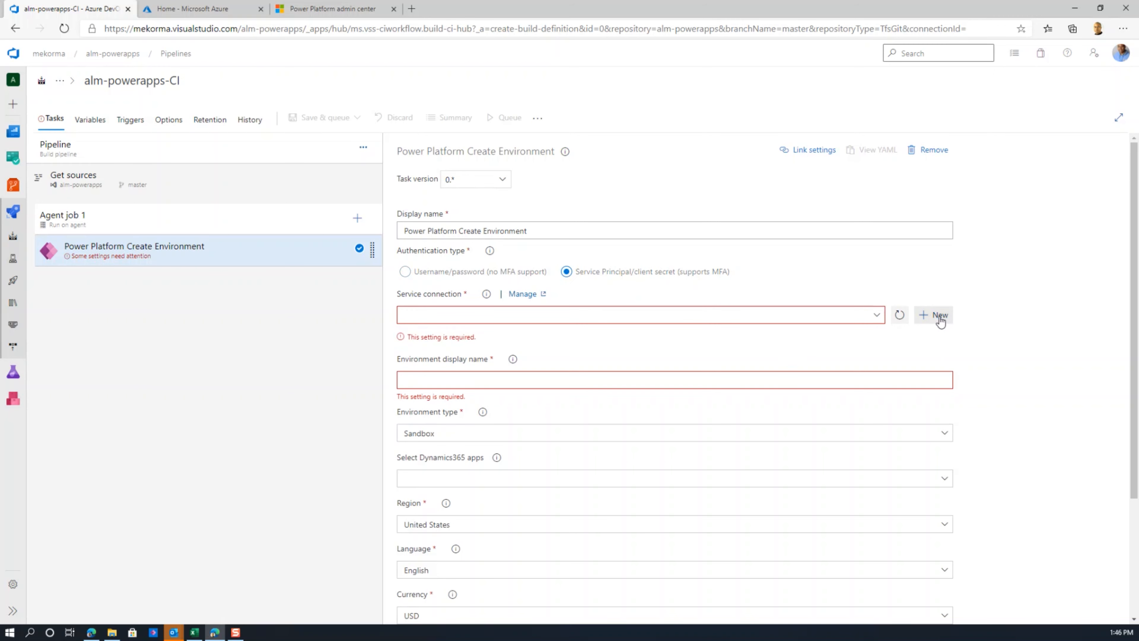
click(937, 315)
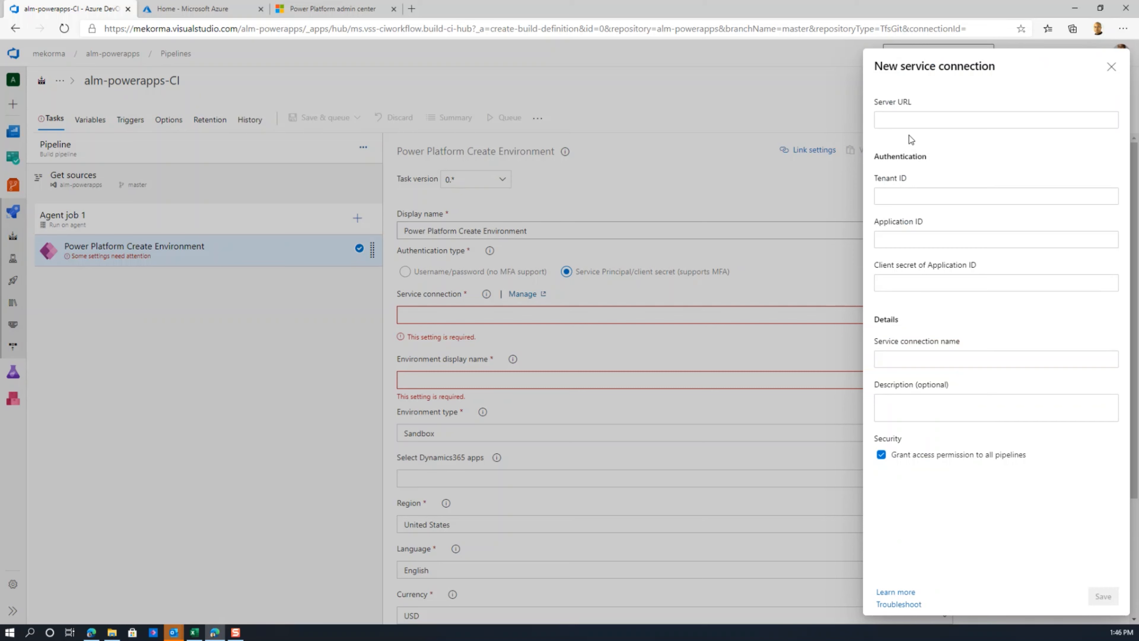
click(995, 120)
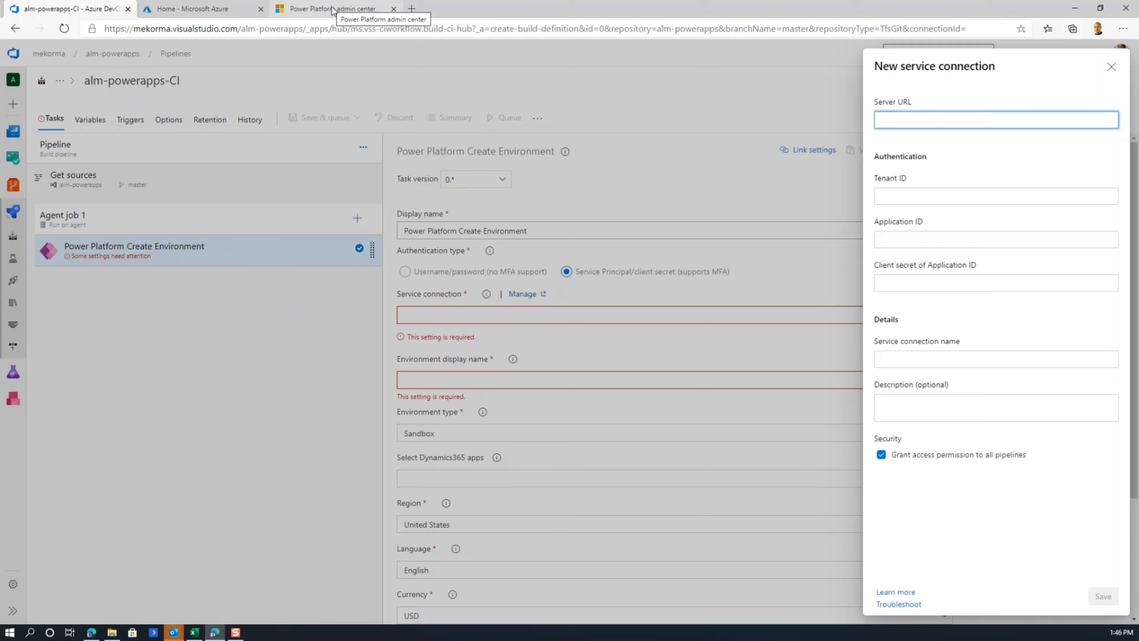
Step: Switch to the Power Platform admin center to find the Mekorma Development environment URL
click(328, 8)
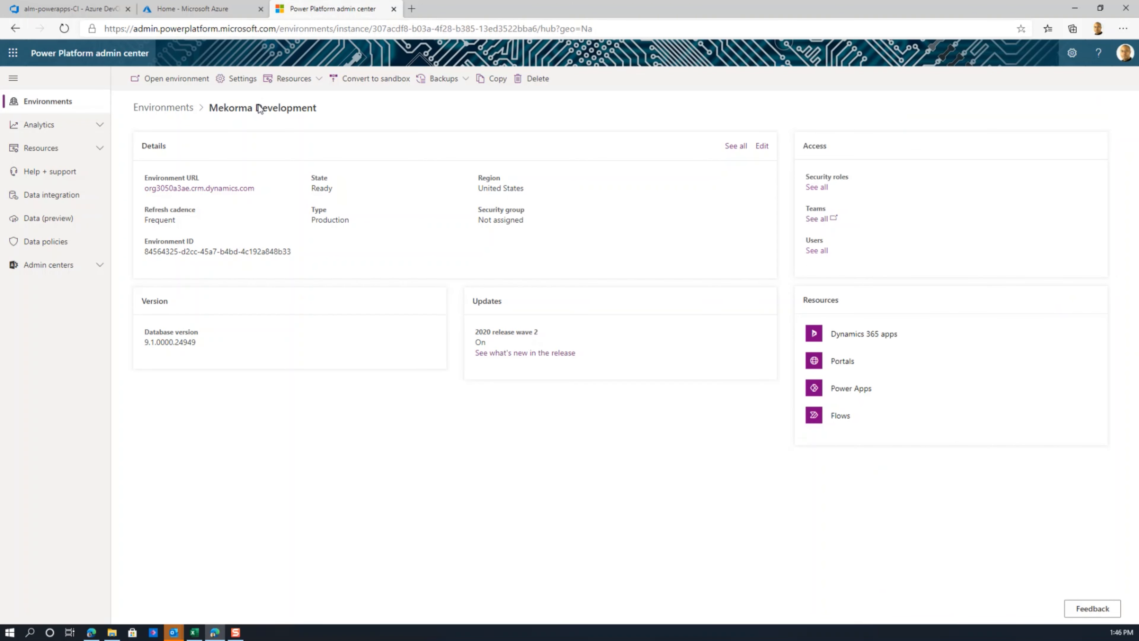
mouse_move(255, 128)
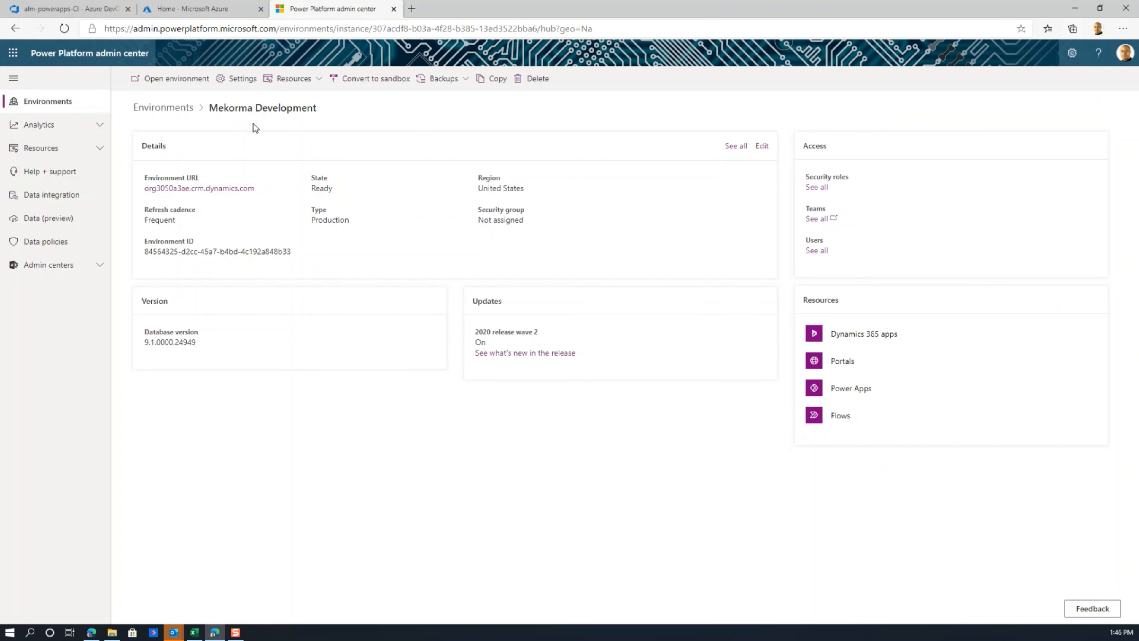
mouse_move(240, 166)
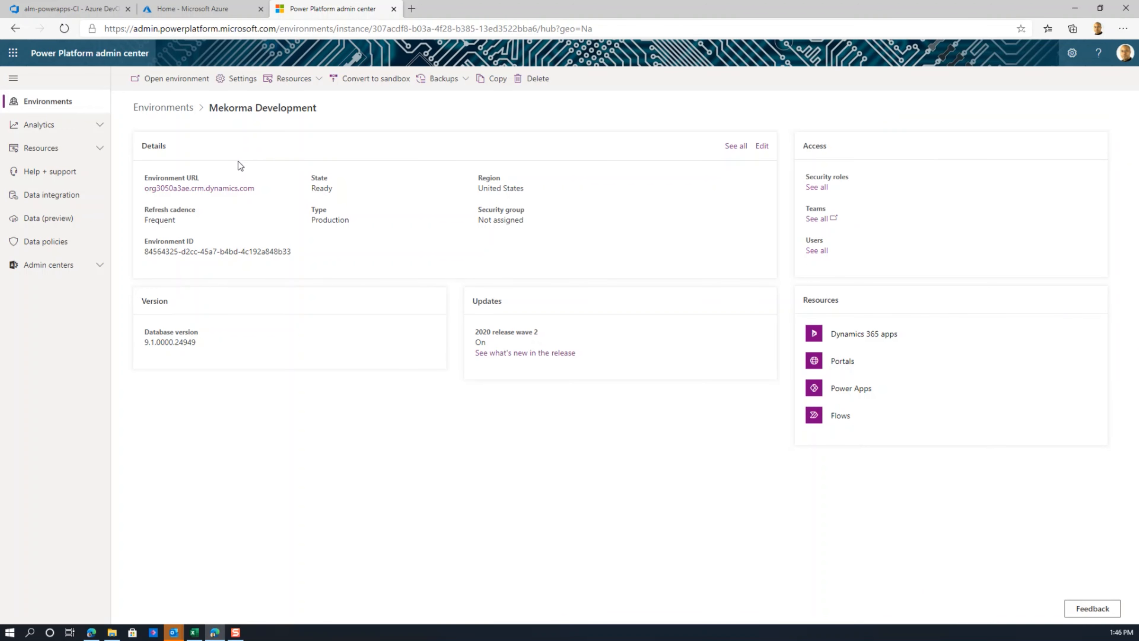
mouse_move(233, 192)
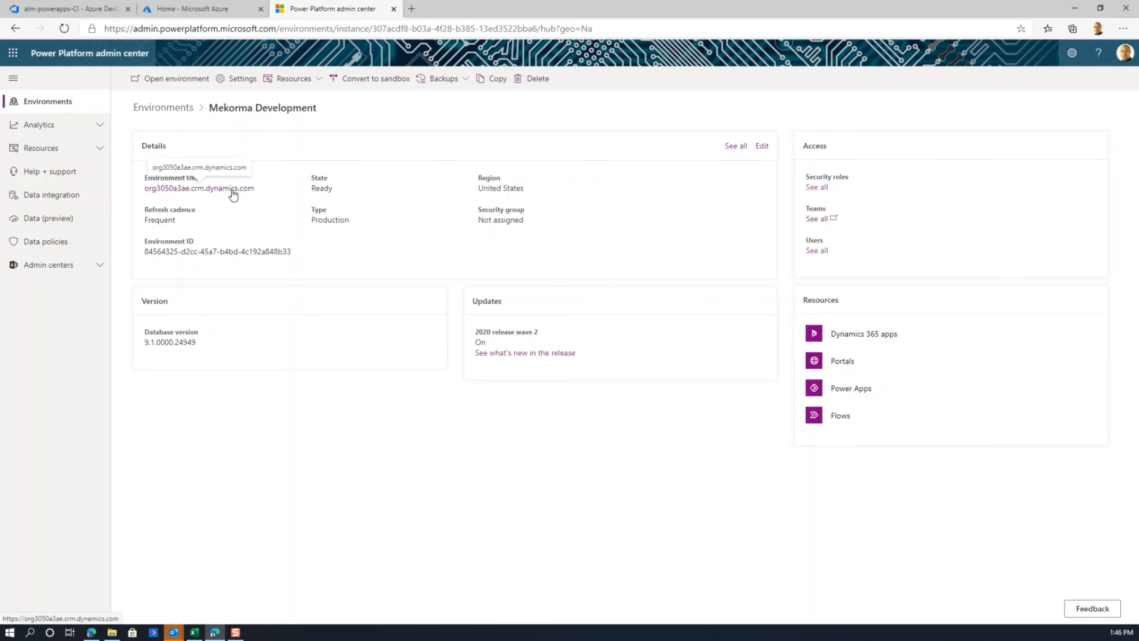
mouse_move(294, 6)
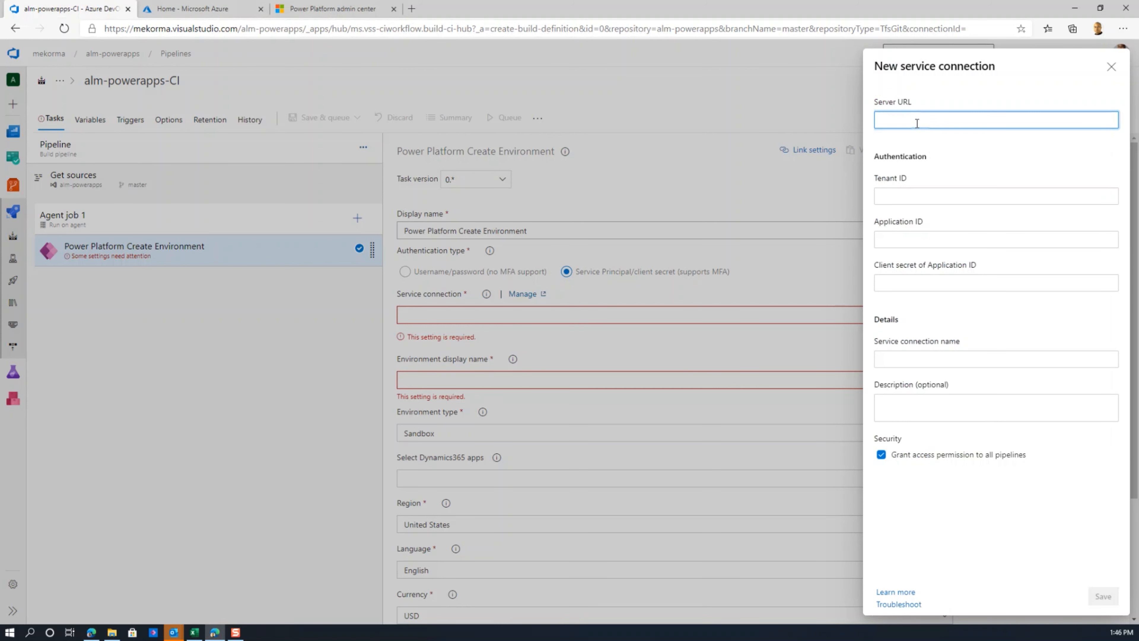
text(https://org3050a3ae.crm.dynamics.com/)
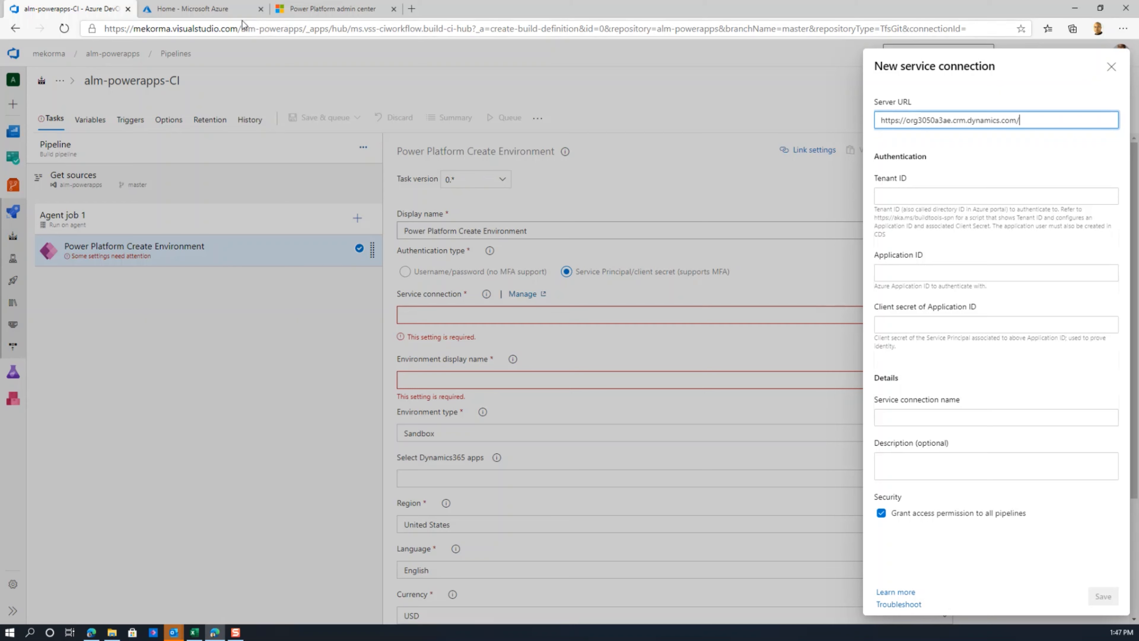
Step: In the Azure portal, go to Azure Active Directory app registrations and begin a new registration
click(196, 7)
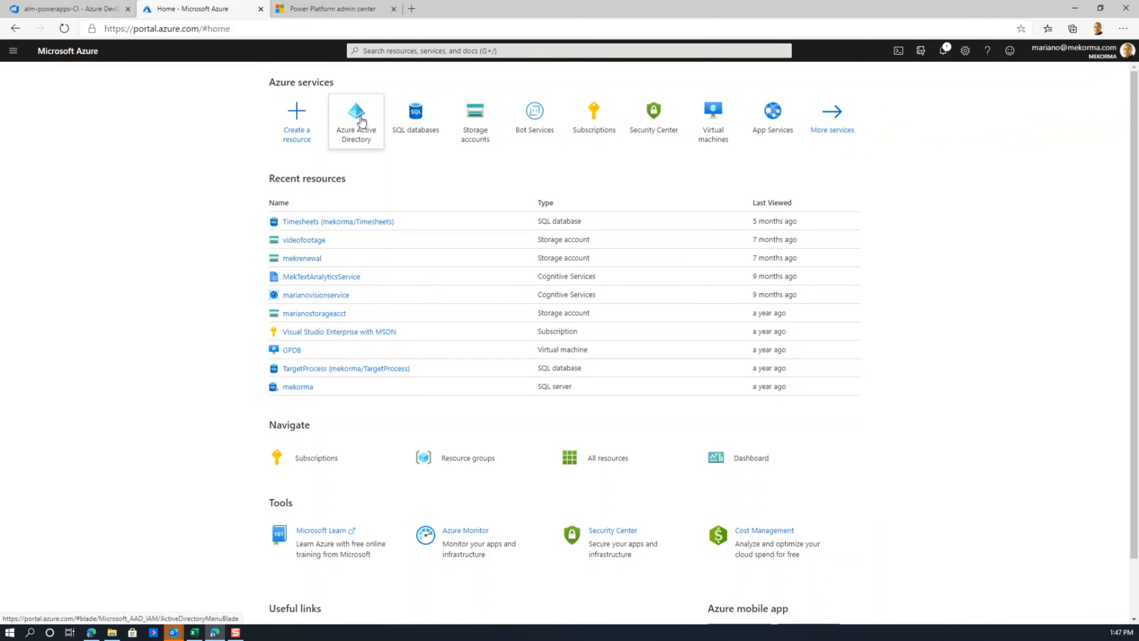
click(355, 121)
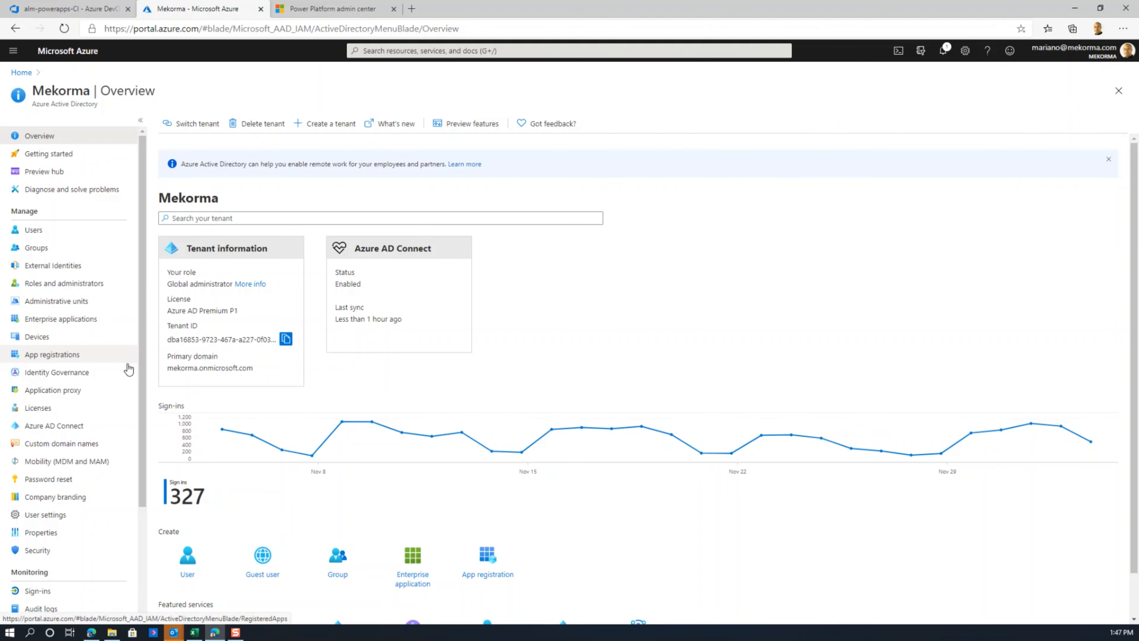
mouse_move(57, 372)
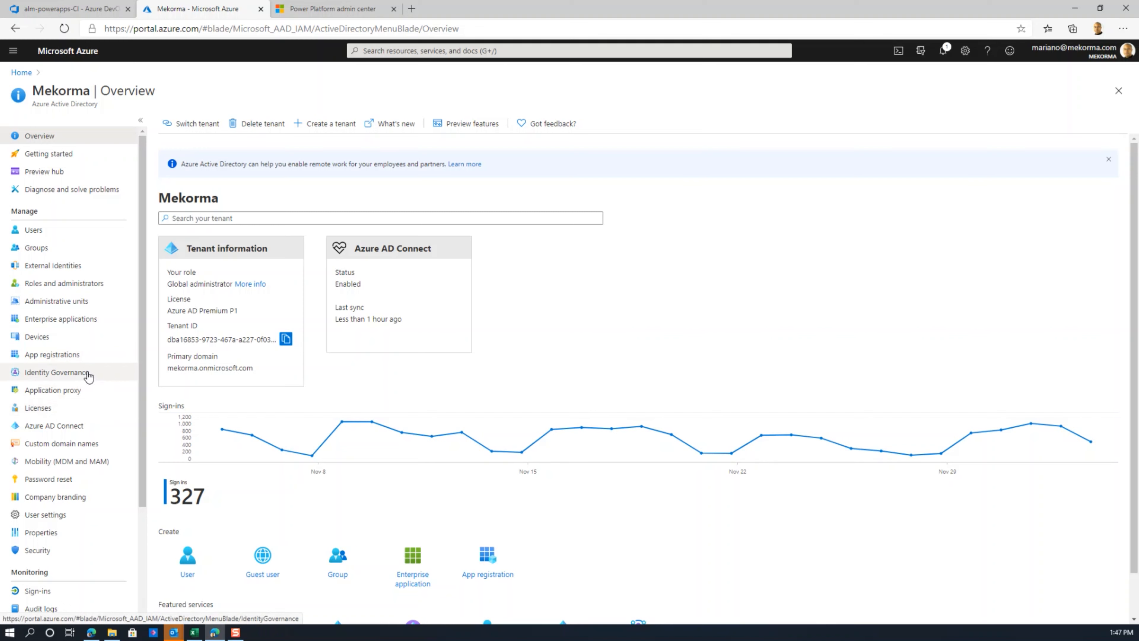
click(52, 356)
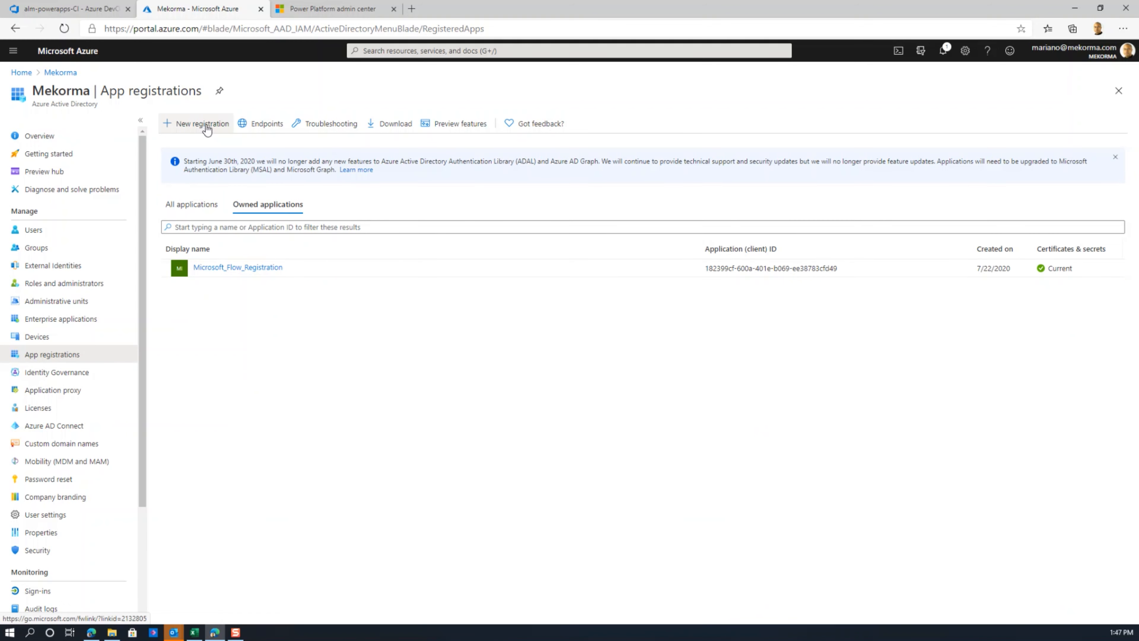
click(201, 123)
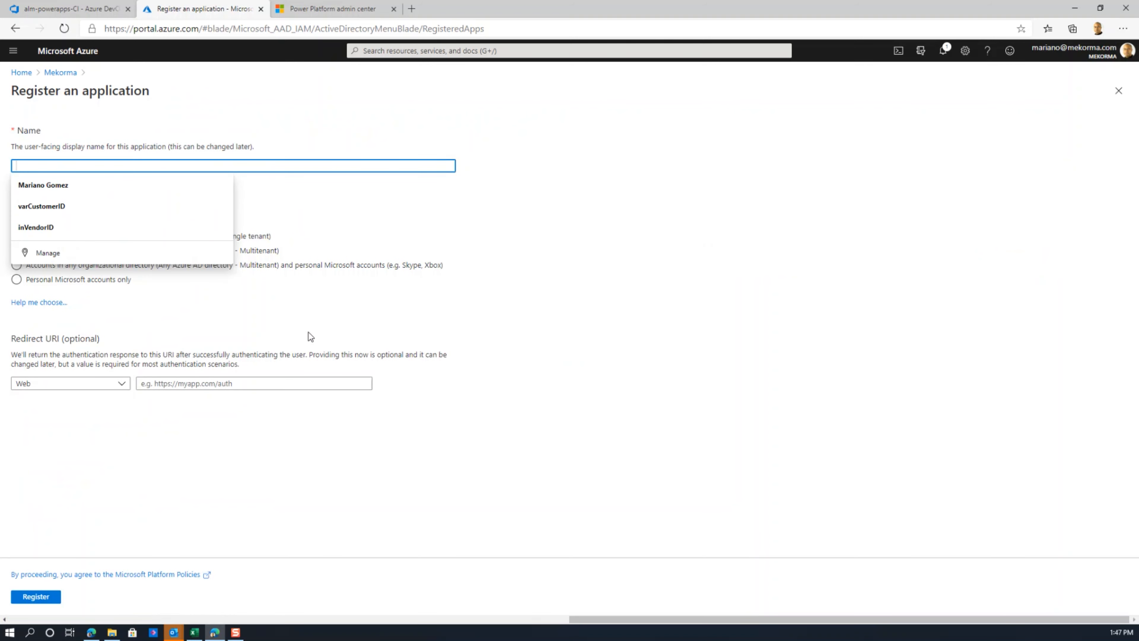
Step: Register the app as Power Platform Registration and view its API permissions
text(Power Platform Regi)
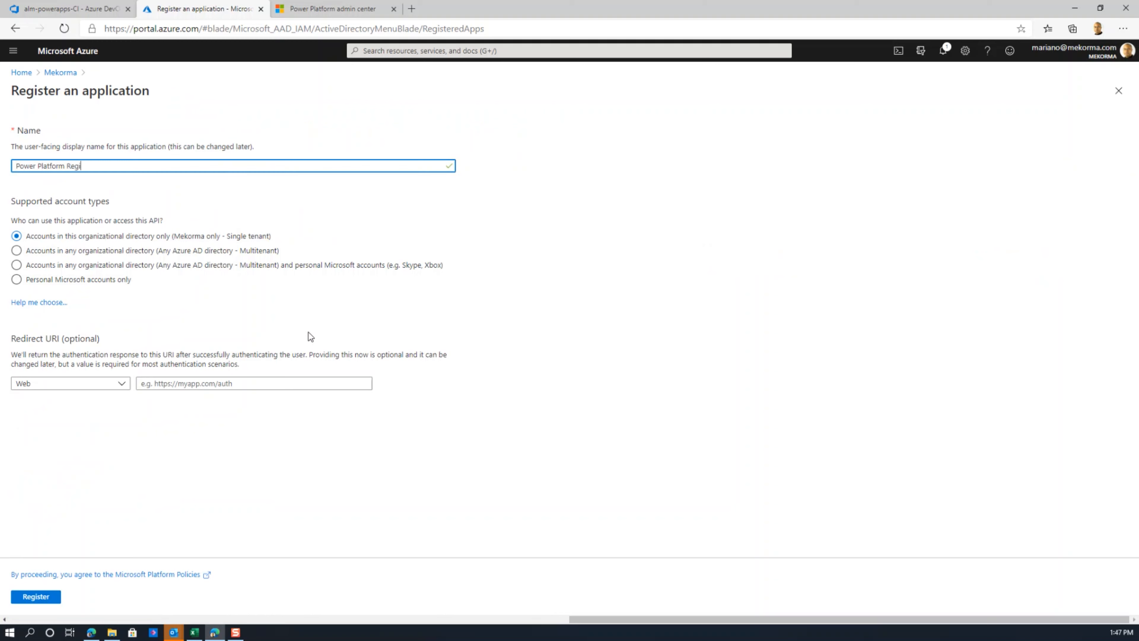
text(strat)
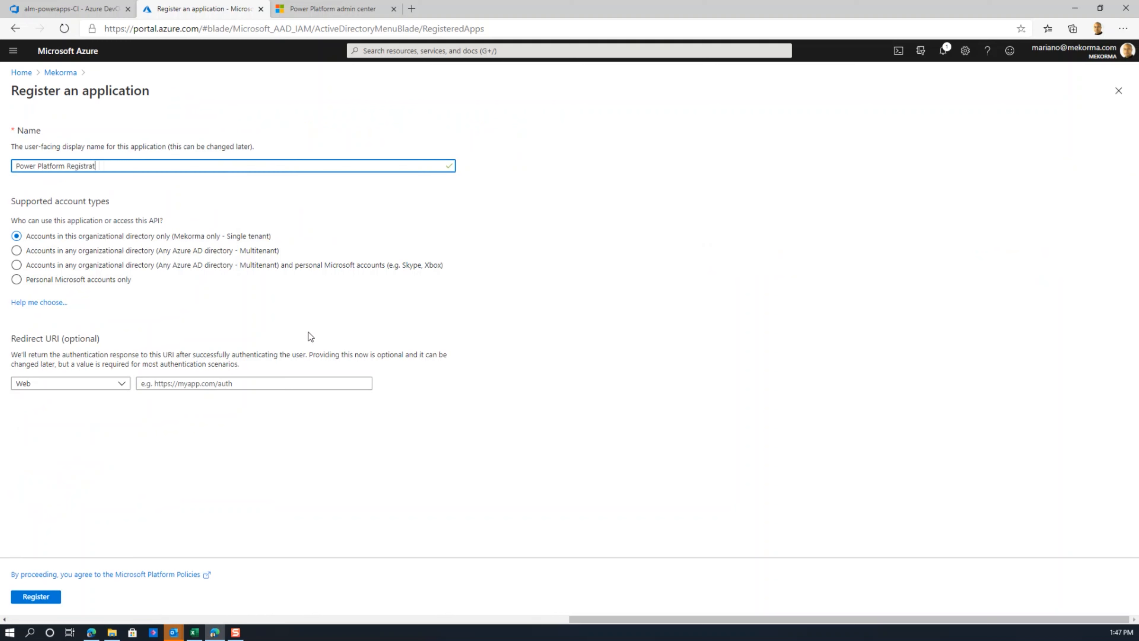
text(ion)
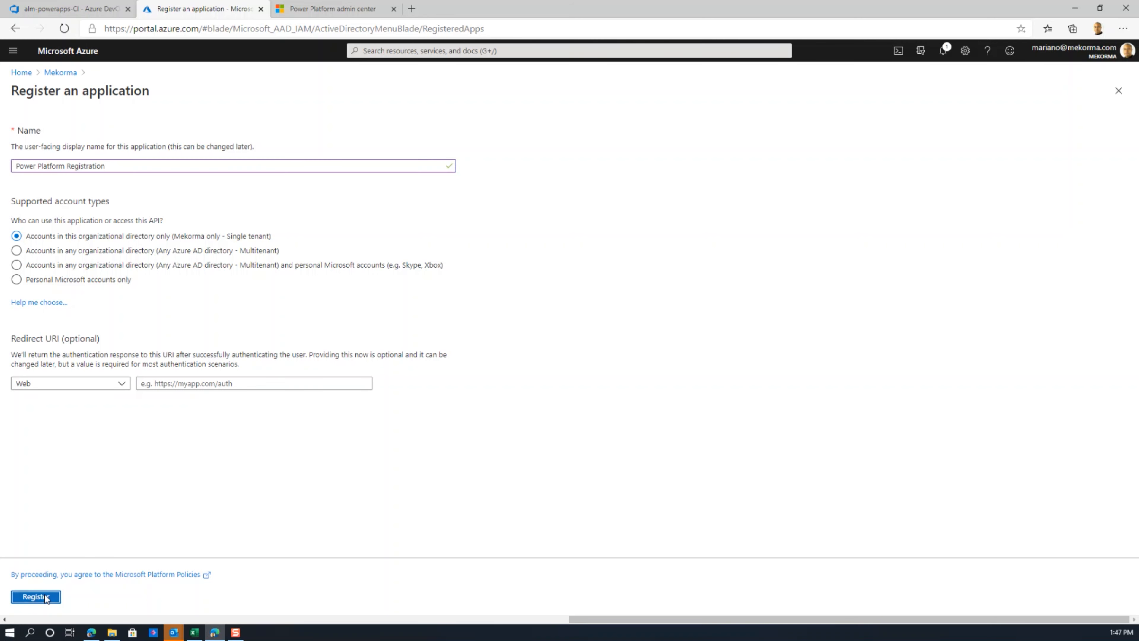
click(35, 597)
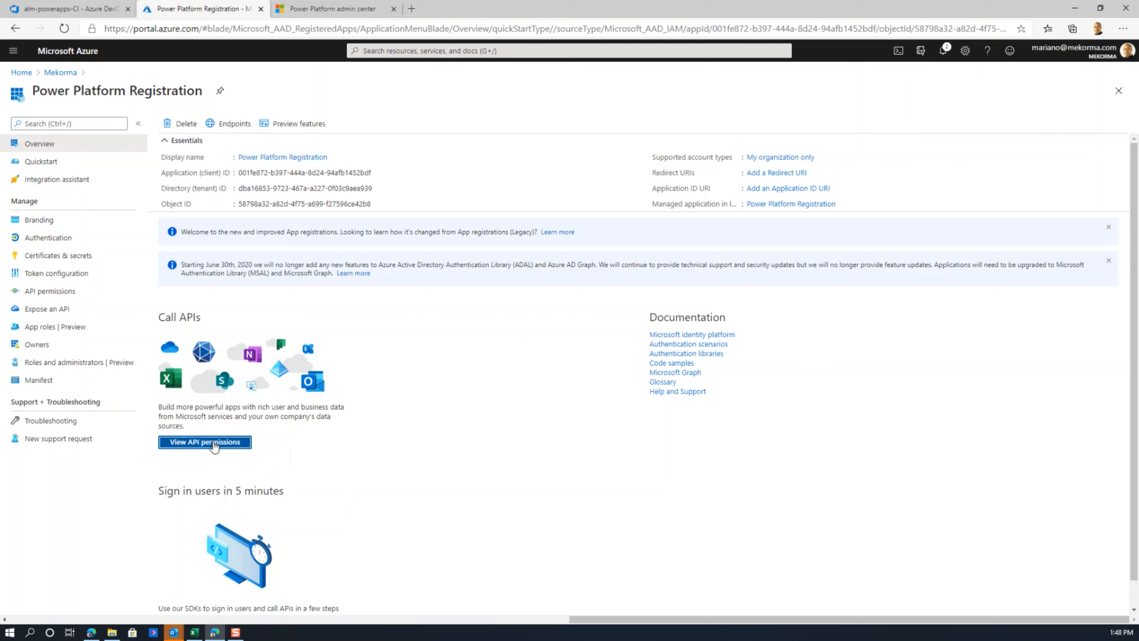
click(204, 442)
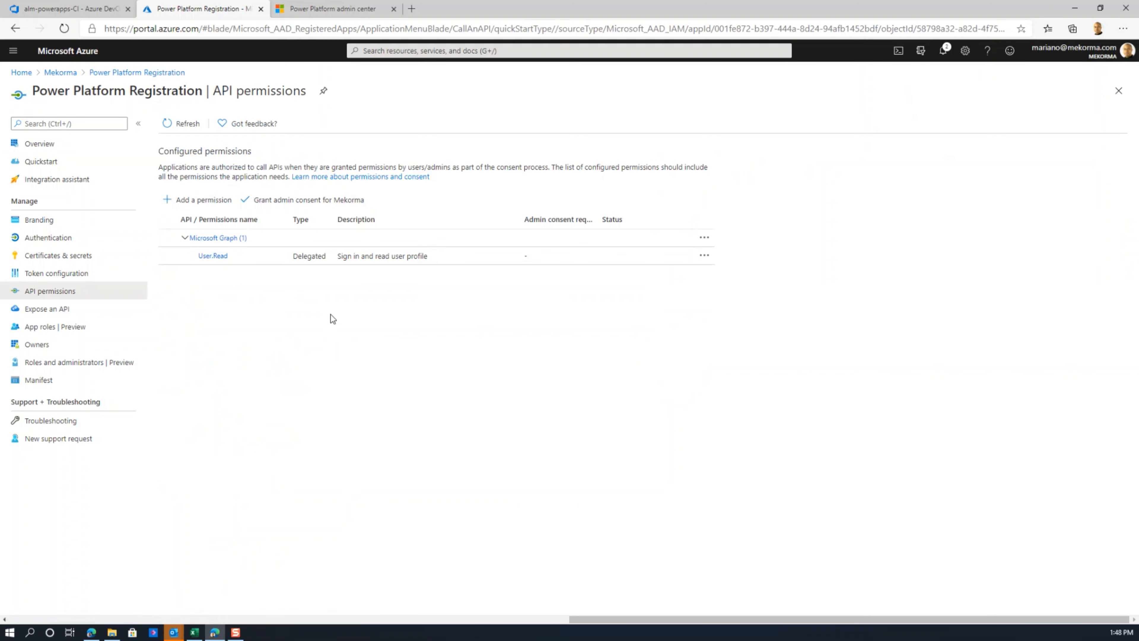
mouse_move(204, 200)
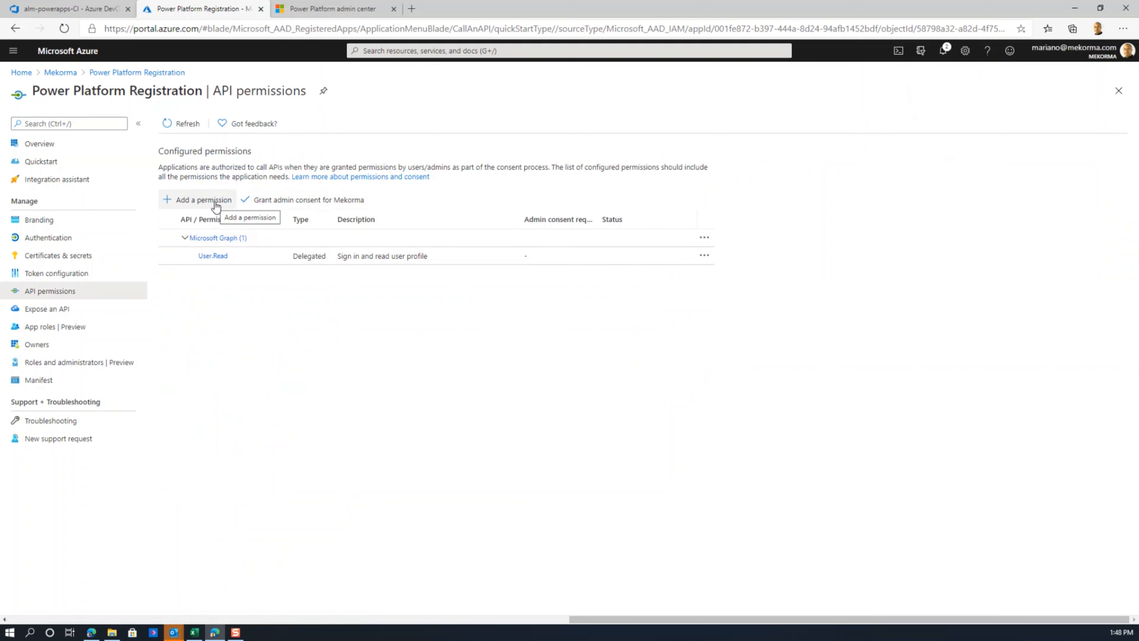
Step: Add the Dynamics CRM user_impersonation delegated permission to the app
click(197, 200)
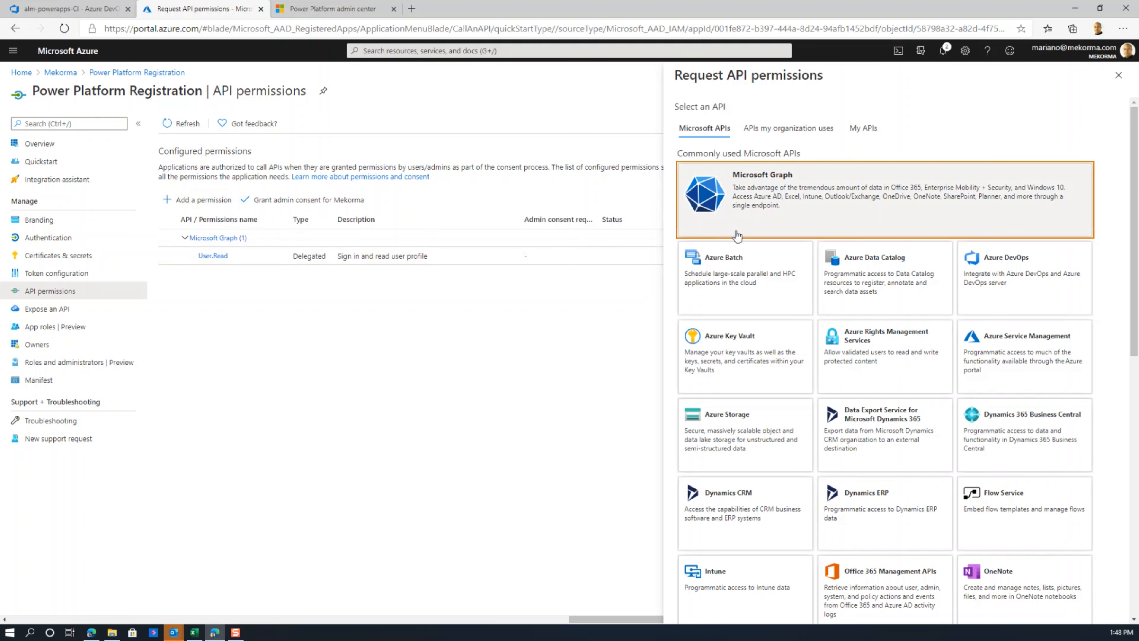
mouse_move(778, 285)
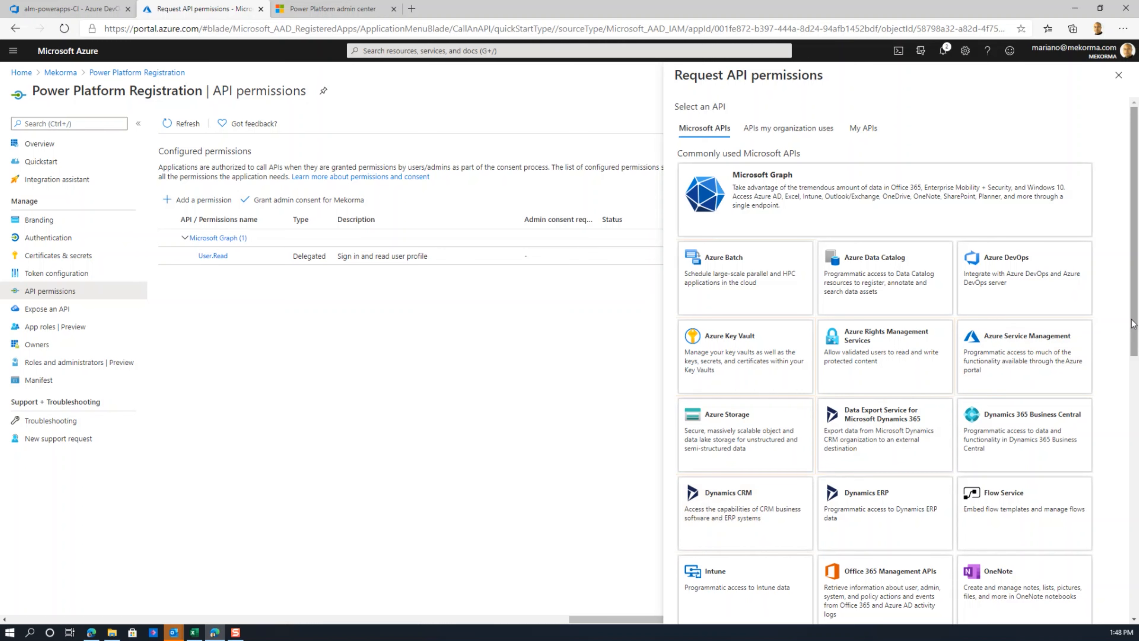
scroll(down, 3)
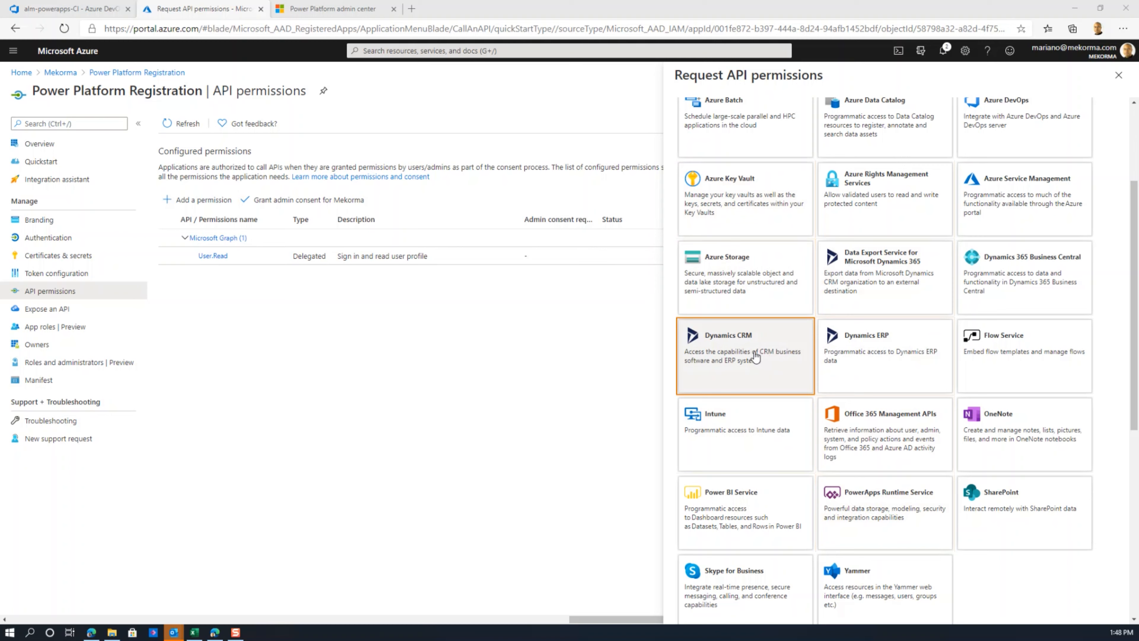
click(744, 356)
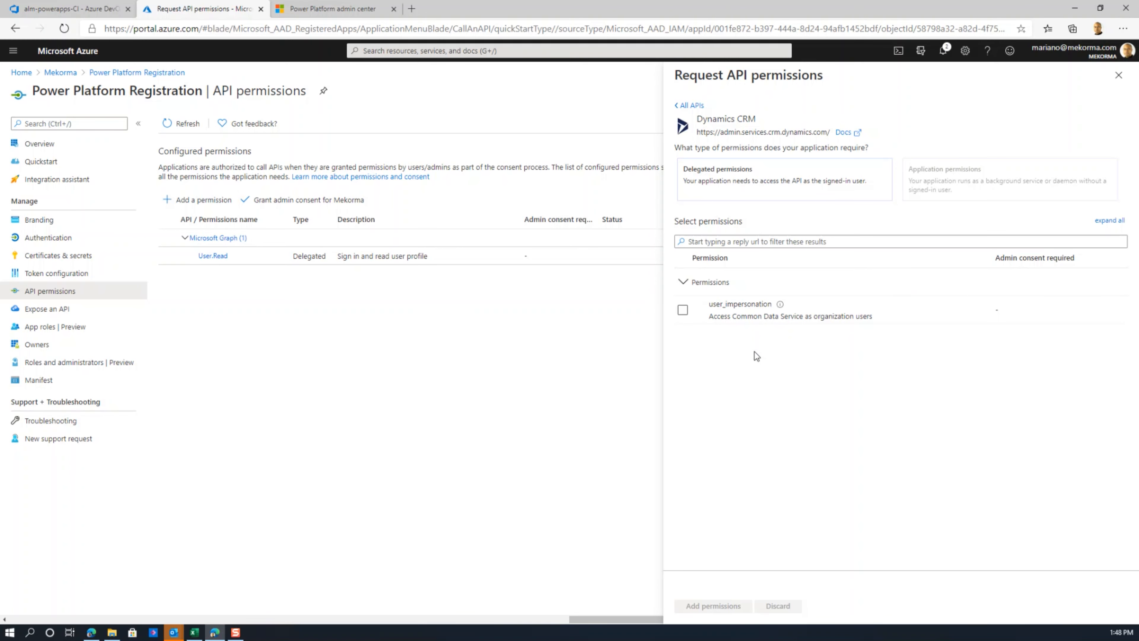
mouse_move(695, 328)
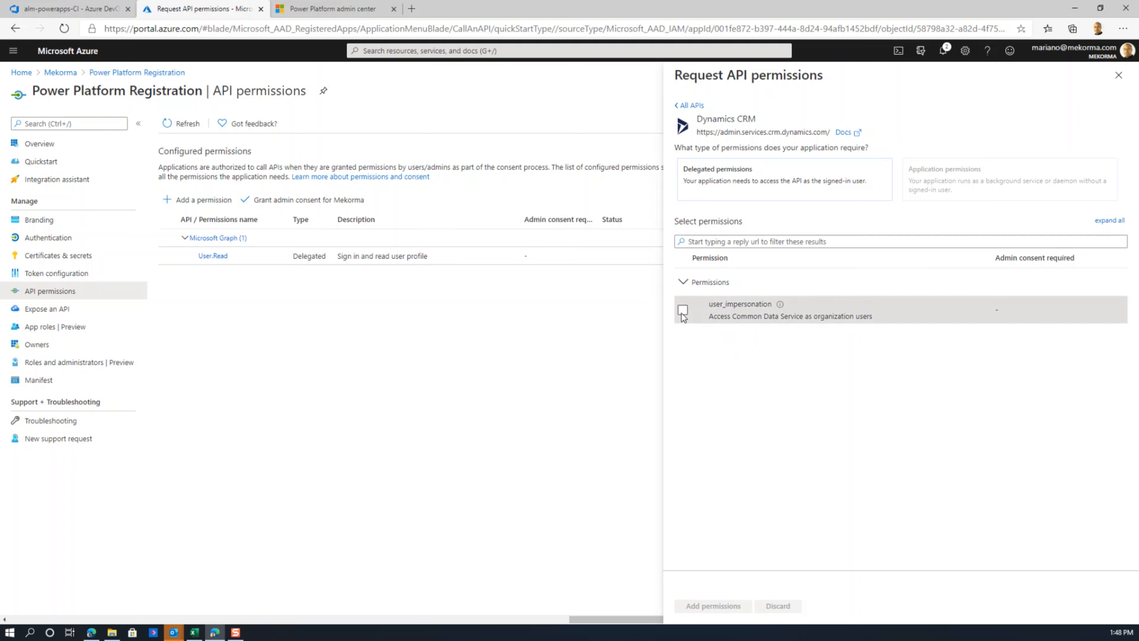
click(682, 308)
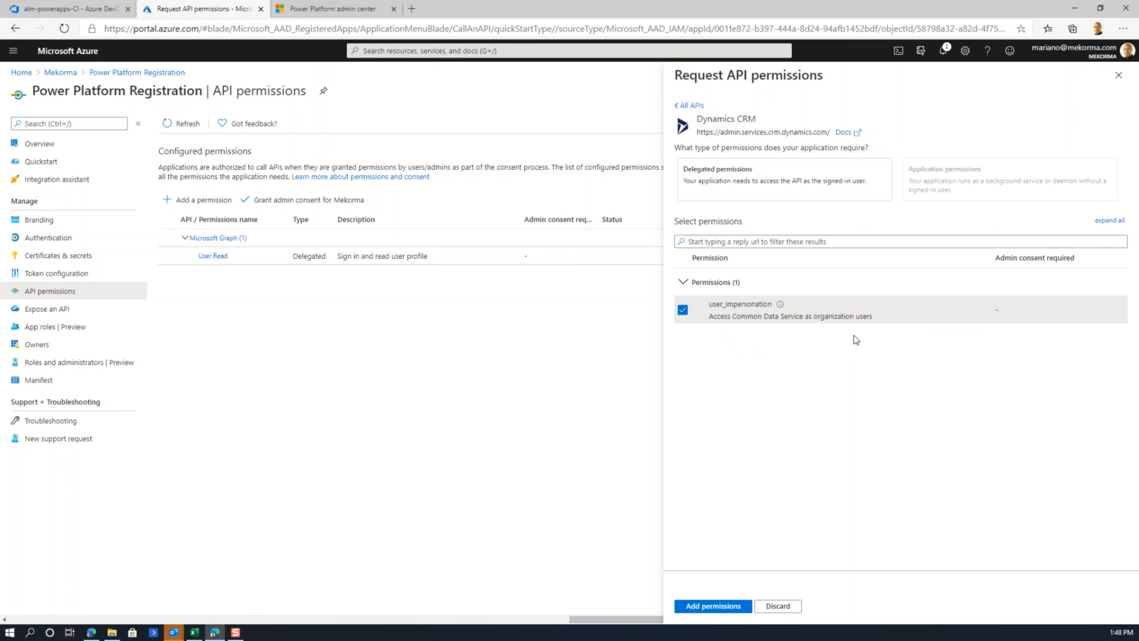
click(712, 605)
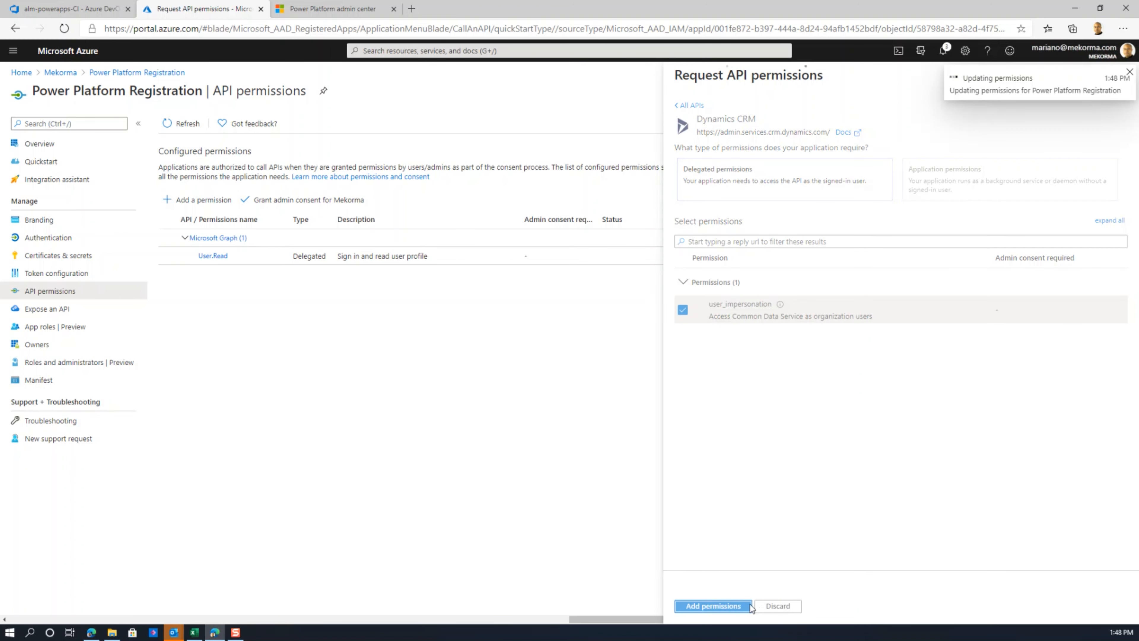
click(712, 605)
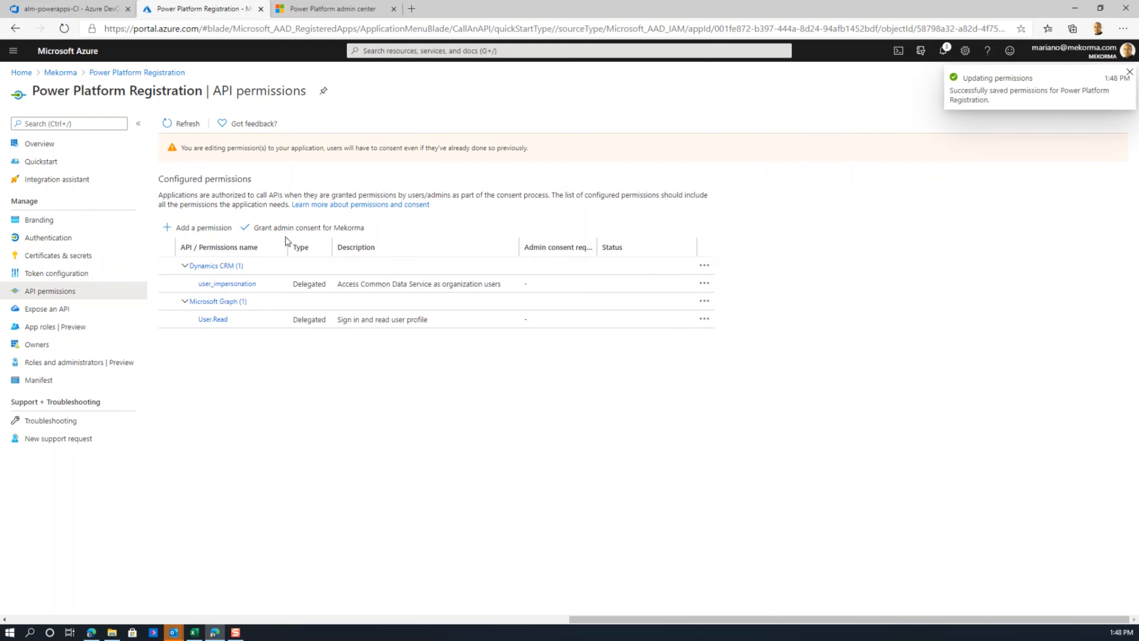
Step: Grant admin consent for the Mekorma tenant on the app's permissions
click(307, 227)
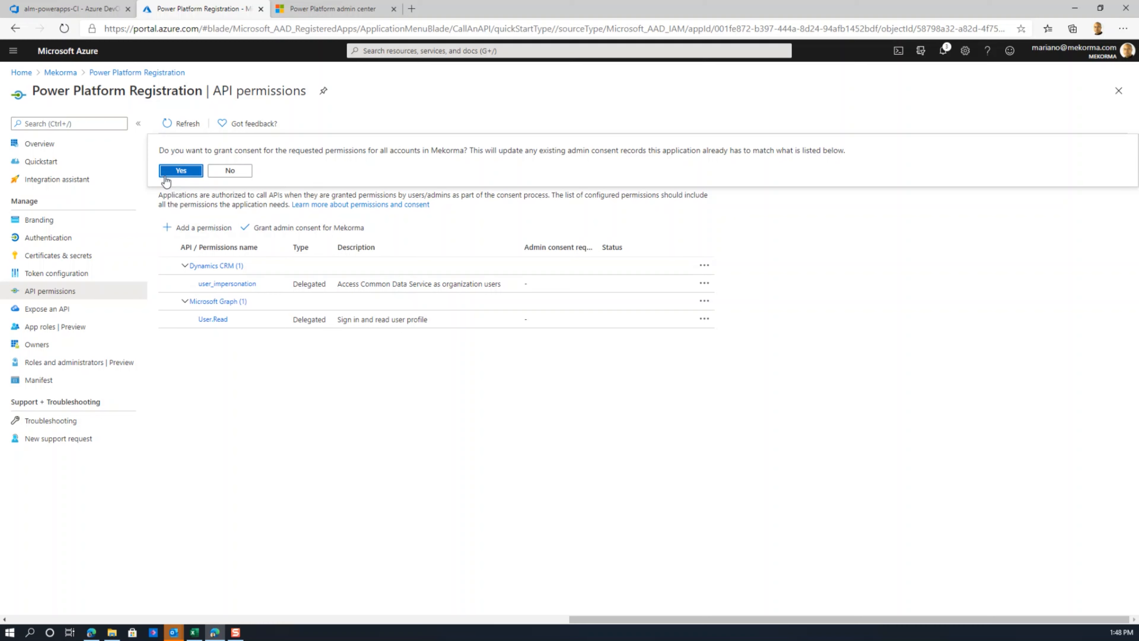
click(180, 170)
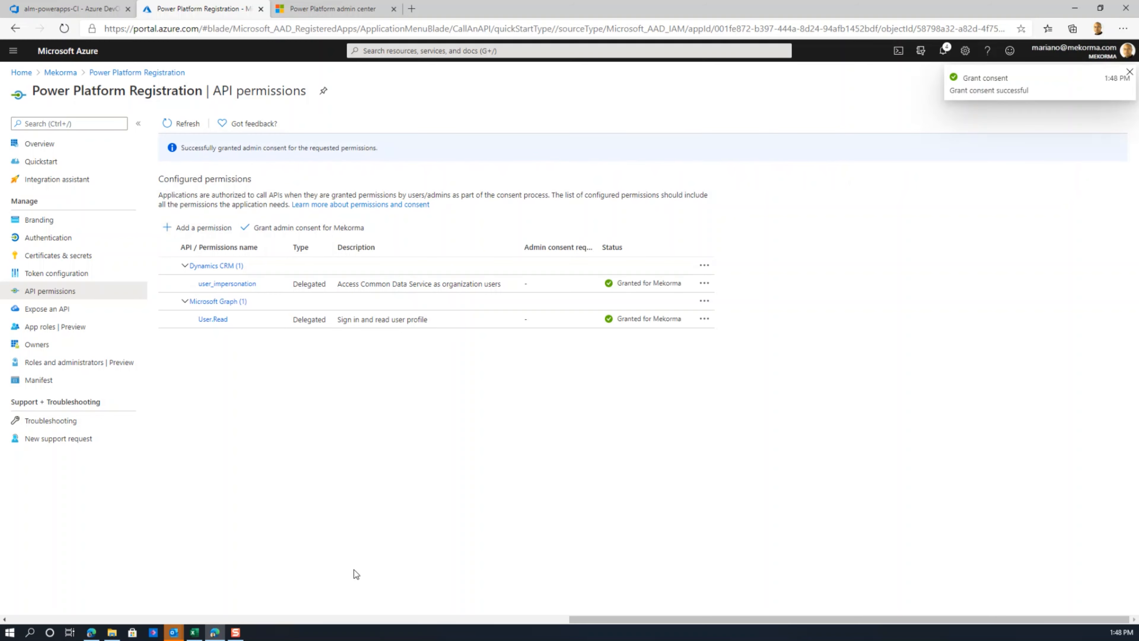
mouse_move(263, 419)
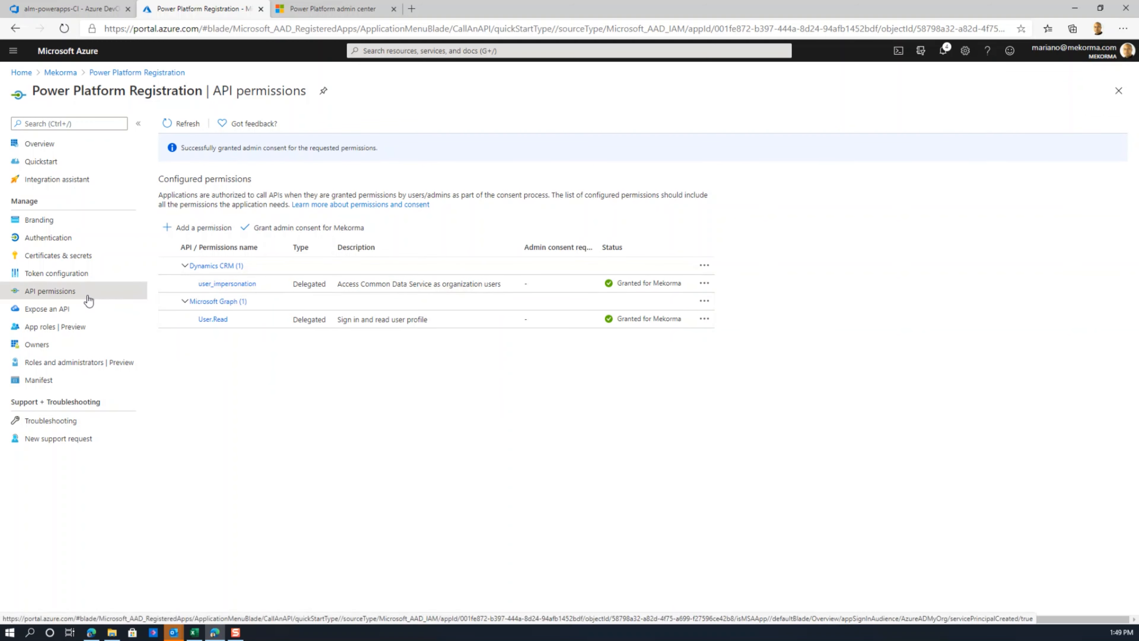
Step: Return to the Azure DevOps tab with the new service connection form
click(58, 255)
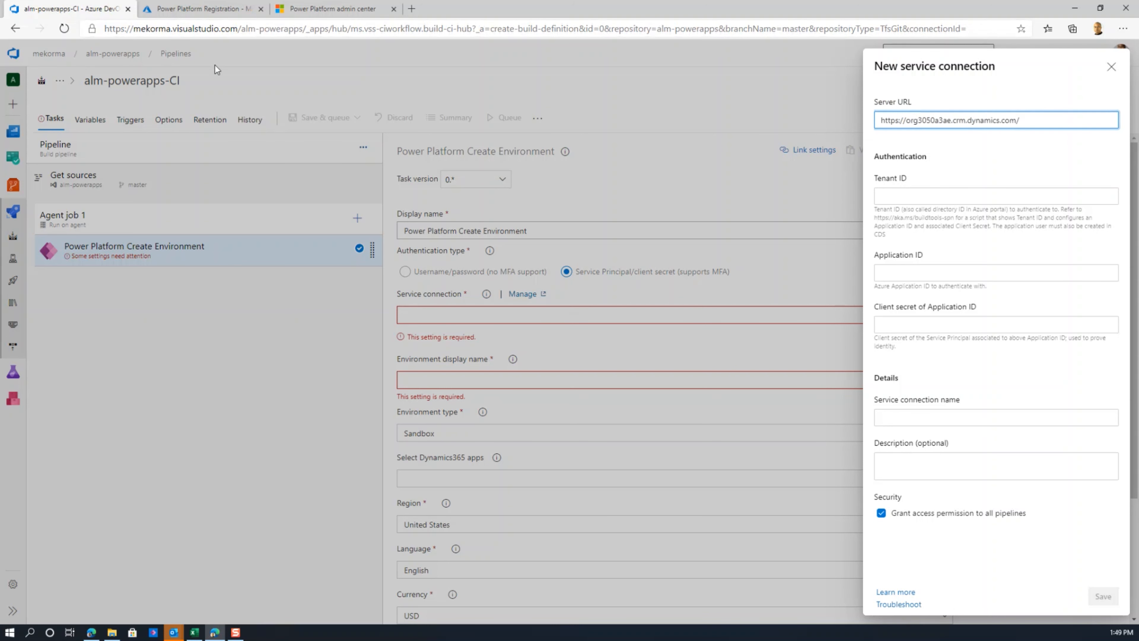
mouse_move(473, 168)
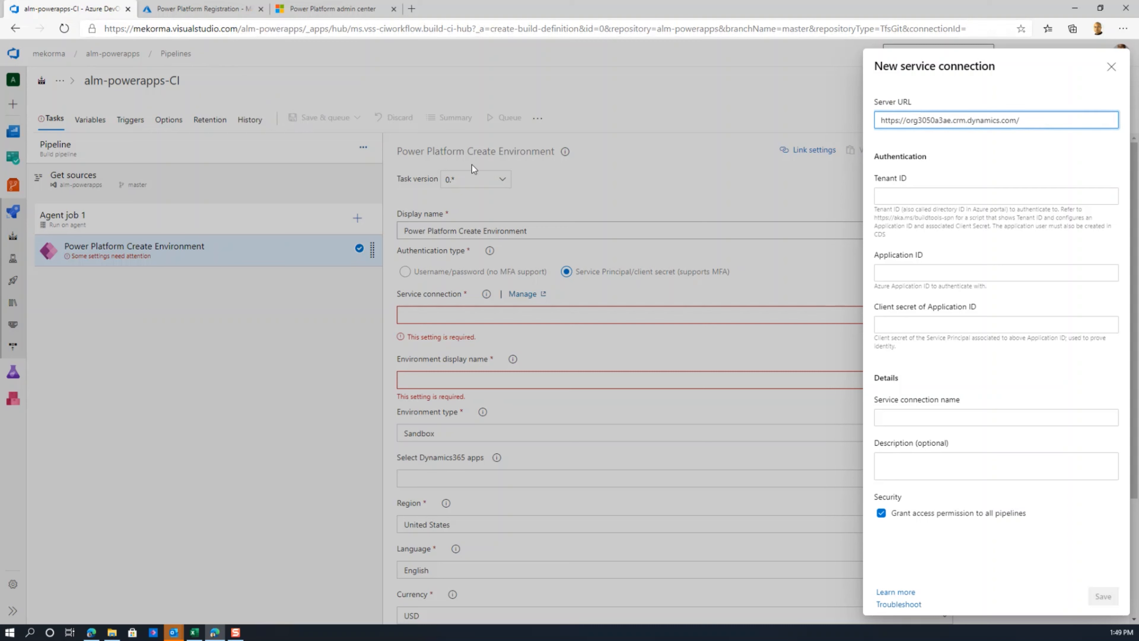
mouse_move(912, 380)
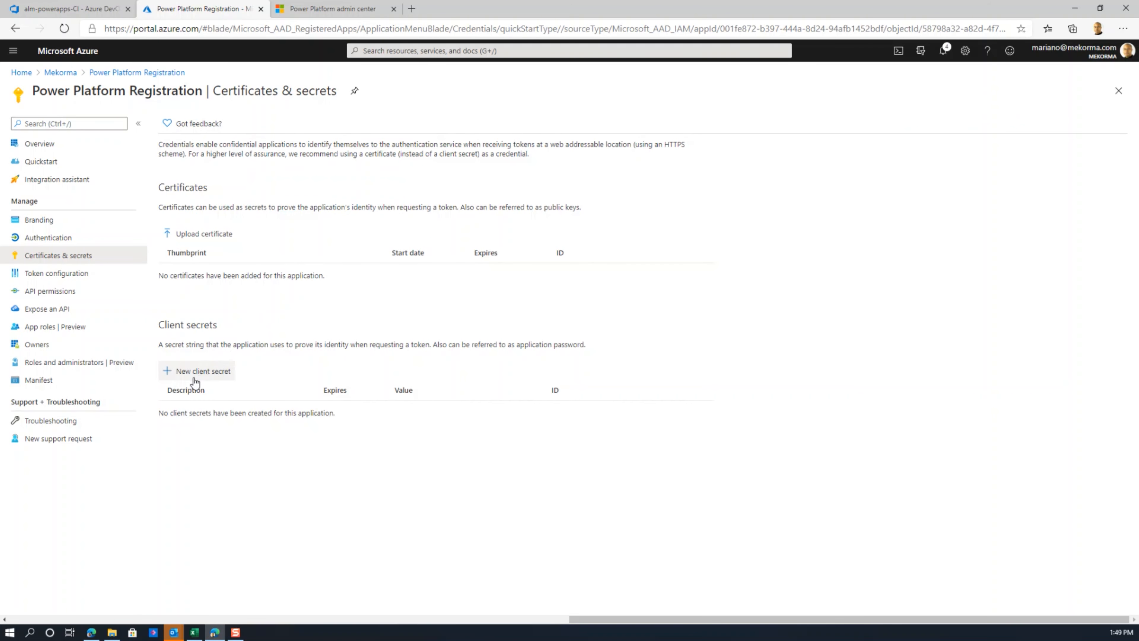
mouse_move(196, 370)
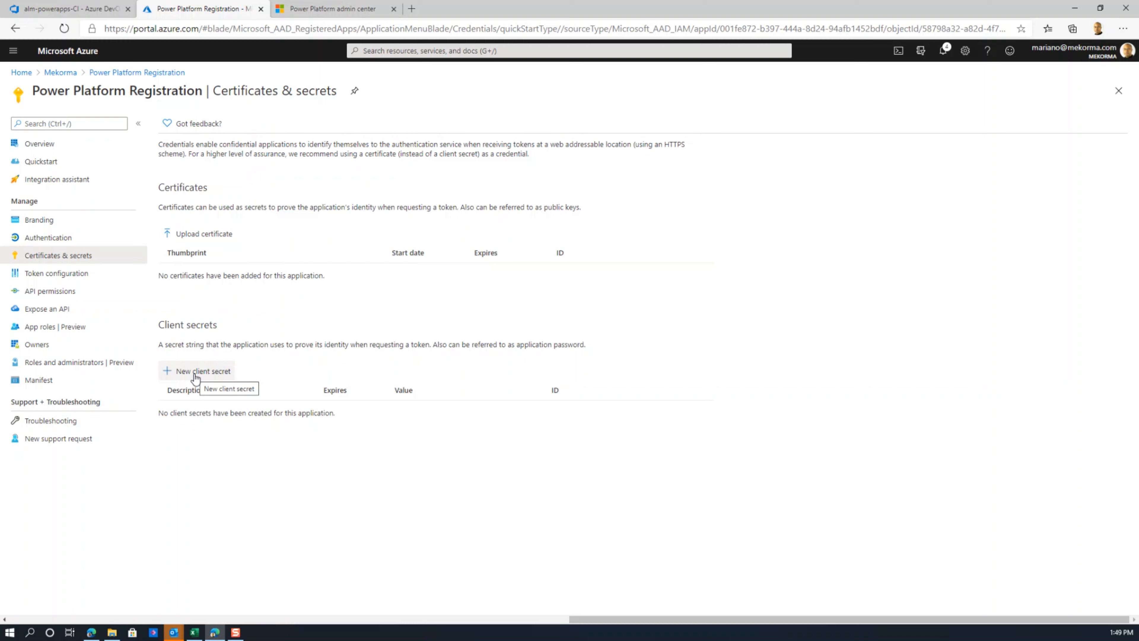
Step: Create a one-year client secret named Mekorma_Development_Secret for the app registration
click(196, 370)
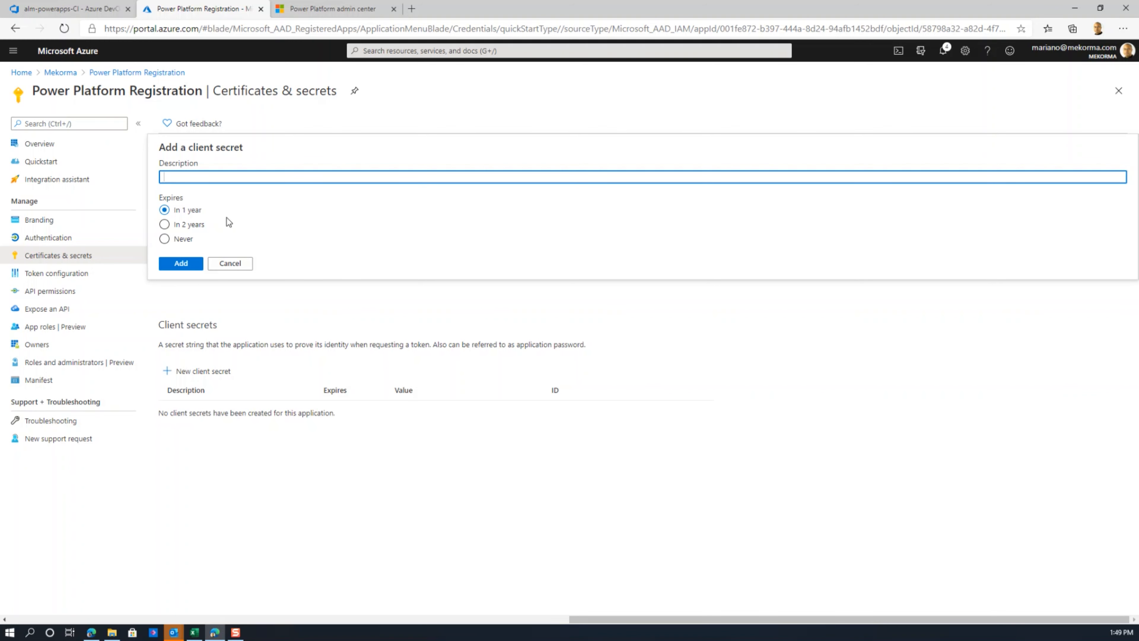
click(330, 8)
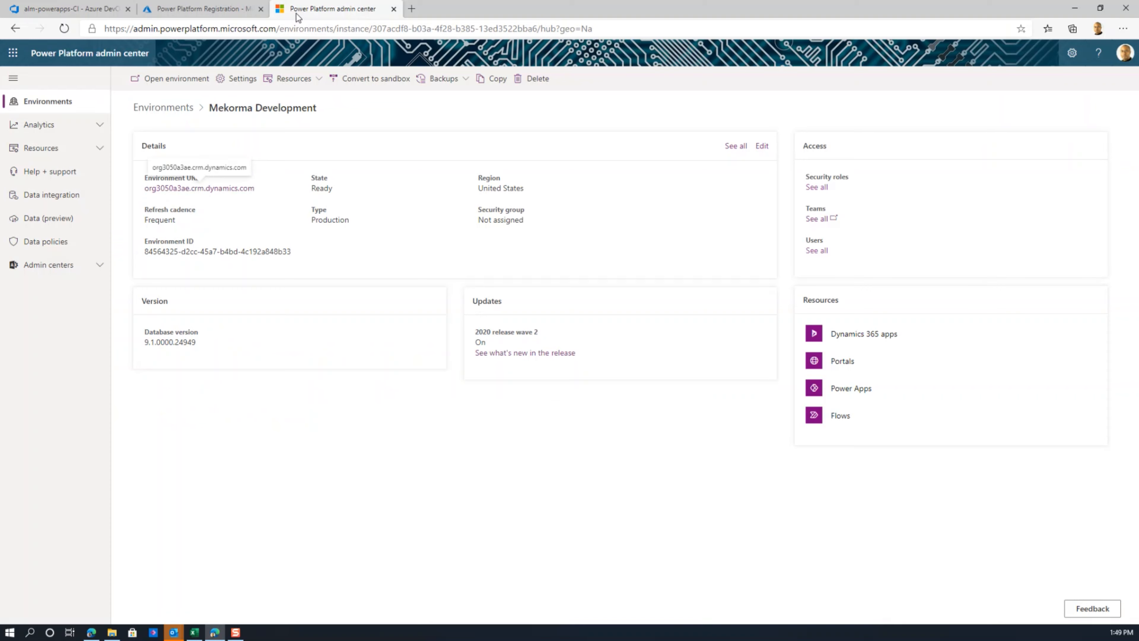
mouse_move(215, 28)
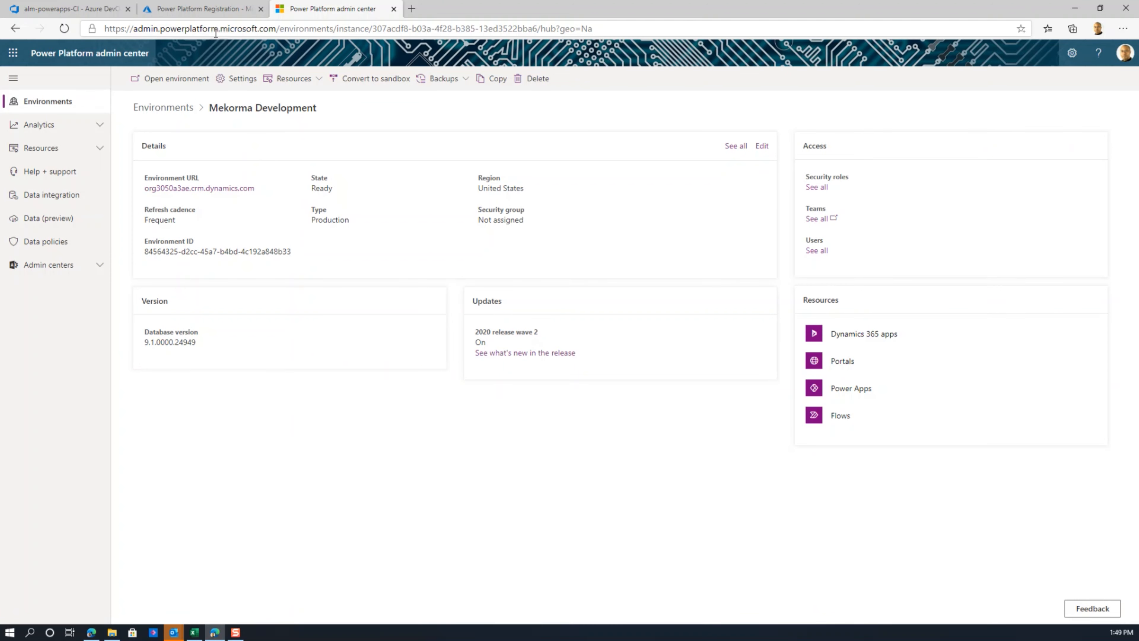
click(201, 8)
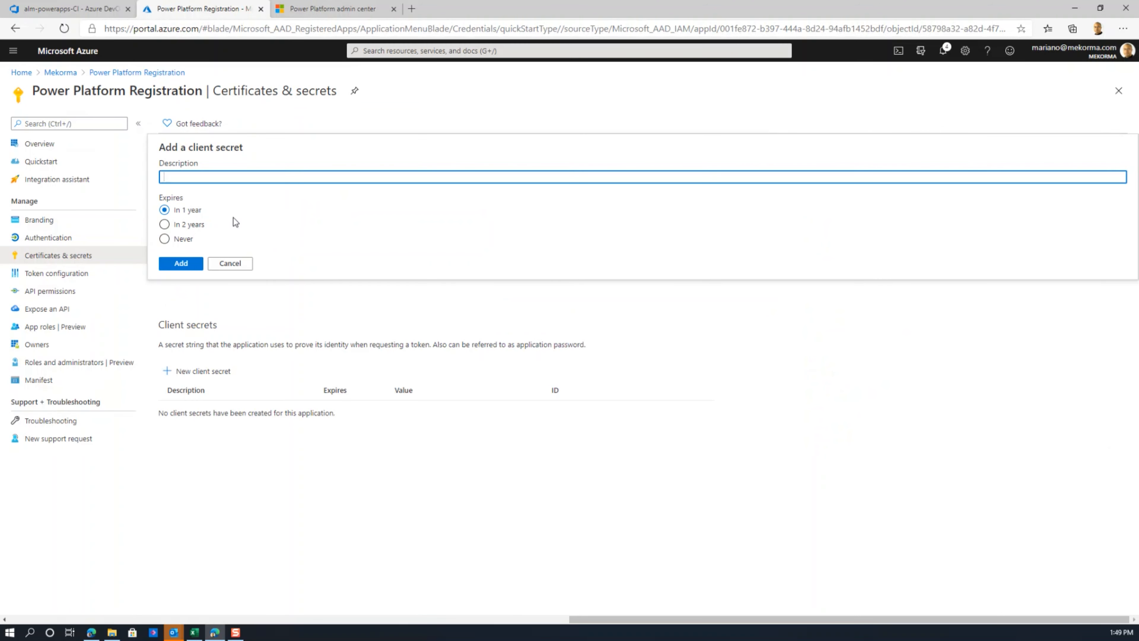
text(Mekorma_Development_)
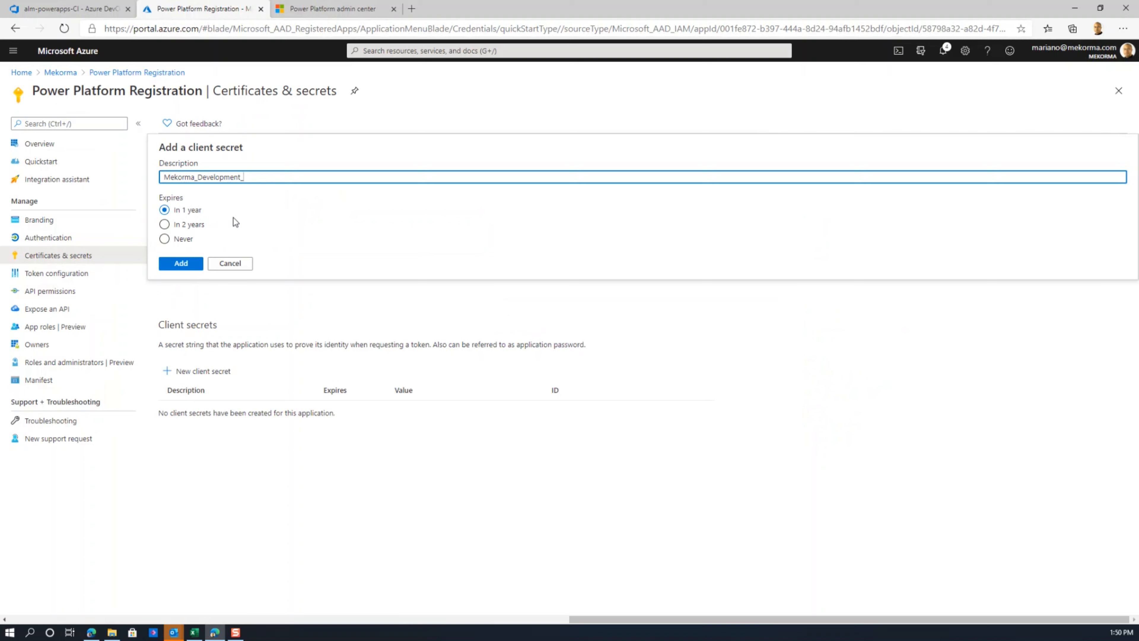
text(Secret)
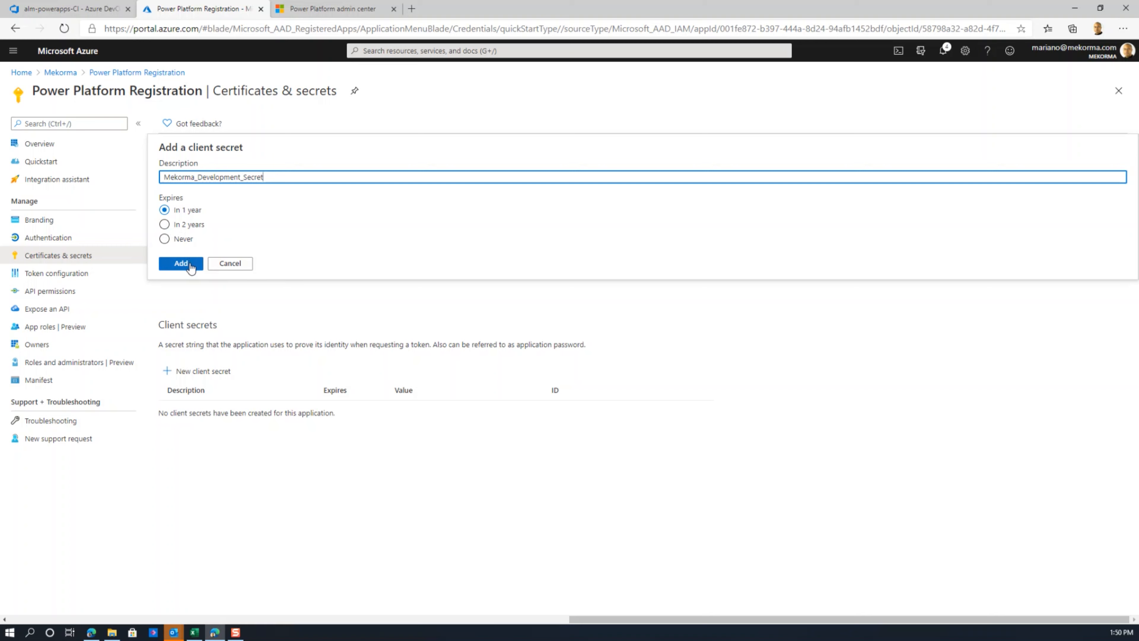
click(180, 263)
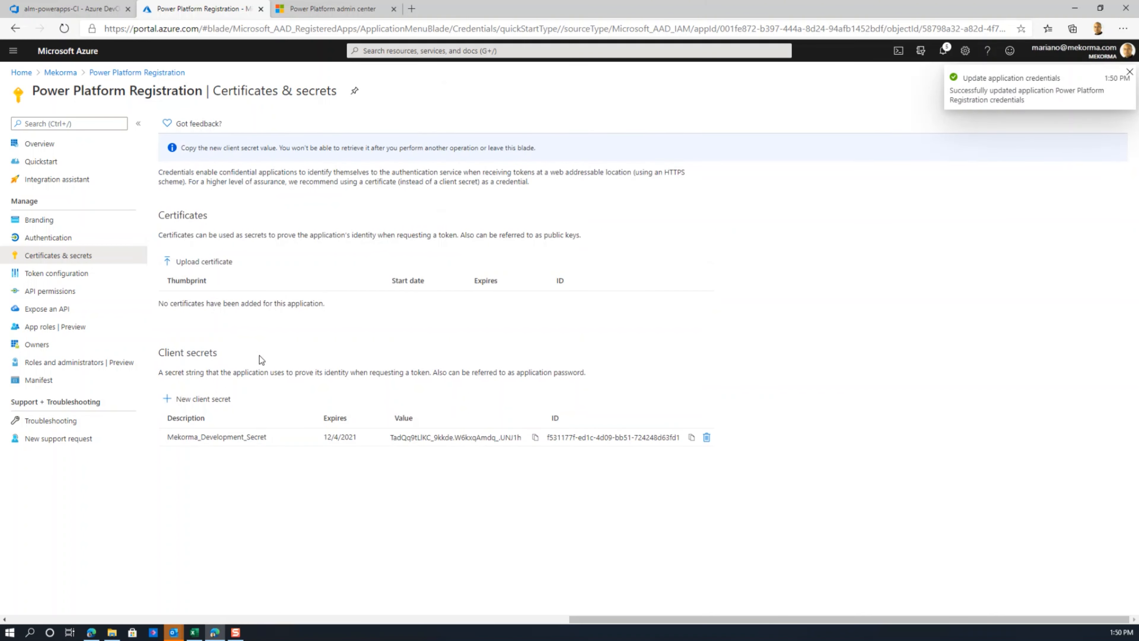
mouse_move(456, 484)
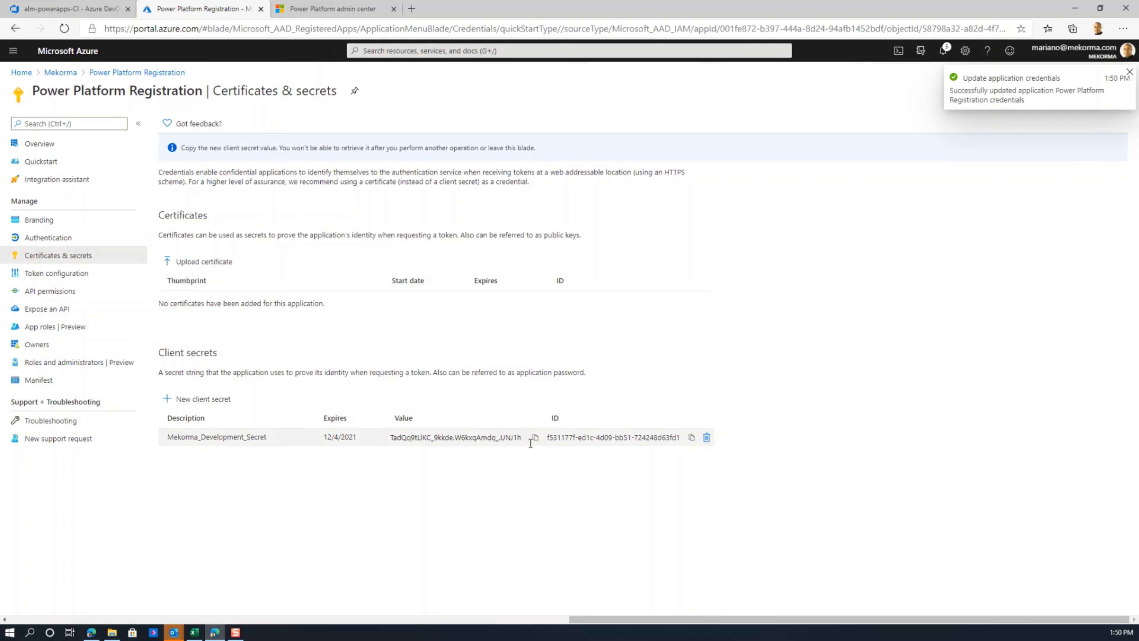
mouse_move(534, 436)
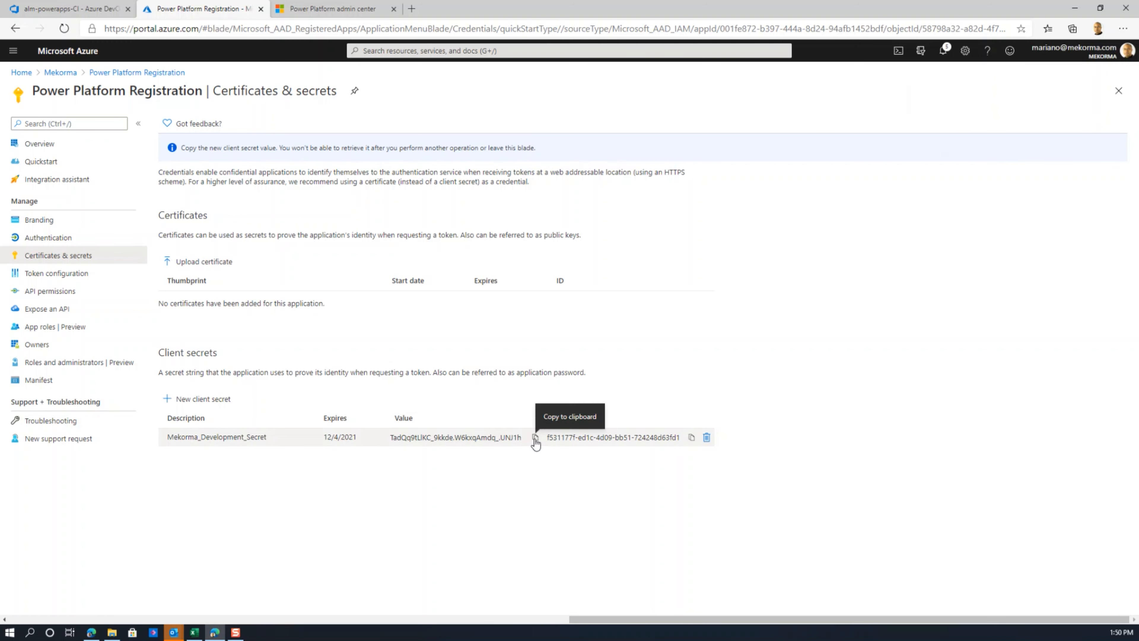
Step: Copy the client secret's value and paste it into a blank Notepad note
click(534, 436)
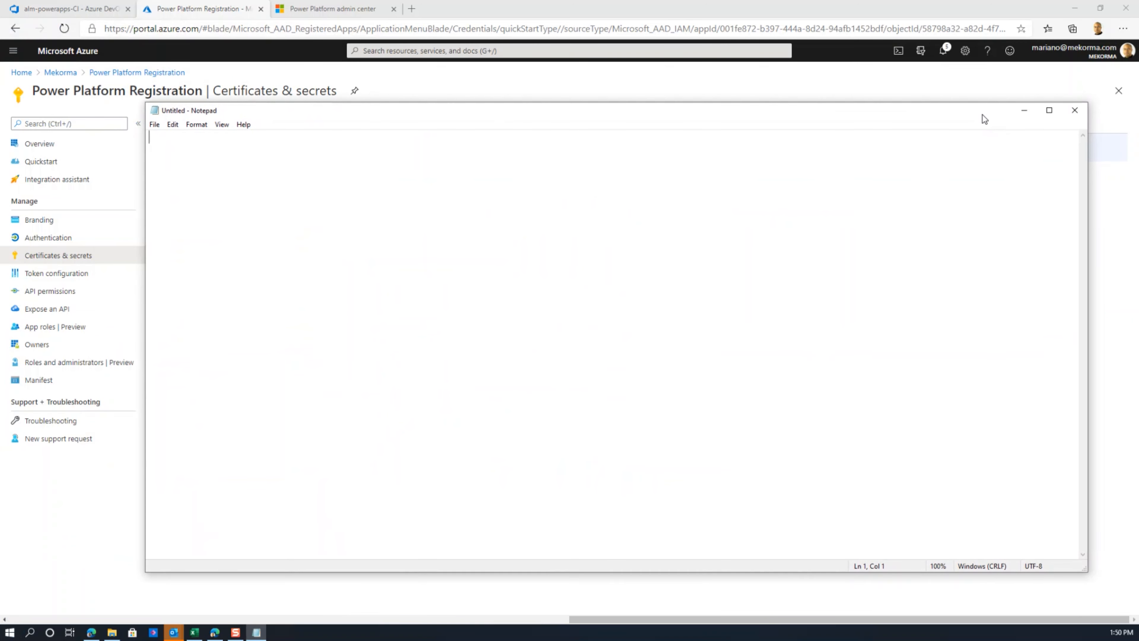
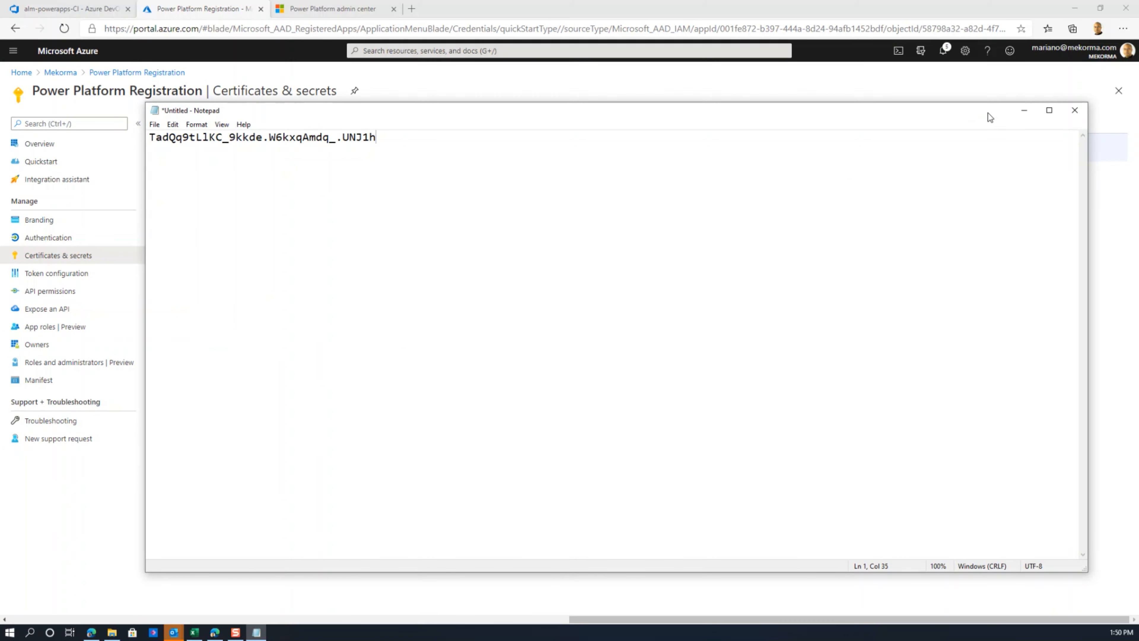
key(ctrl+a)
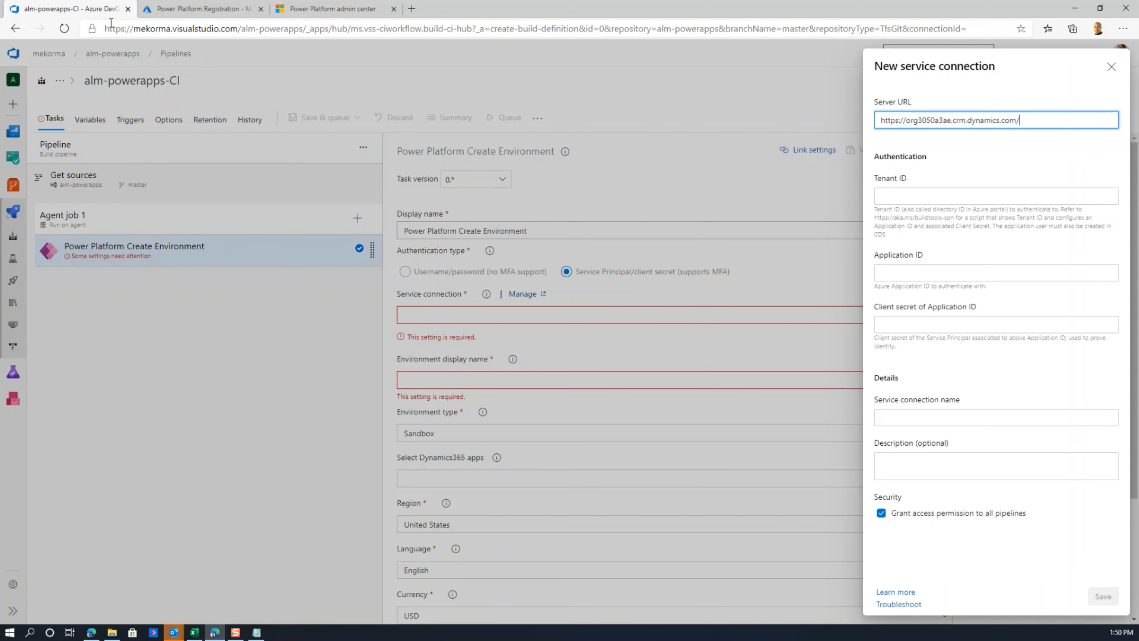
Step: Fill the service connection with the app registration's secret, application ID 001fe872-… and tenant ID dba16853-…
click(996, 324)
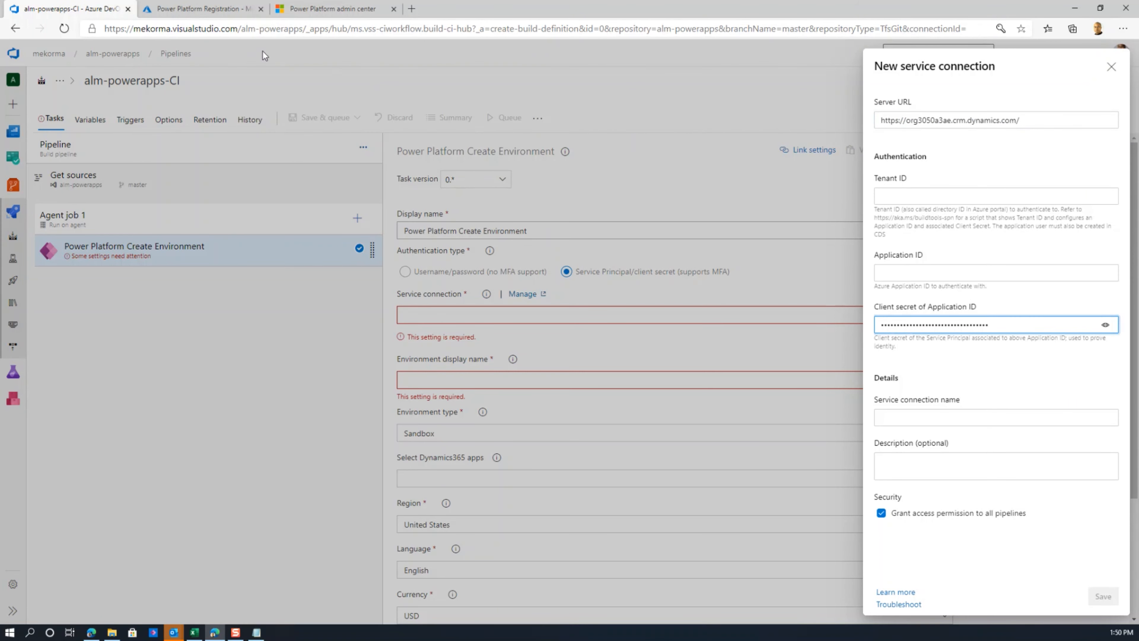
click(196, 8)
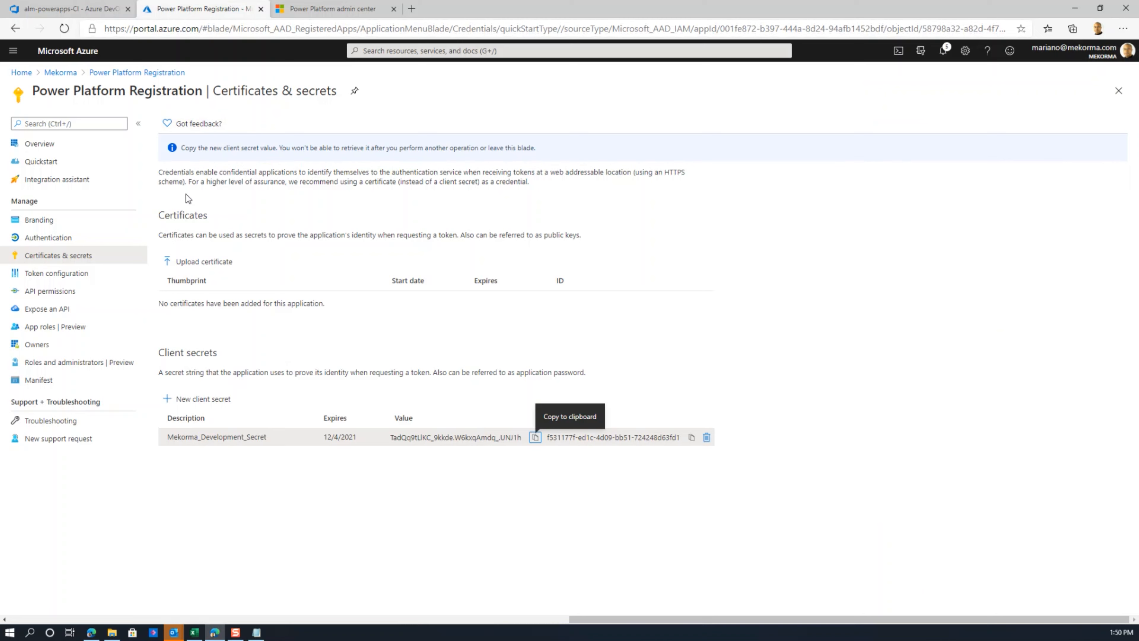
click(39, 143)
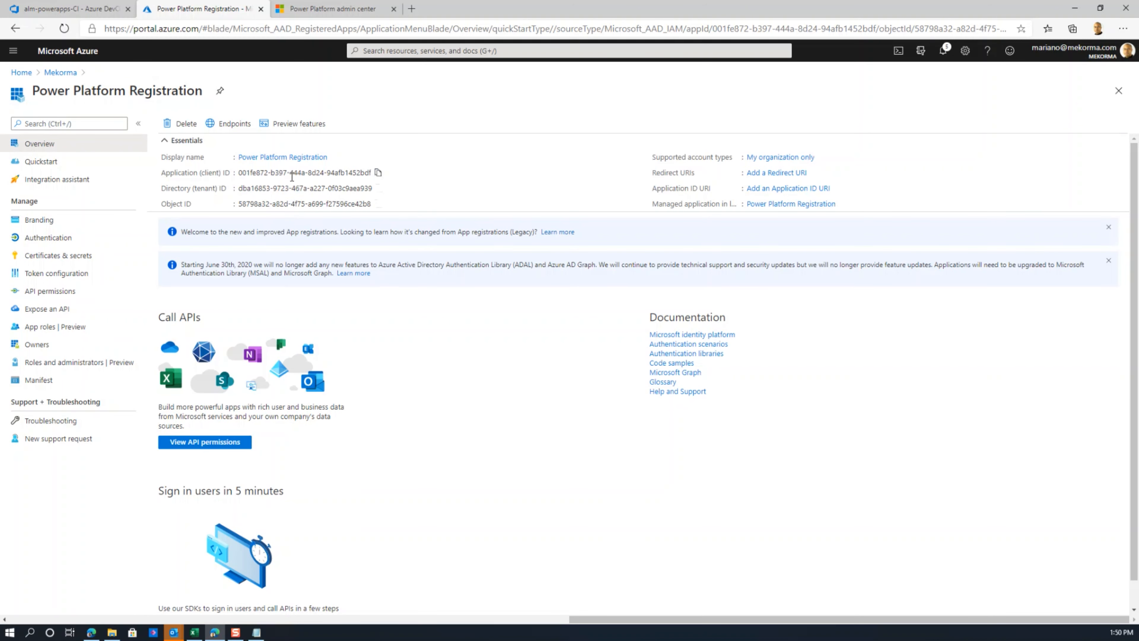
click(377, 172)
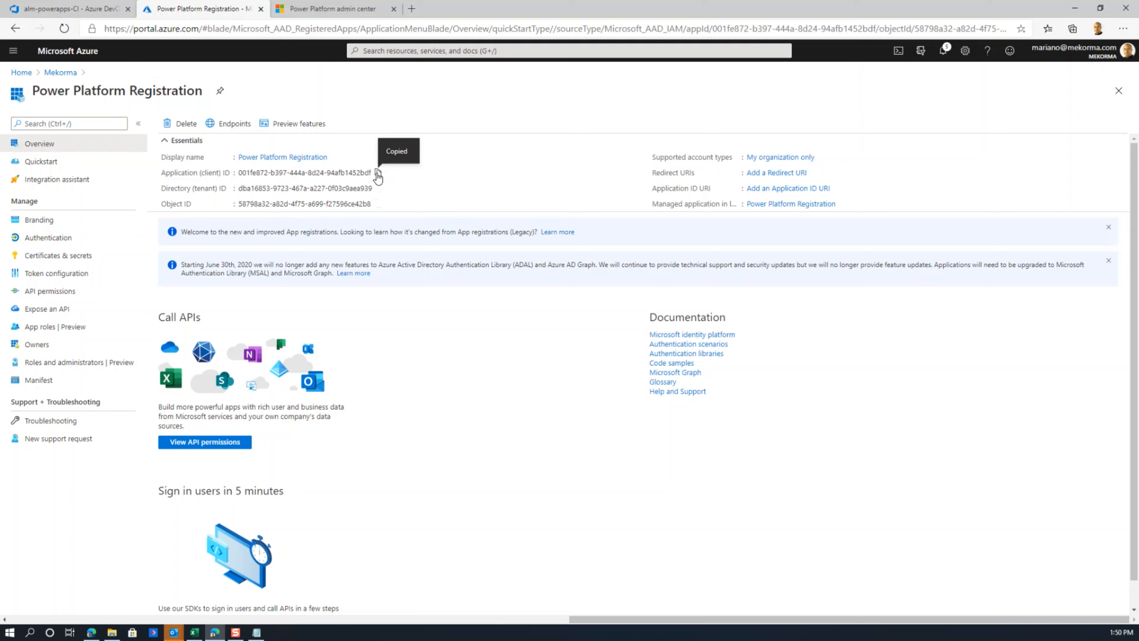
mouse_move(93, 66)
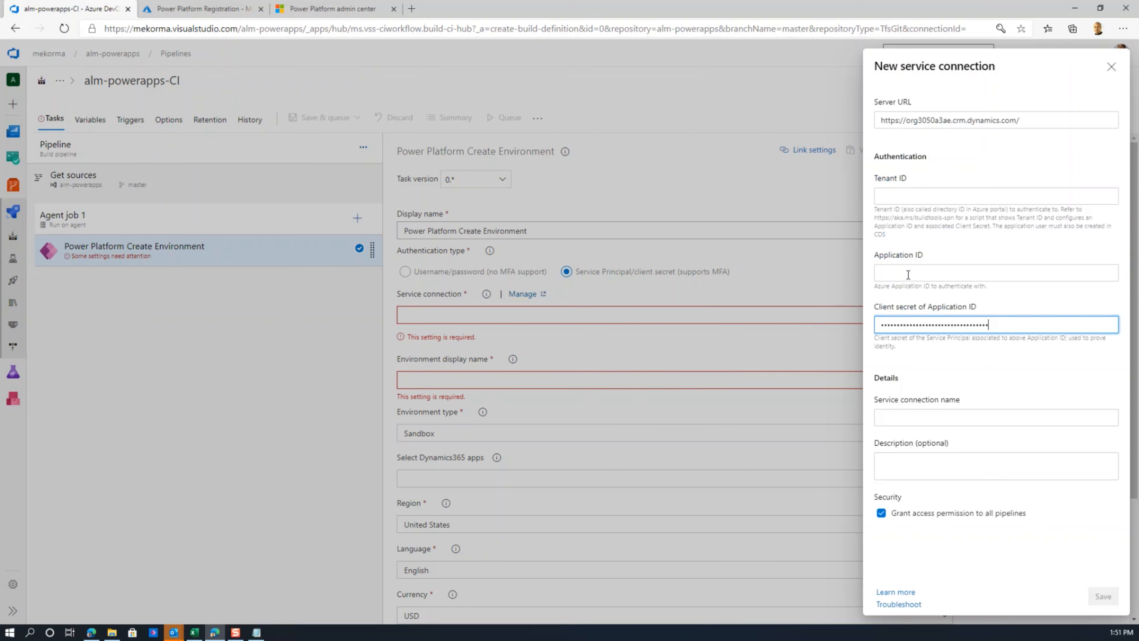
text(001fe872-b397-444a-8d24-94afb1452bdf)
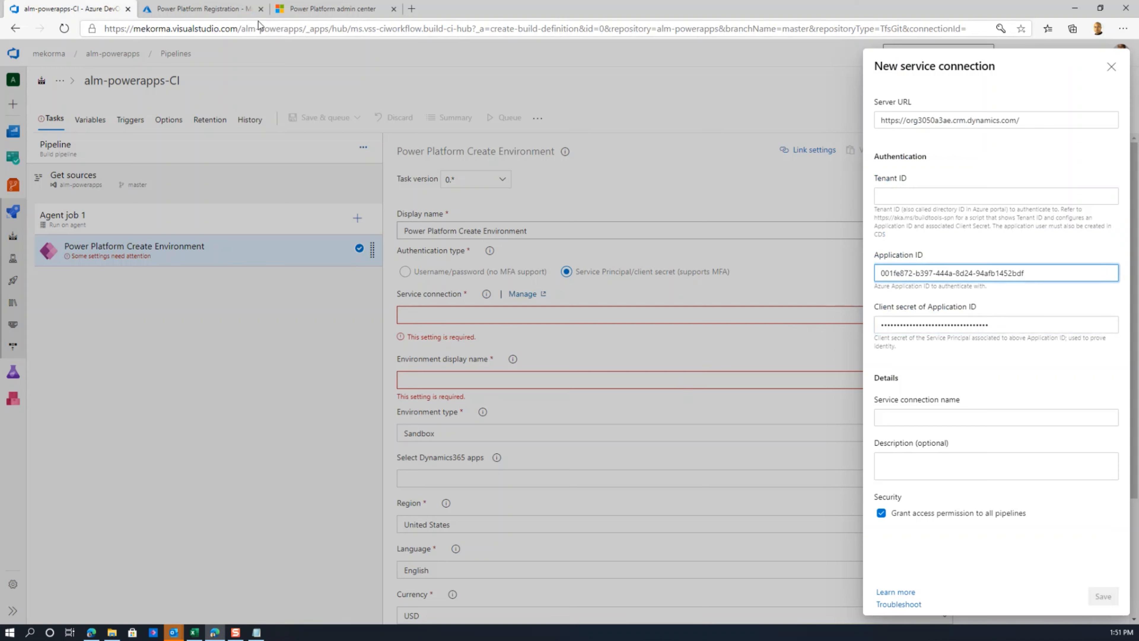
click(201, 8)
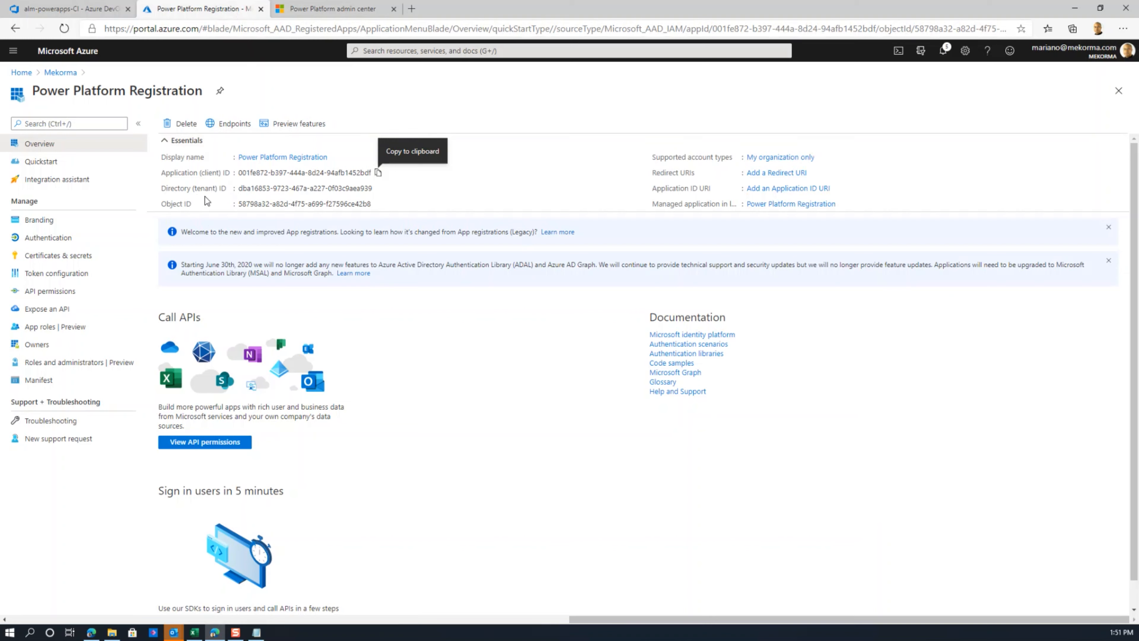
mouse_move(376, 188)
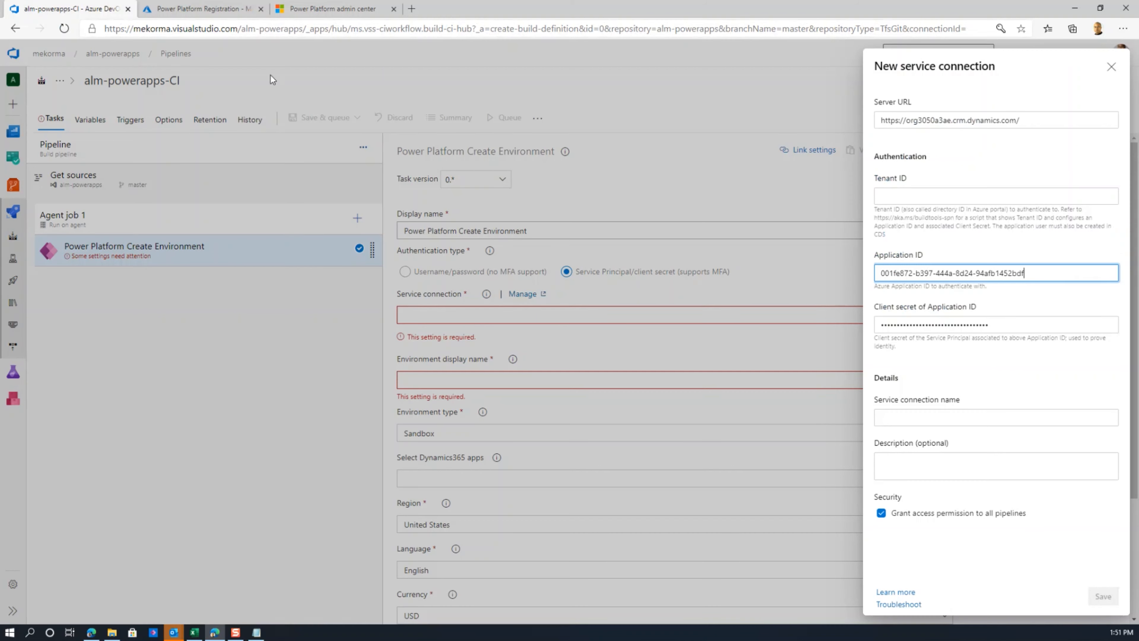
click(996, 195)
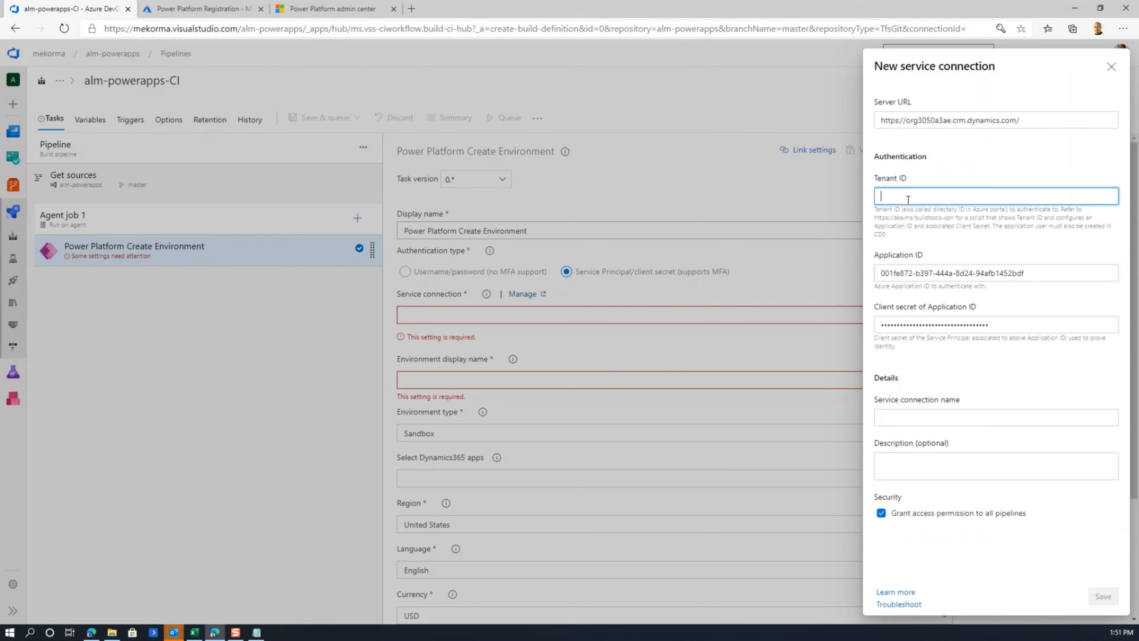
text(dba16853-9723-467a-a227-0f03c9aea939)
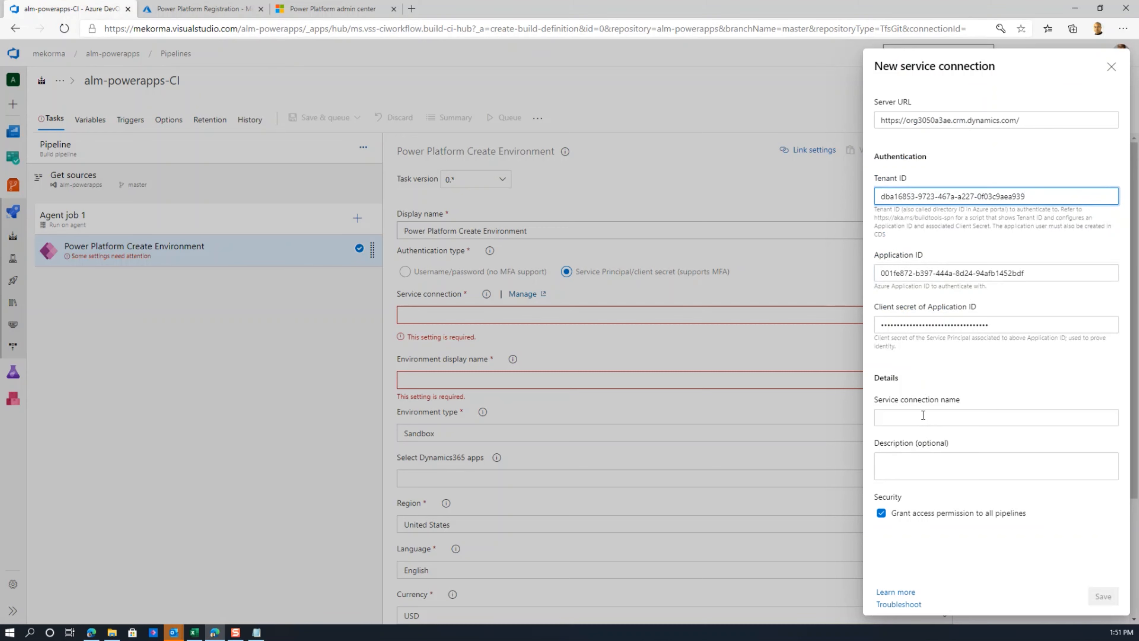
Step: Name the service connection 'Mekorma Development' and save it
click(995, 416)
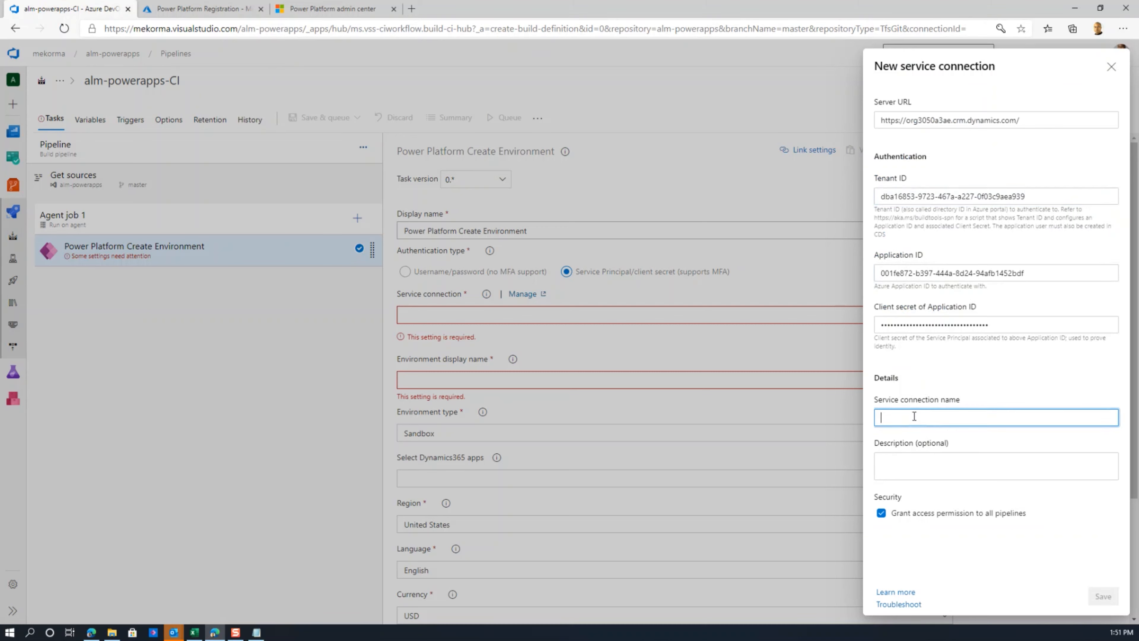
text(Mekorma D)
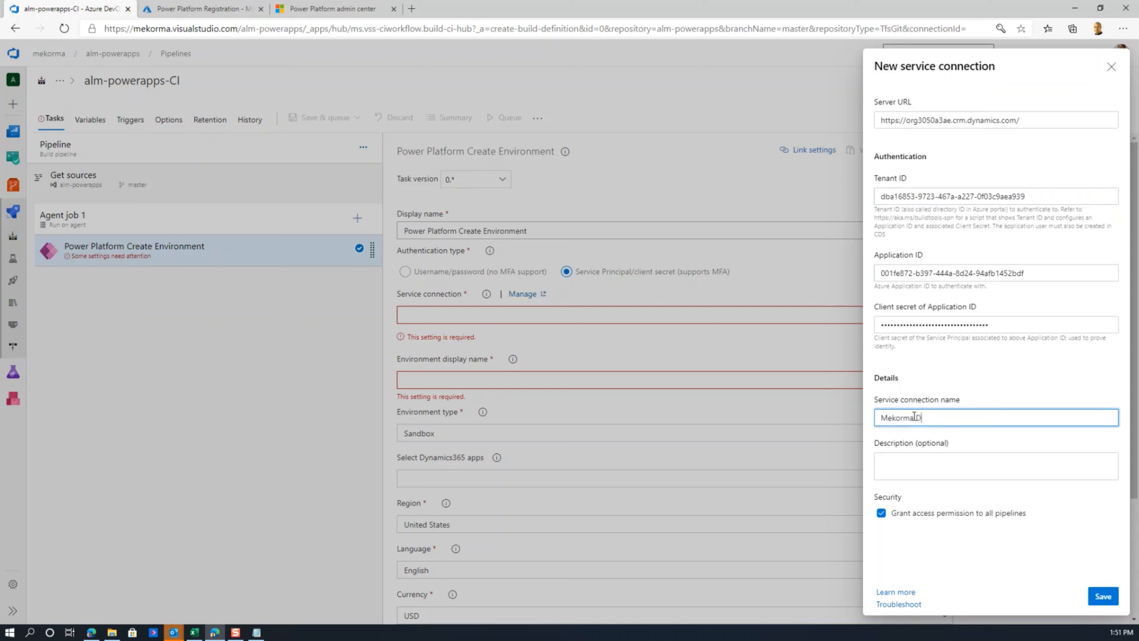
text(Development)
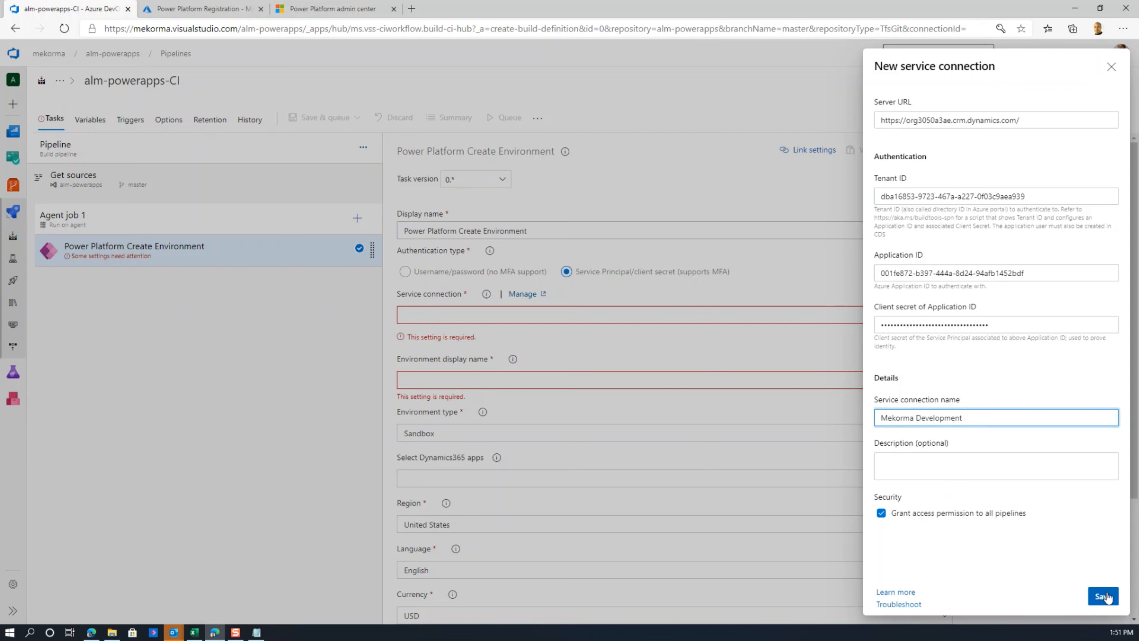
click(1103, 595)
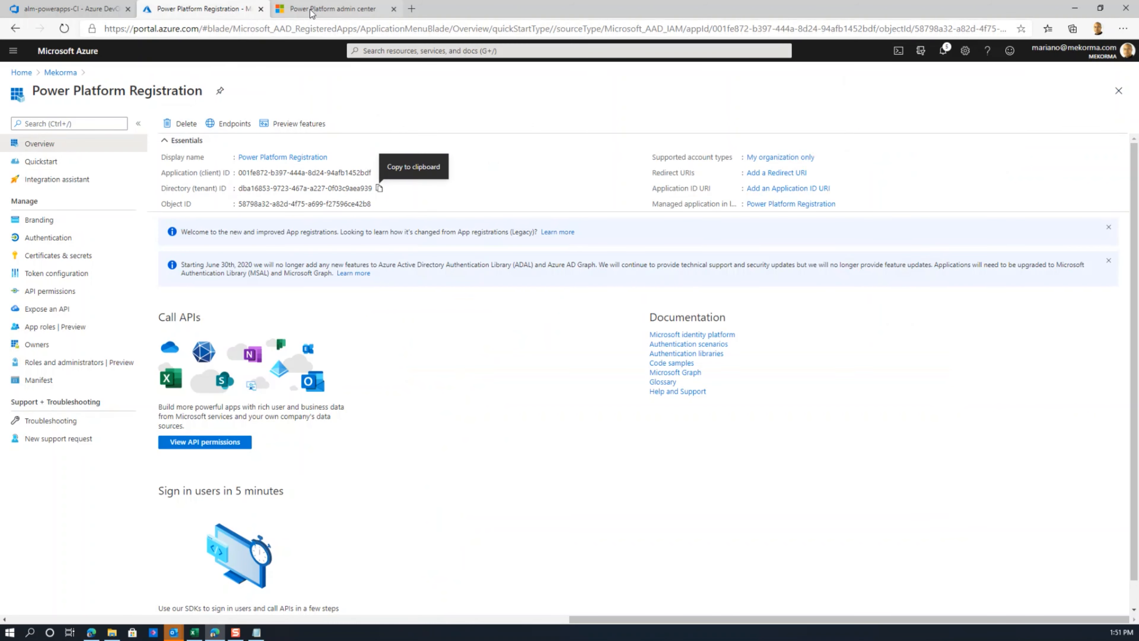
Step: Set the Create Environment task's display name to 'Mekorma Development' and its type to Production
click(331, 8)
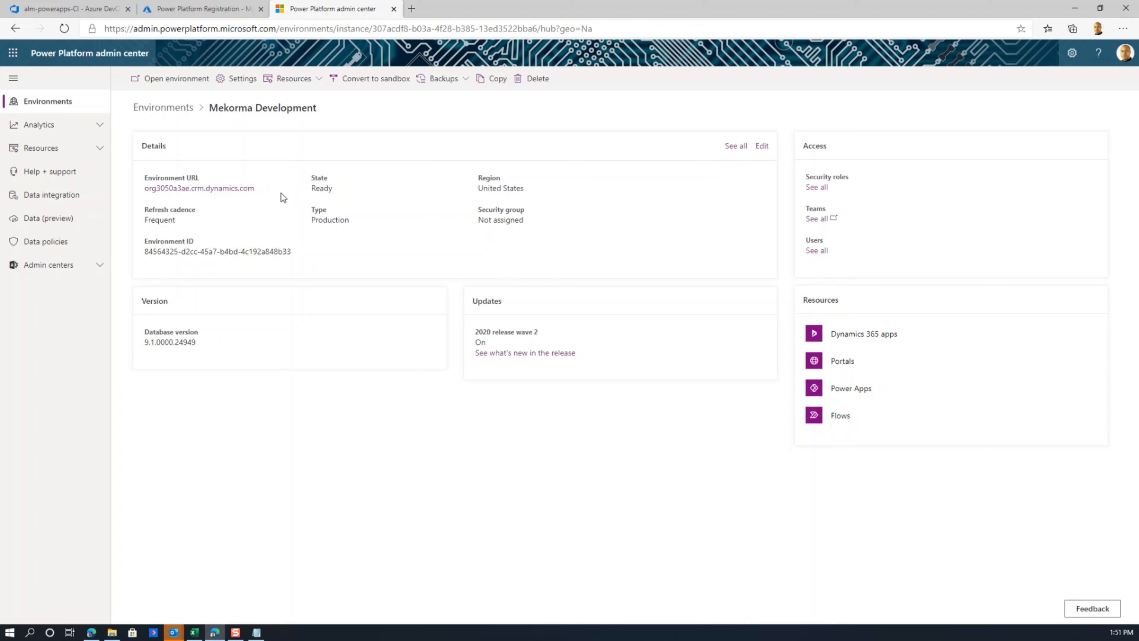
mouse_move(211, 109)
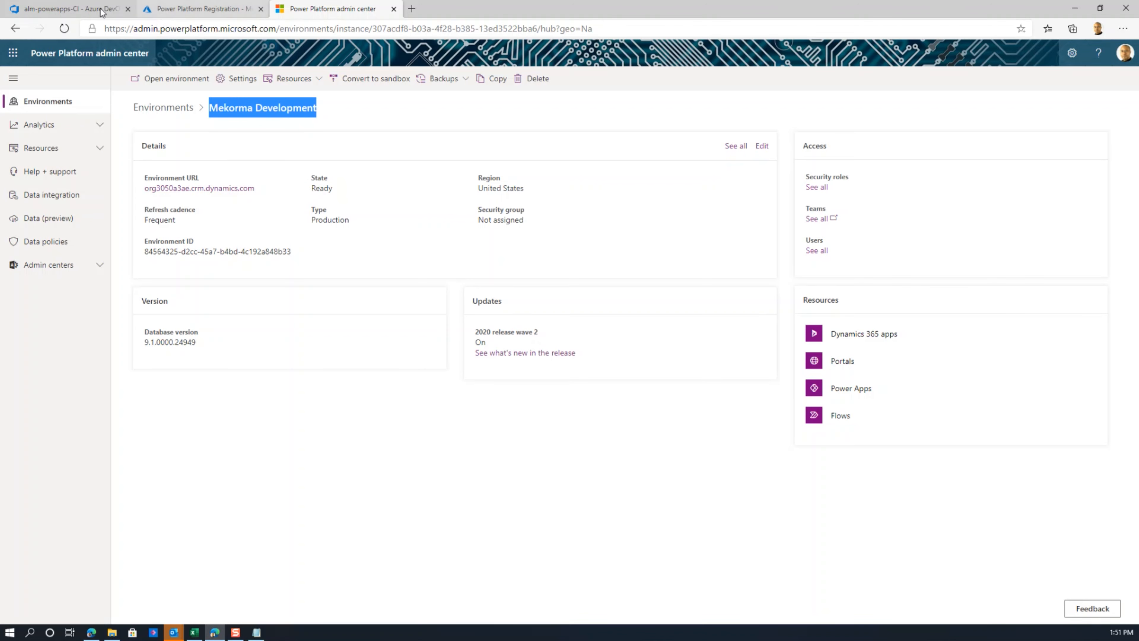
click(65, 8)
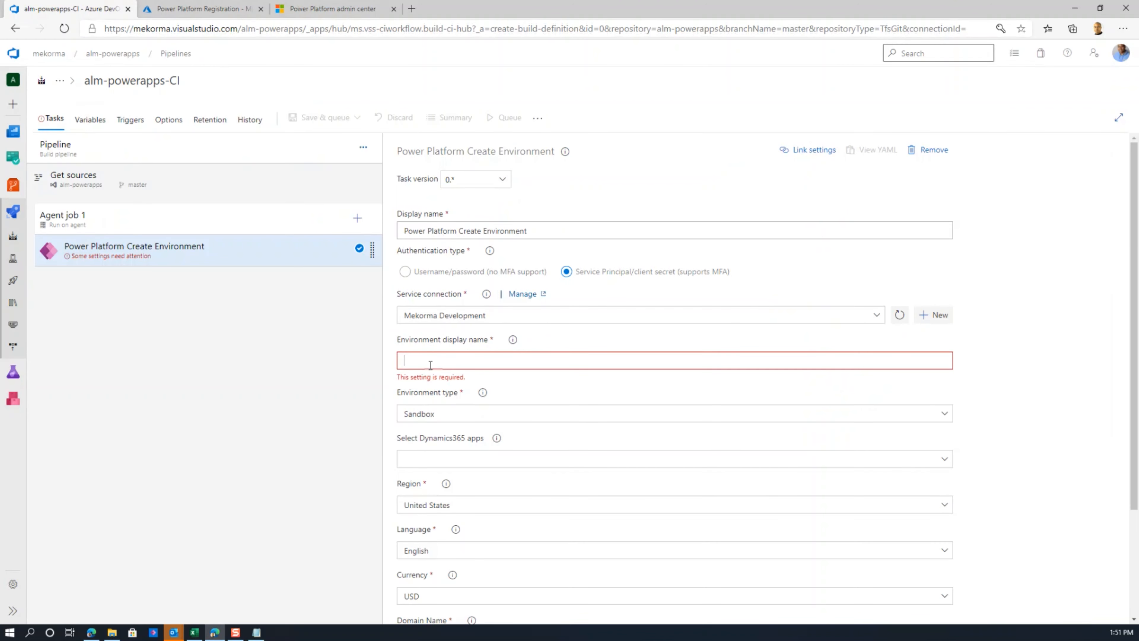
text(Mekorma Development)
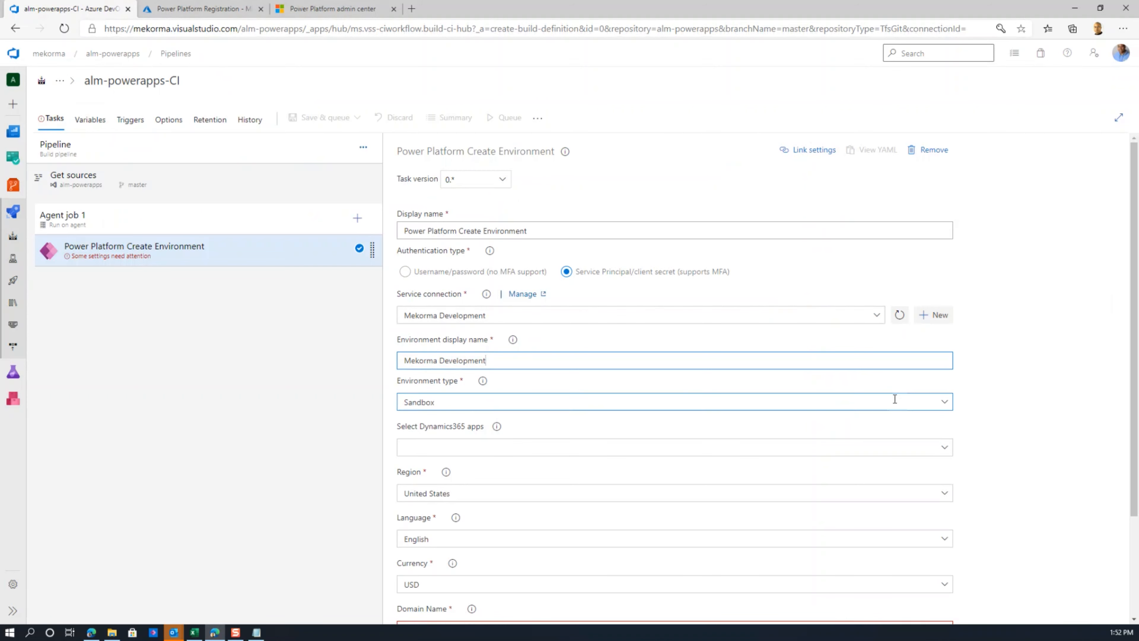
click(673, 401)
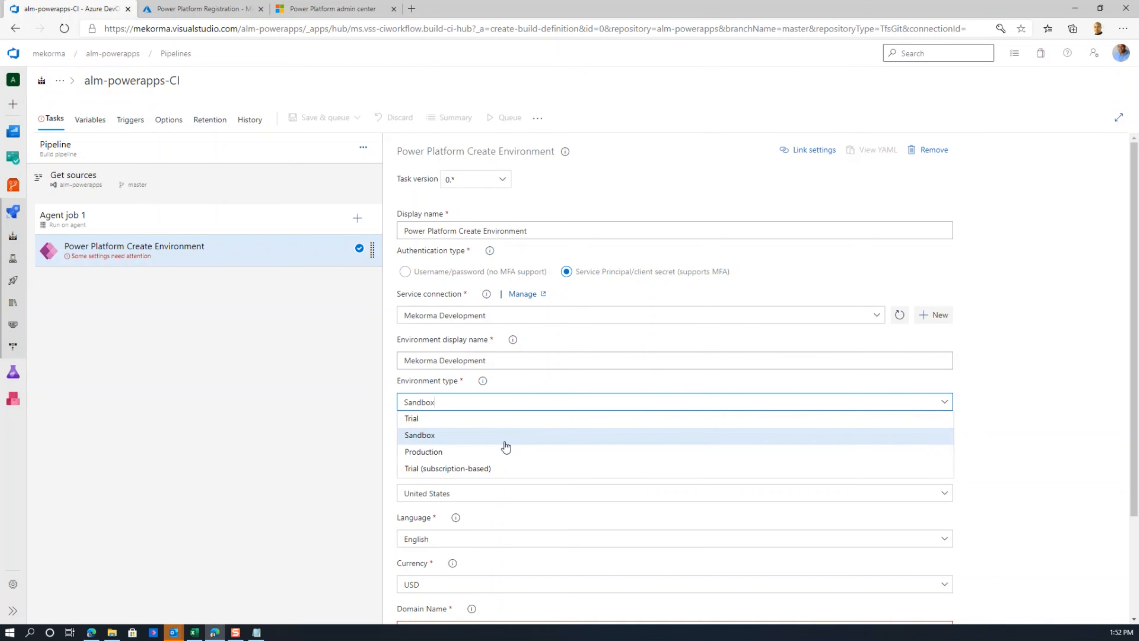
click(424, 451)
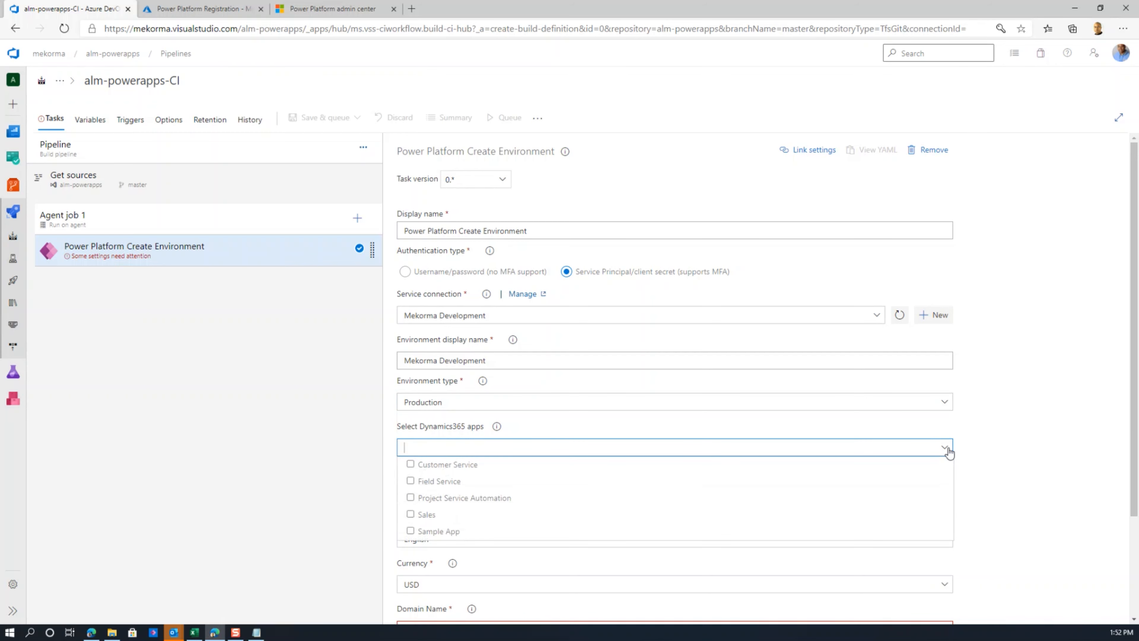
mouse_move(825, 498)
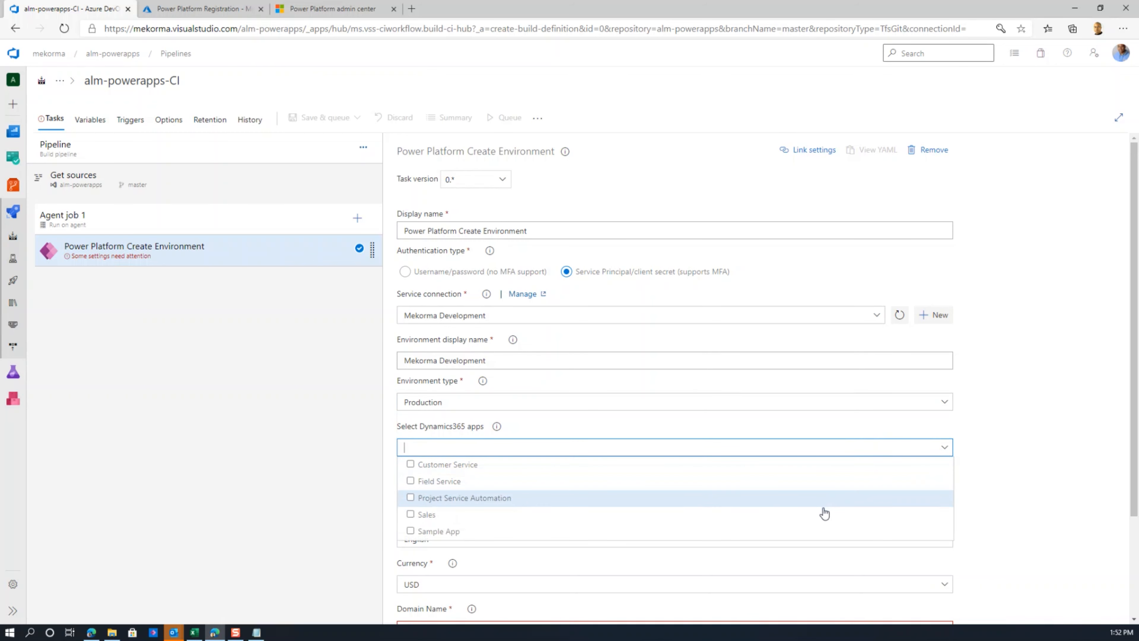
mouse_move(796, 501)
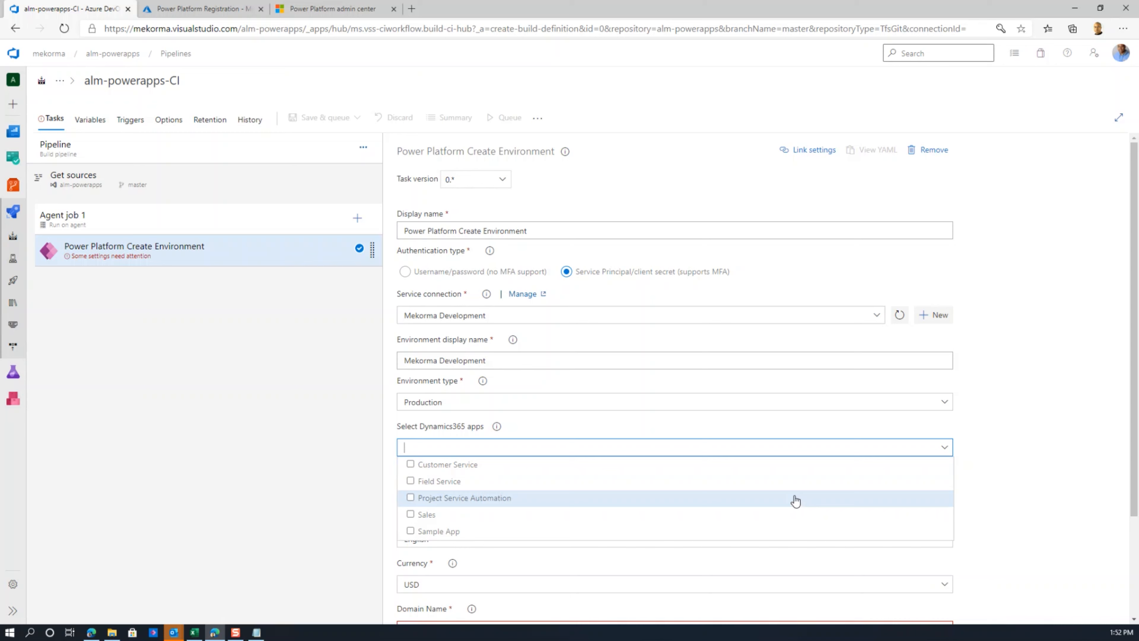
click(1029, 411)
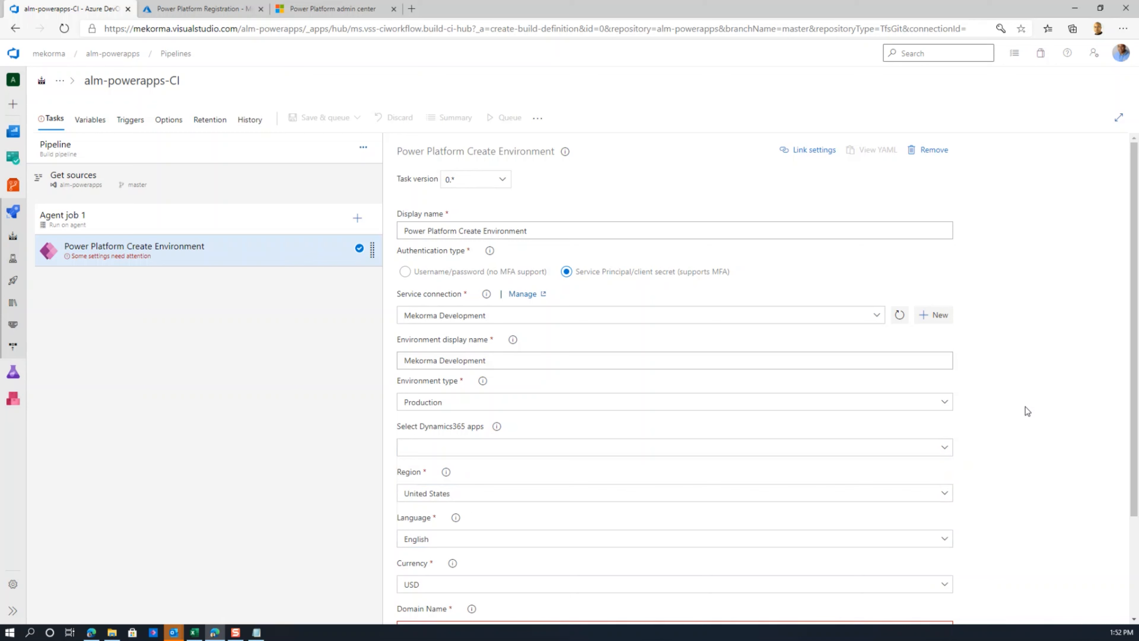
mouse_move(612, 144)
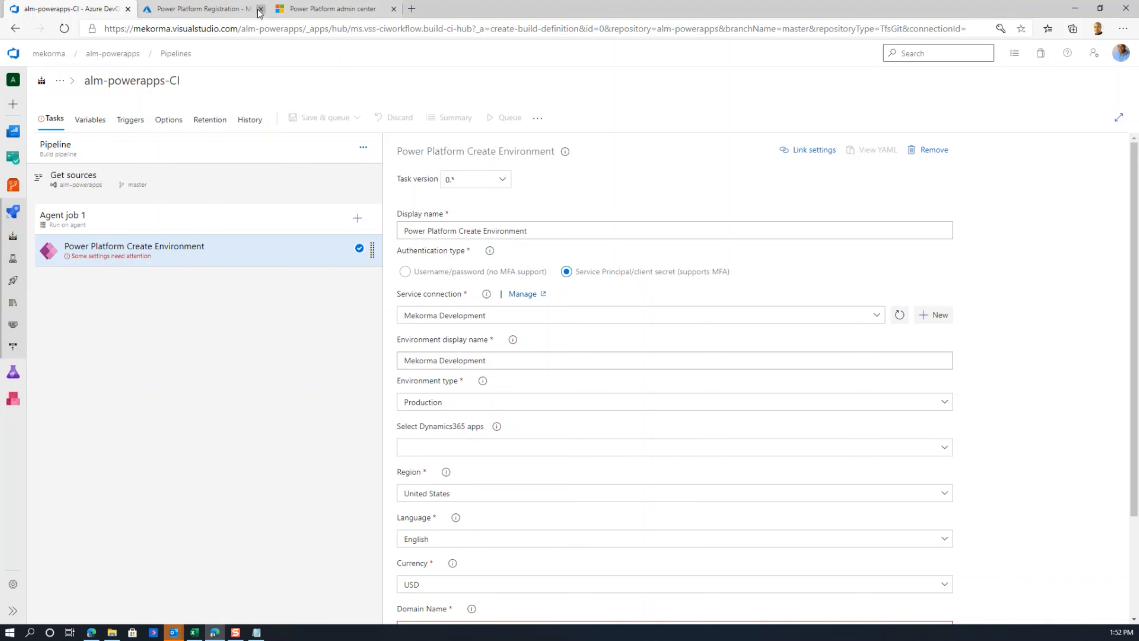
click(196, 8)
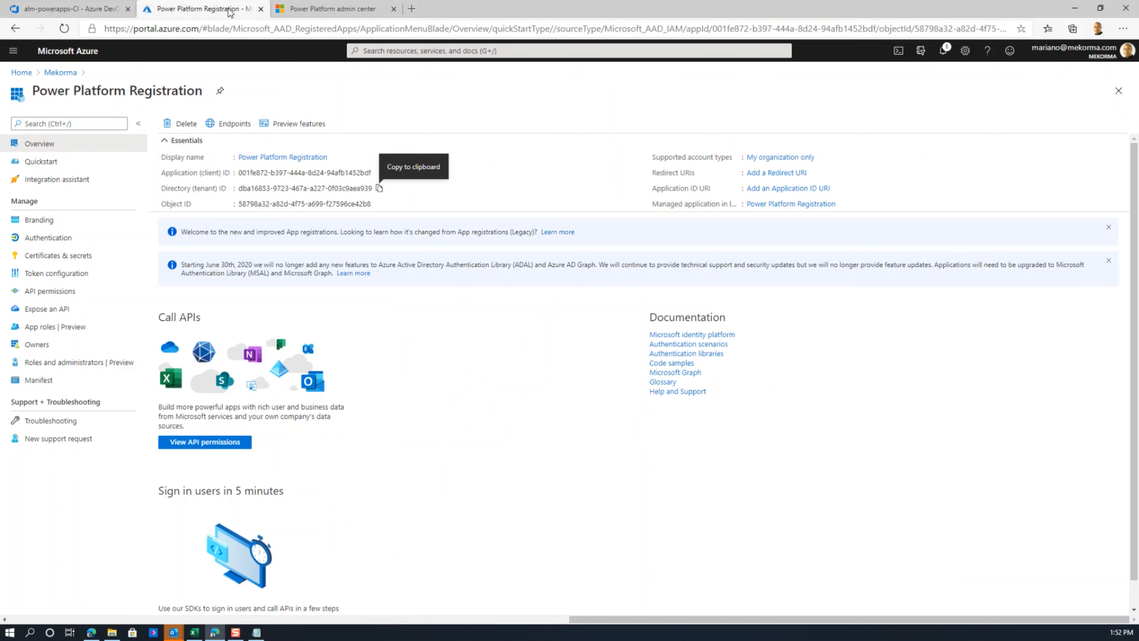
Step: Show the Mekorma Development environment's users via its settings in the admin center
click(331, 7)
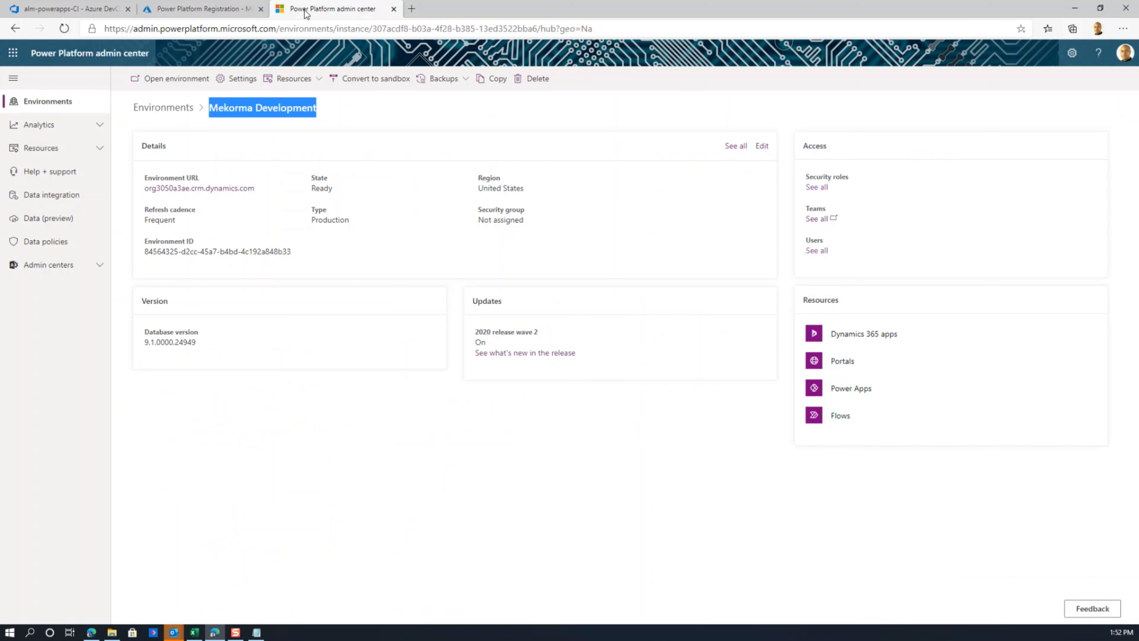
mouse_move(242, 79)
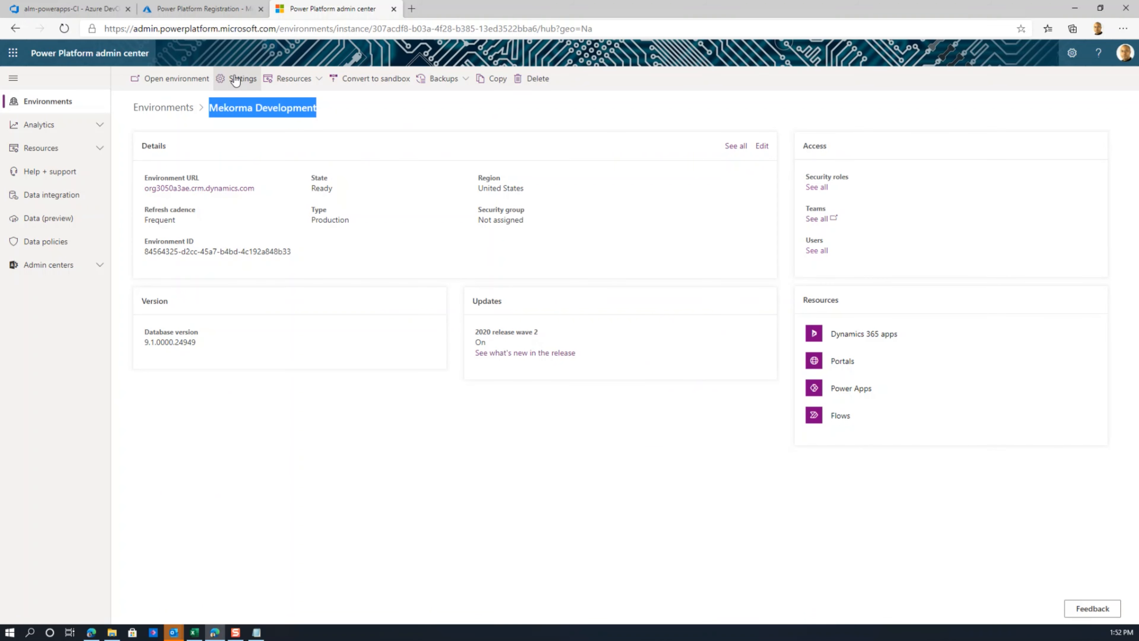
click(242, 79)
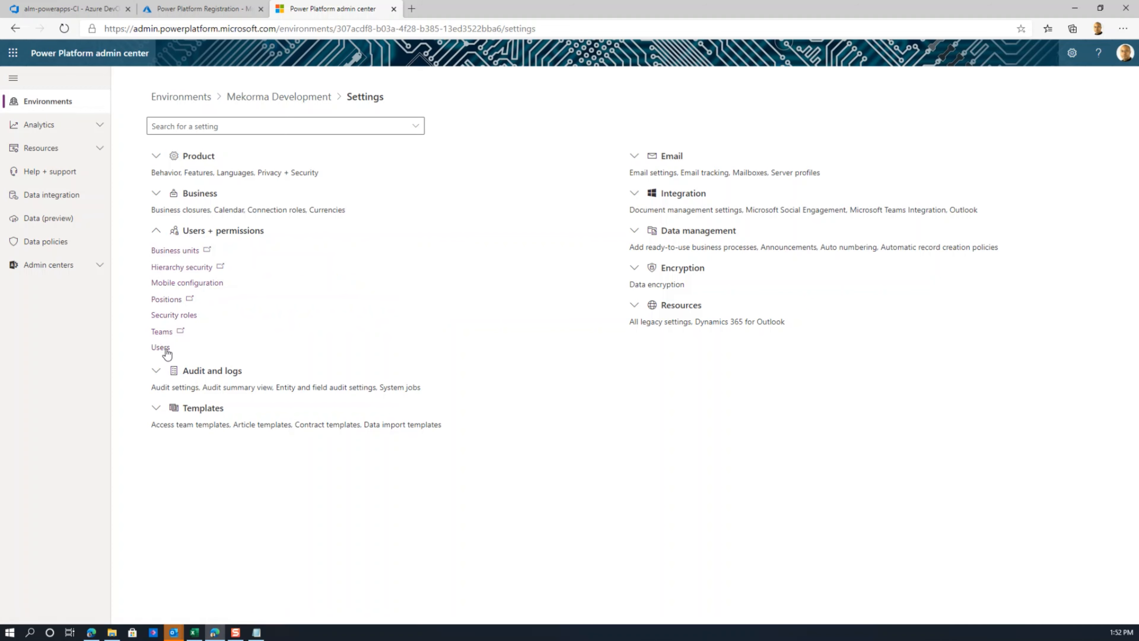
click(160, 347)
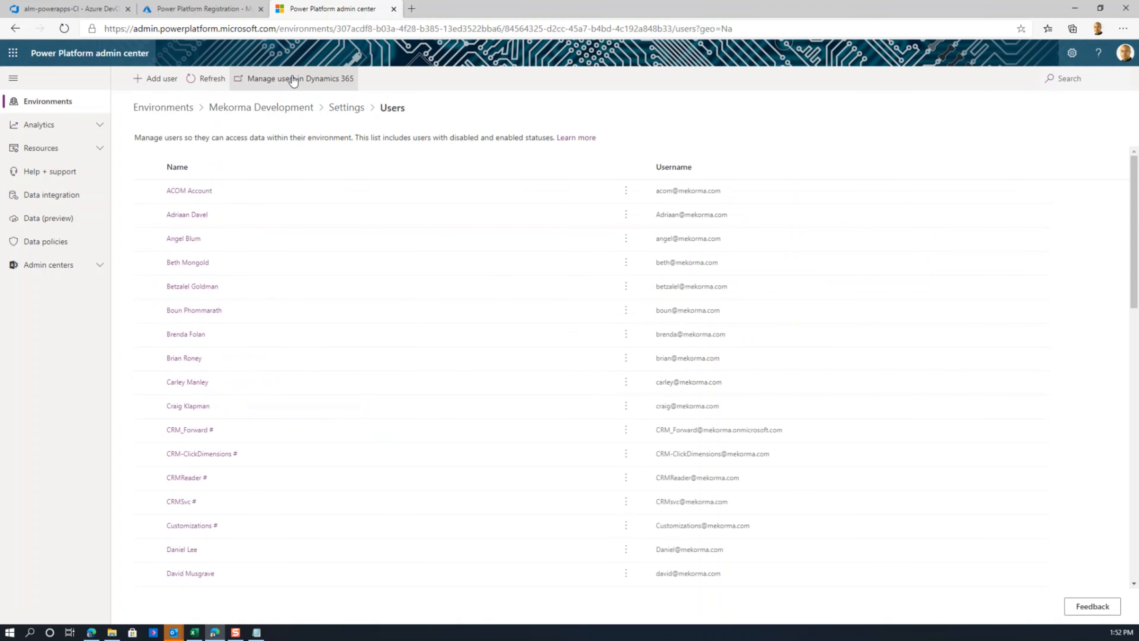
Step: Manage the environment's users in Dynamics 365 and switch the view to Application Users
click(298, 78)
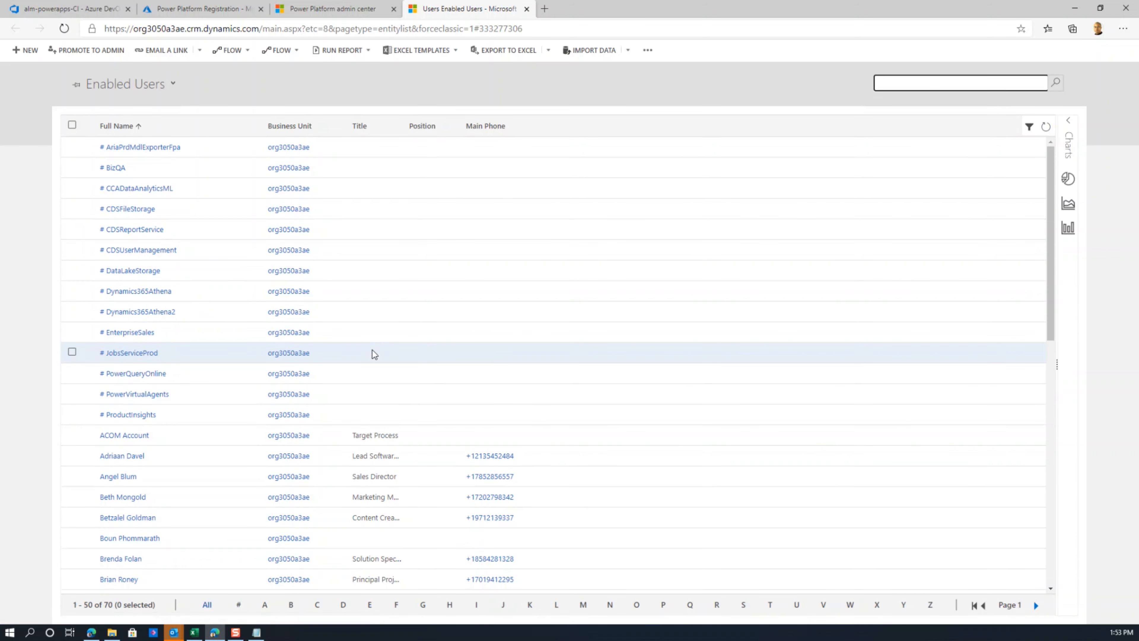
mouse_move(245, 126)
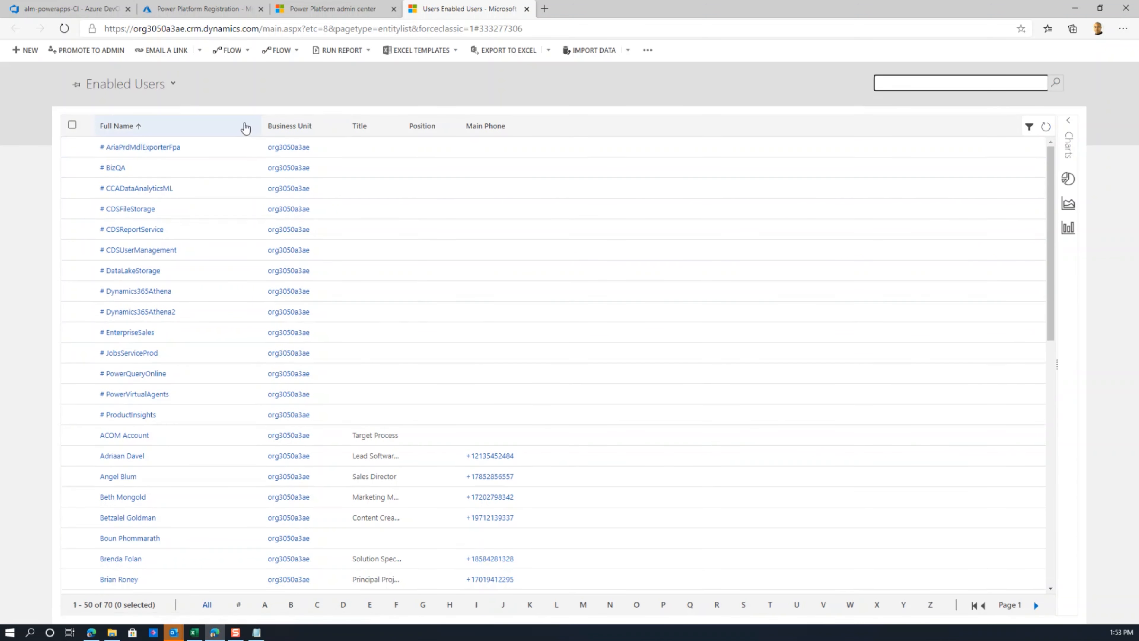
click(172, 83)
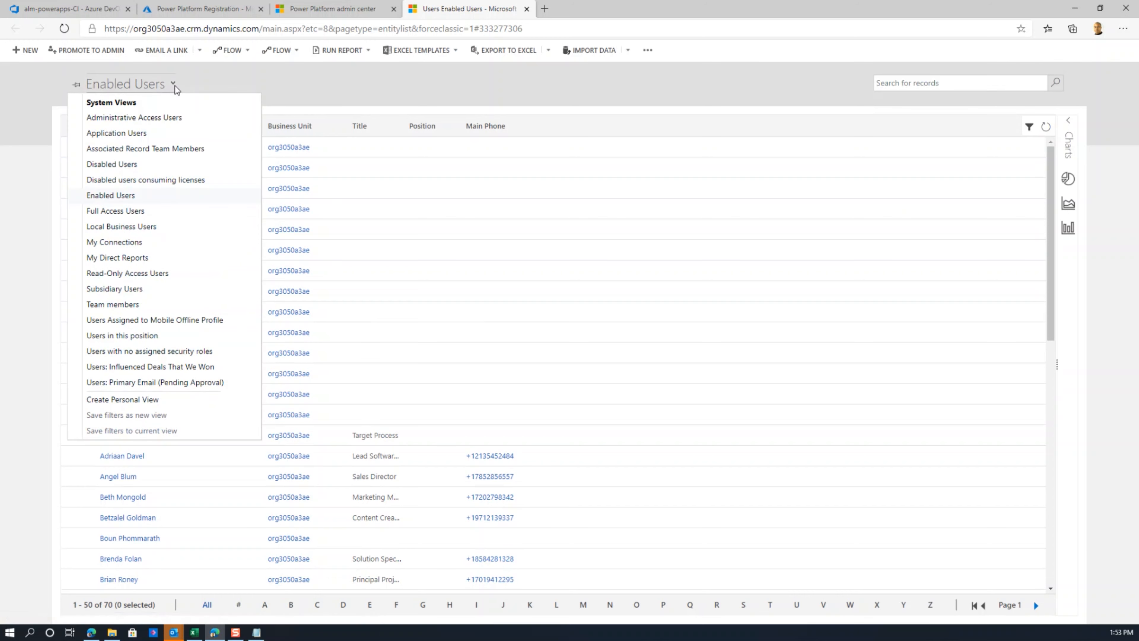
mouse_move(116, 133)
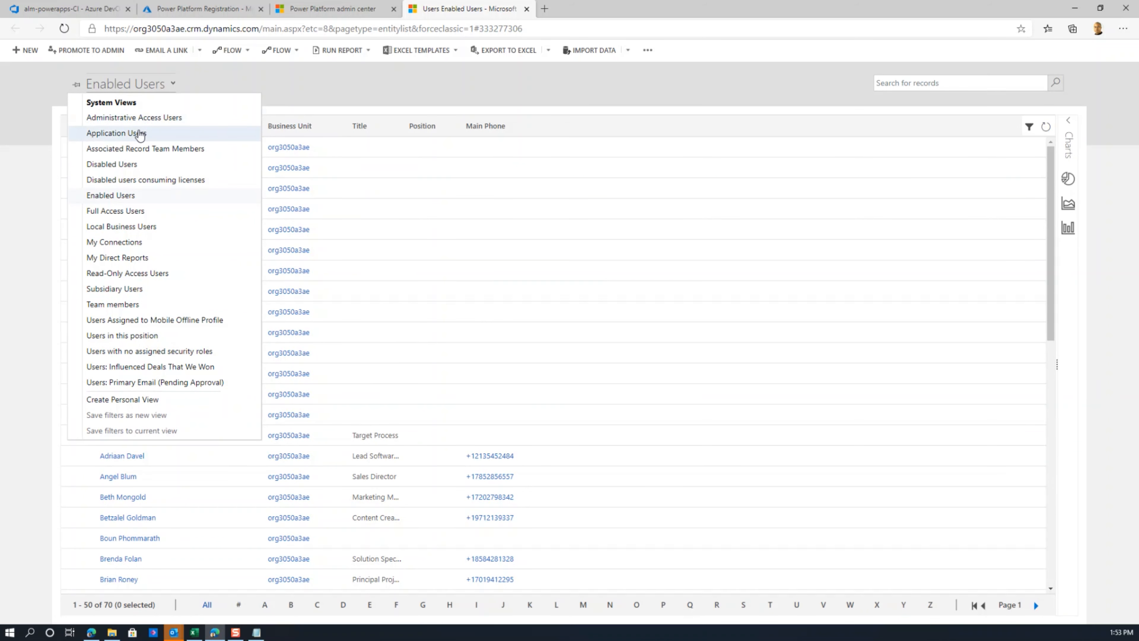
click(117, 133)
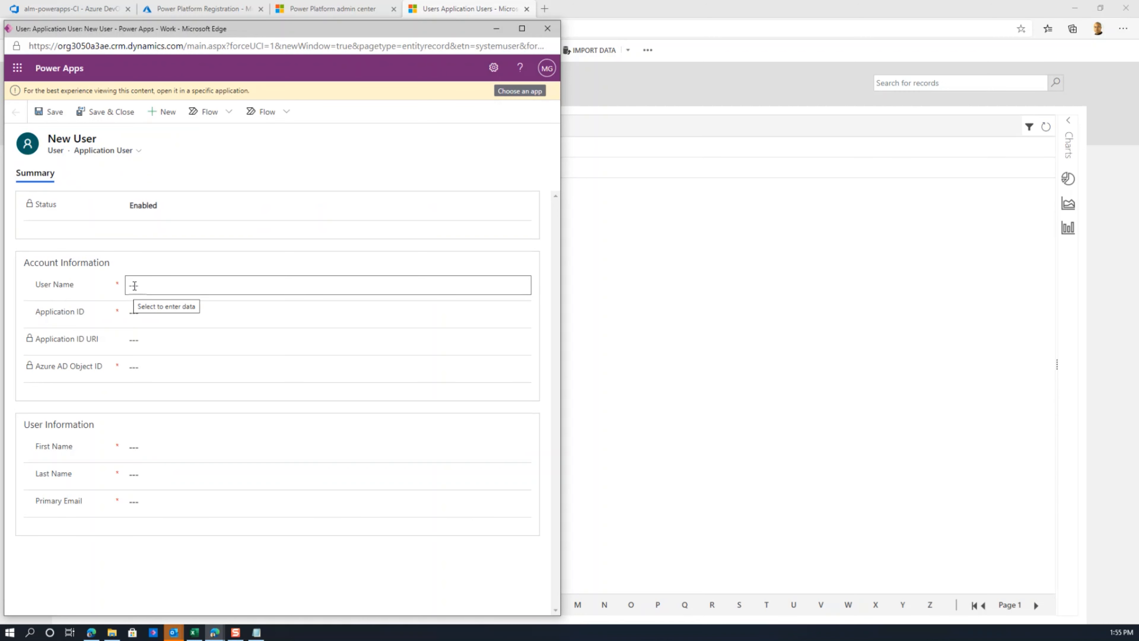
click(327, 284)
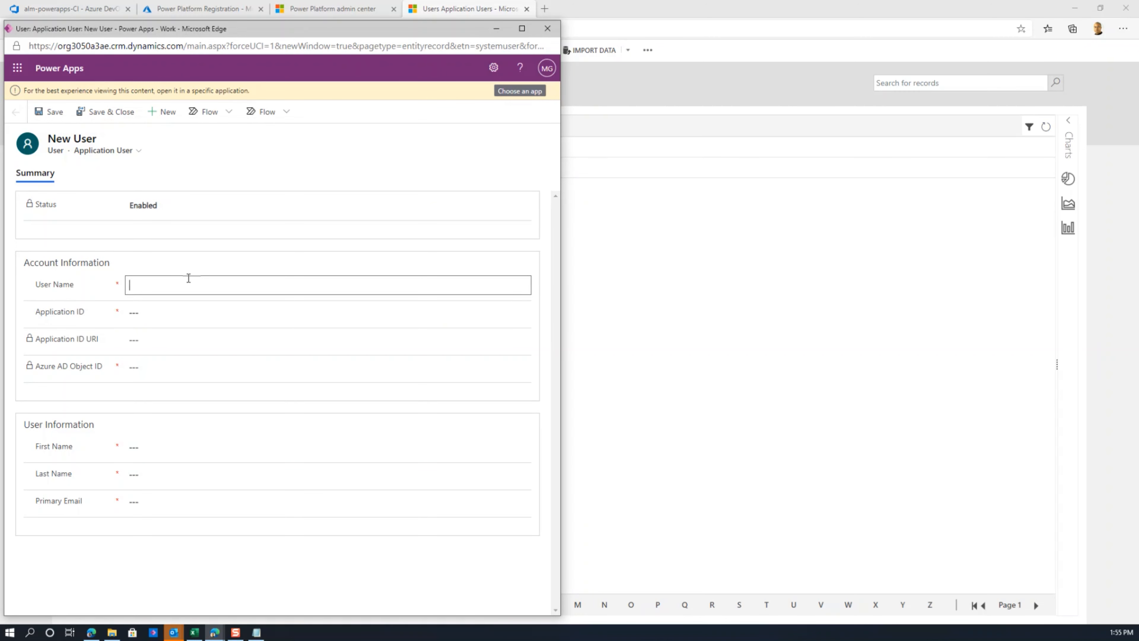
text(Az)
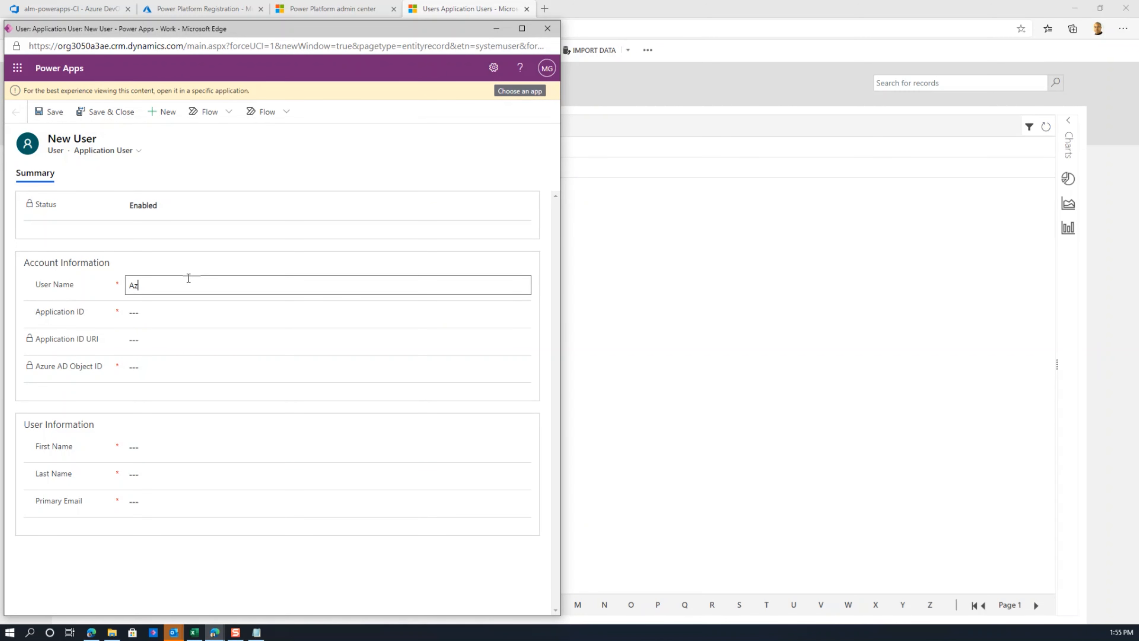
text(Azure DevOps Pi)
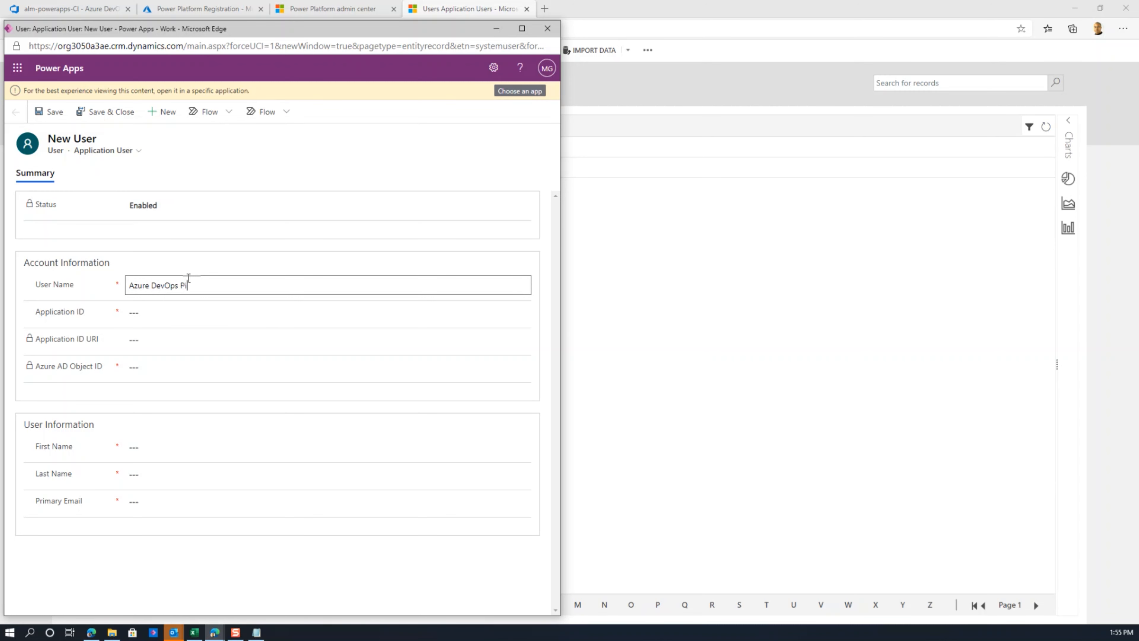
text(peline)
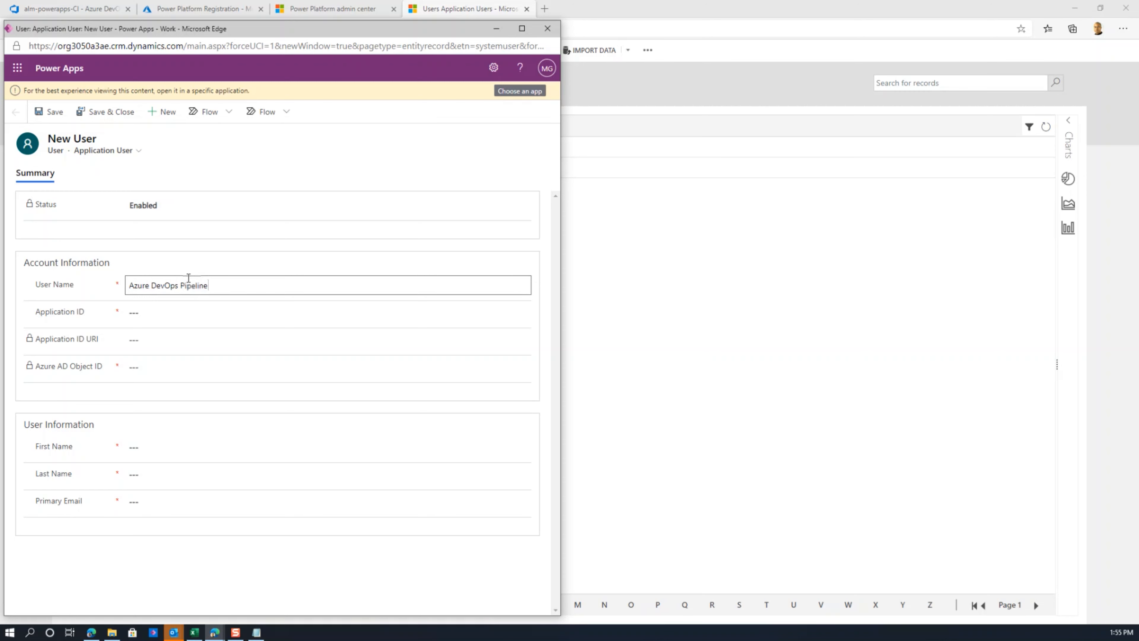
click(327, 312)
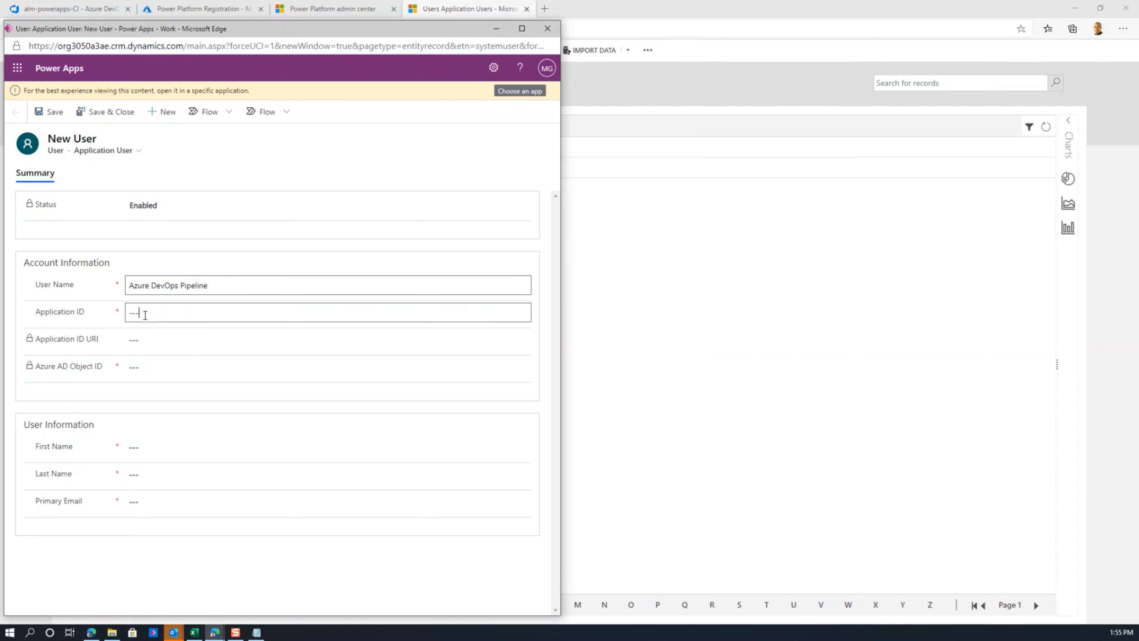
click(327, 311)
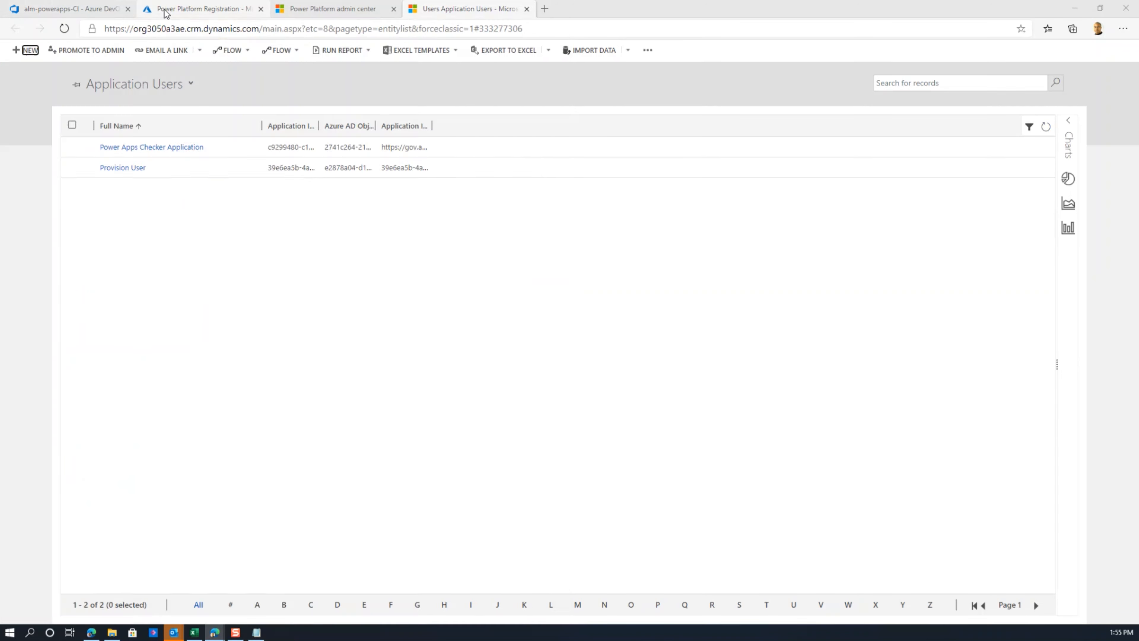
click(202, 7)
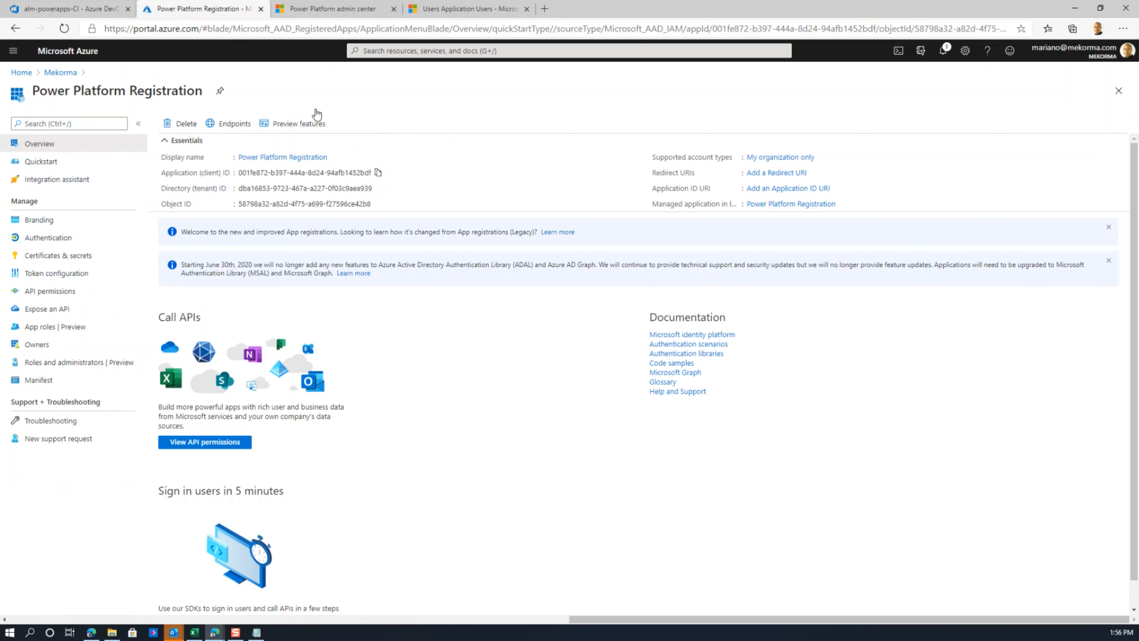
click(331, 9)
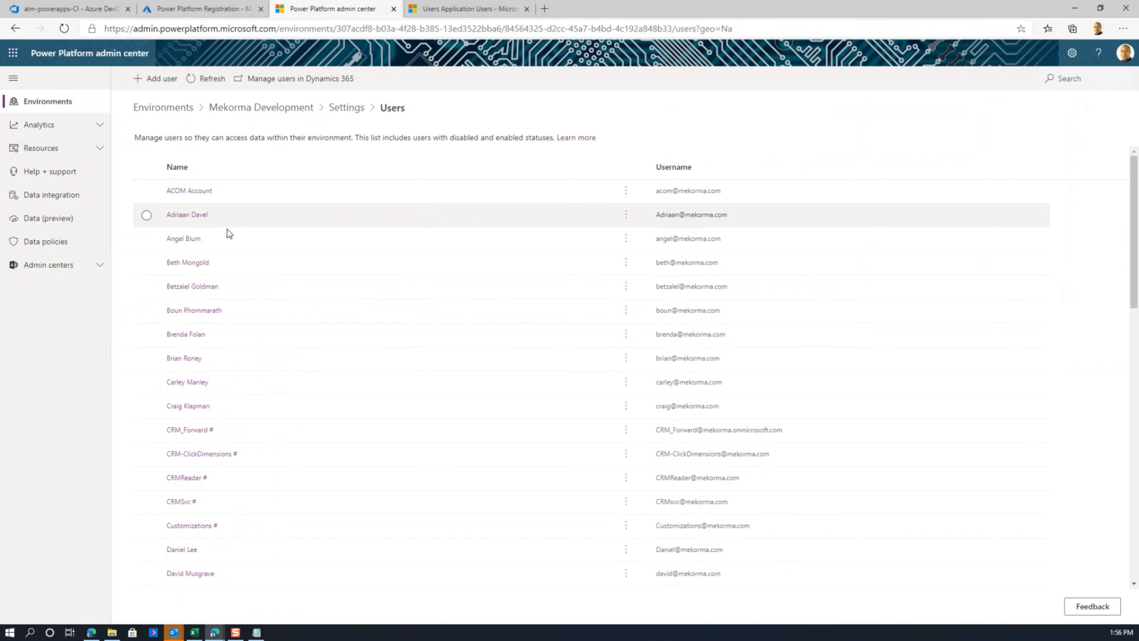
click(468, 9)
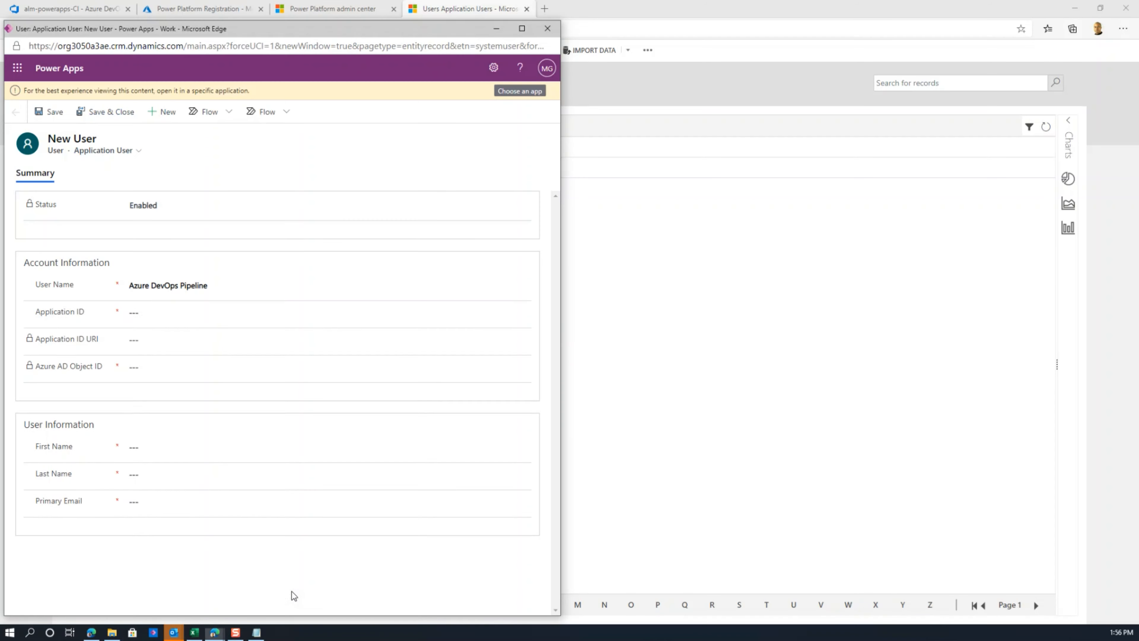
Step: Fill Application ID 001fe872-…, first name 'Azure DevOPs' and last name, then save and close the user
text(001fe872-b397-444a-8d24-94afb1452bdf)
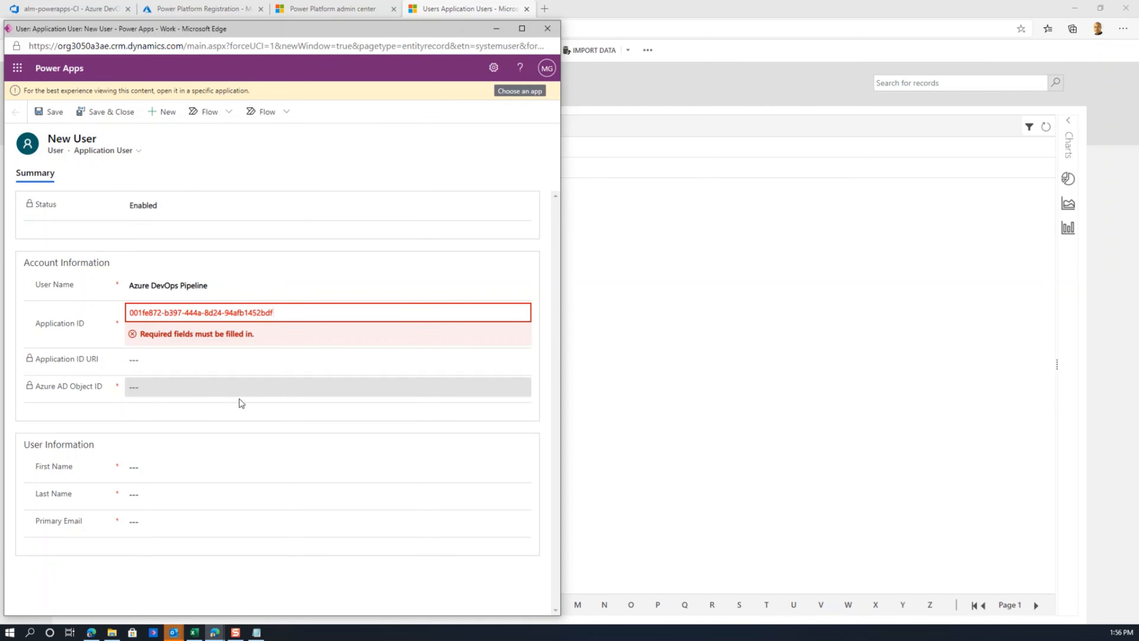
mouse_move(200, 363)
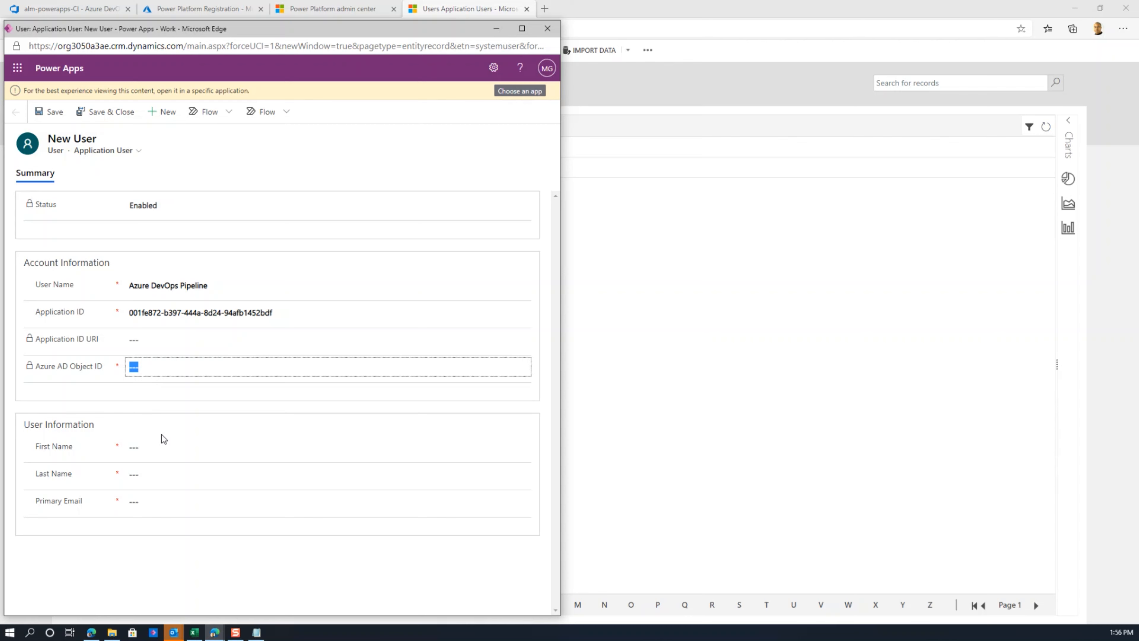
click(327, 447)
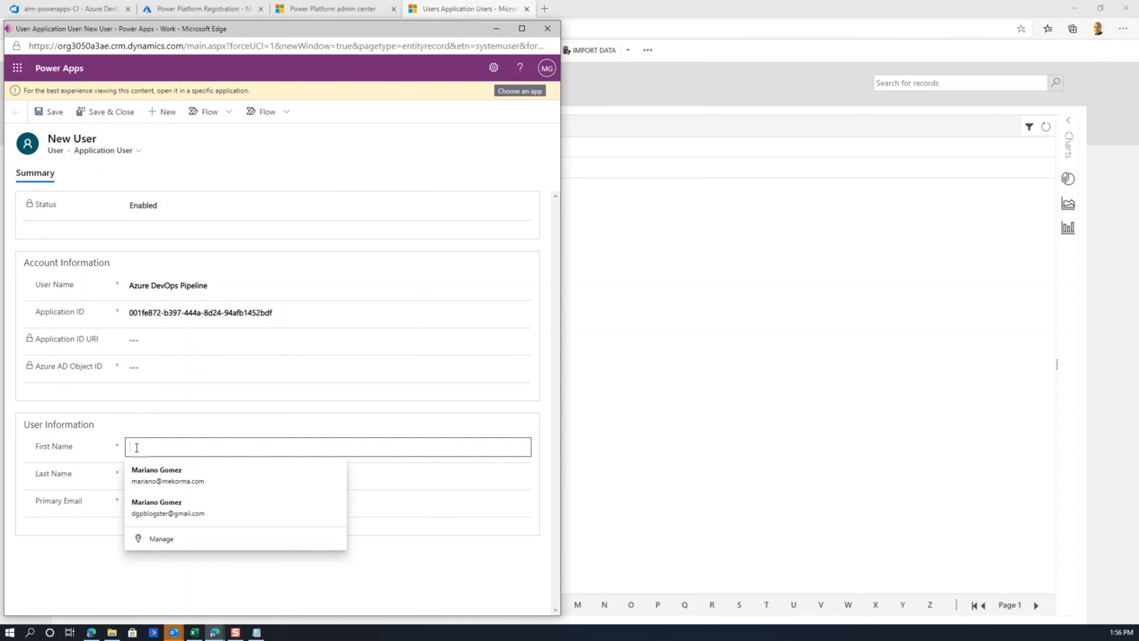
text(Azure Dev)
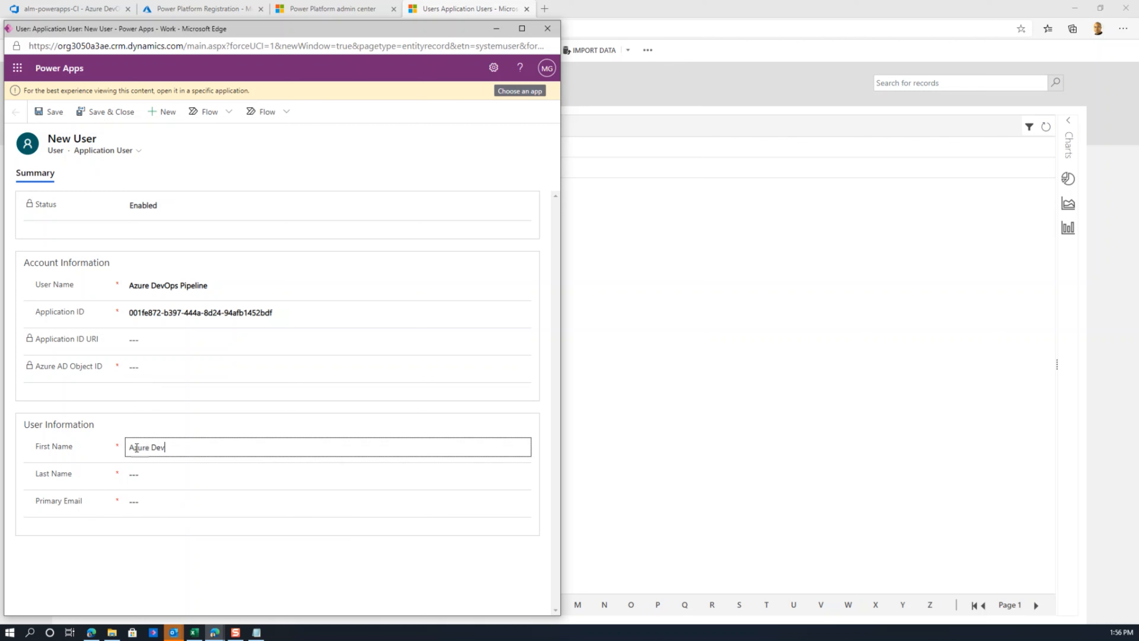
text(OPs)
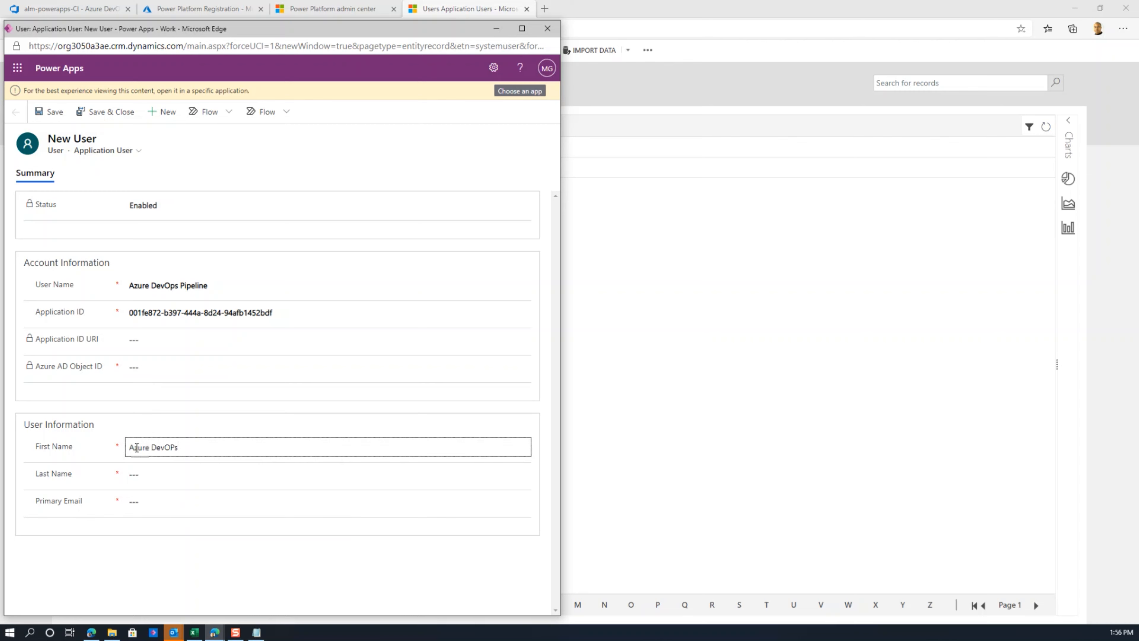
click(327, 473)
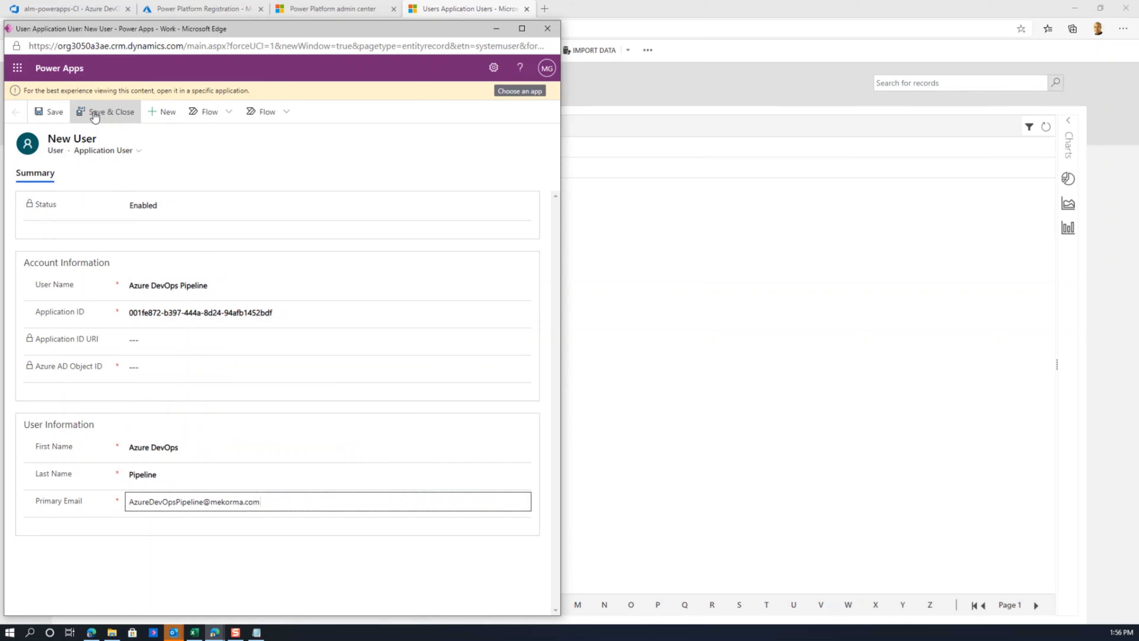
click(109, 111)
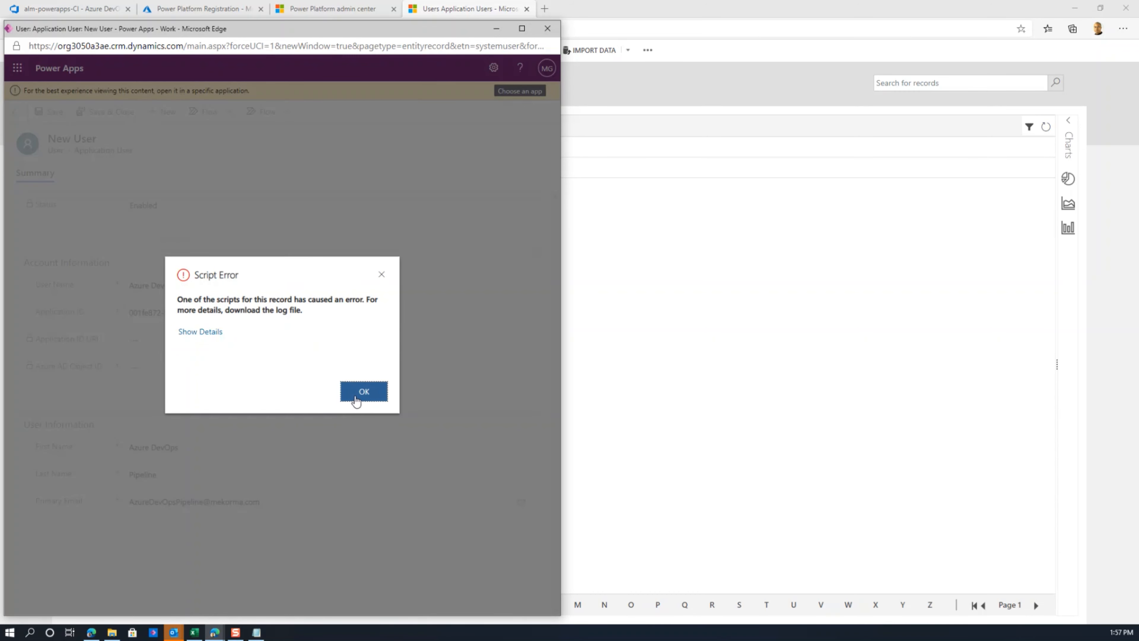
Step: Dismiss the script error so the Azure DevOps Pipeline user record is saved
click(363, 391)
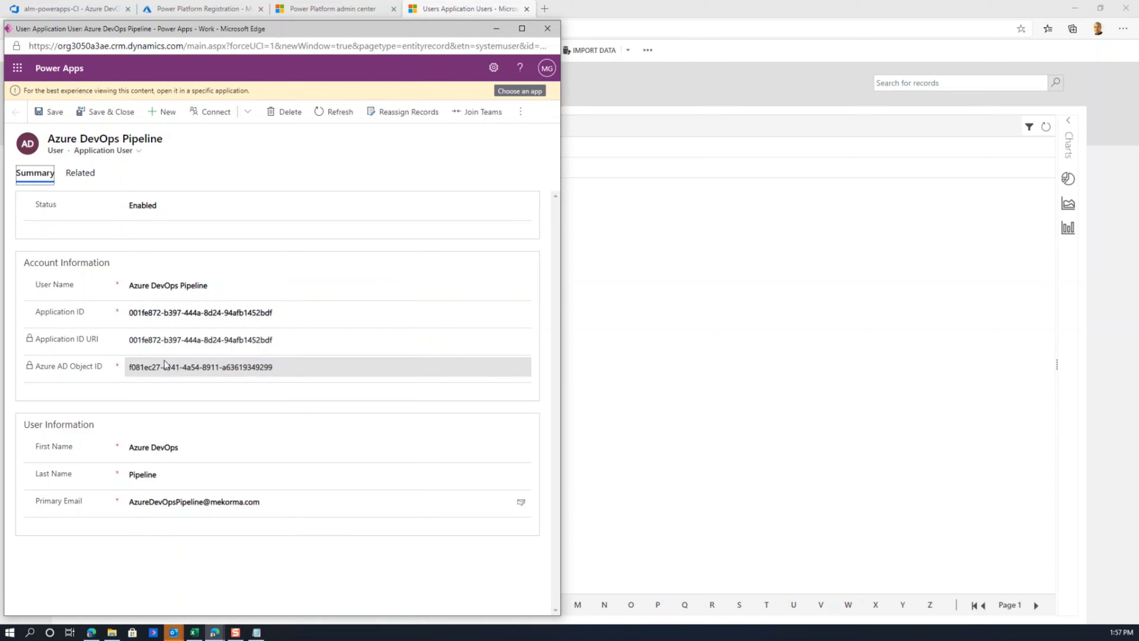
mouse_move(185, 367)
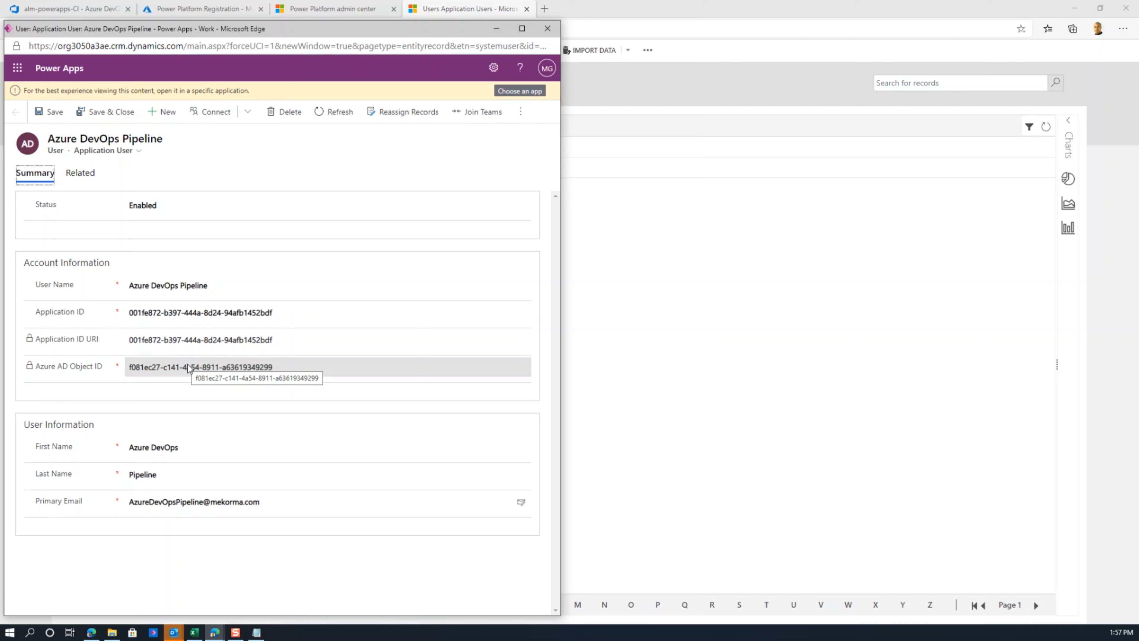
mouse_move(363, 129)
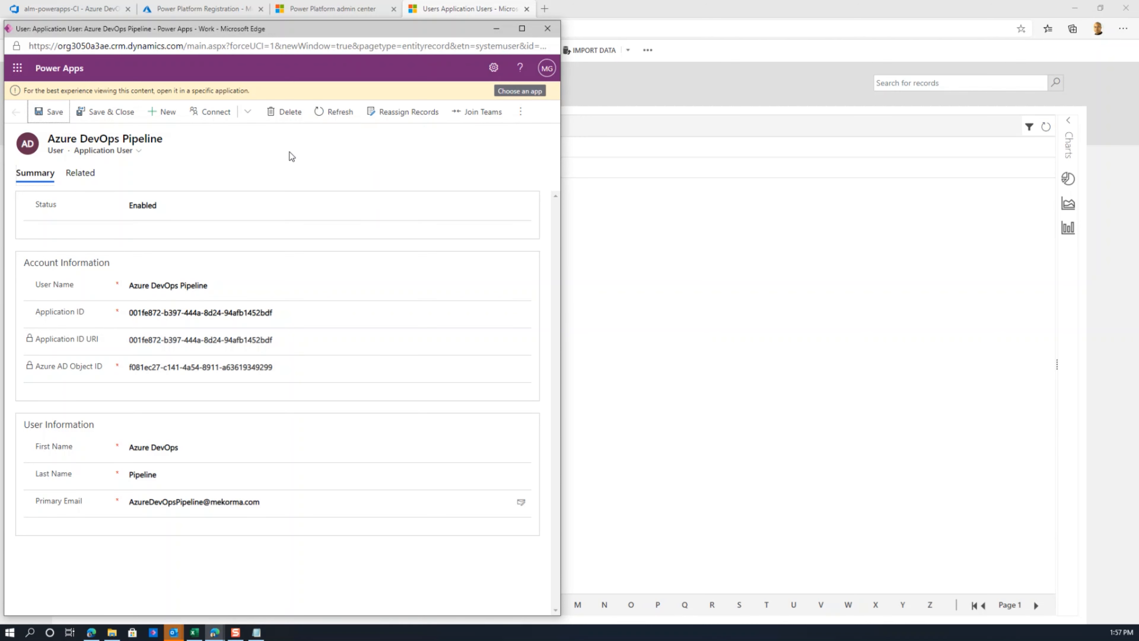
mouse_move(142, 137)
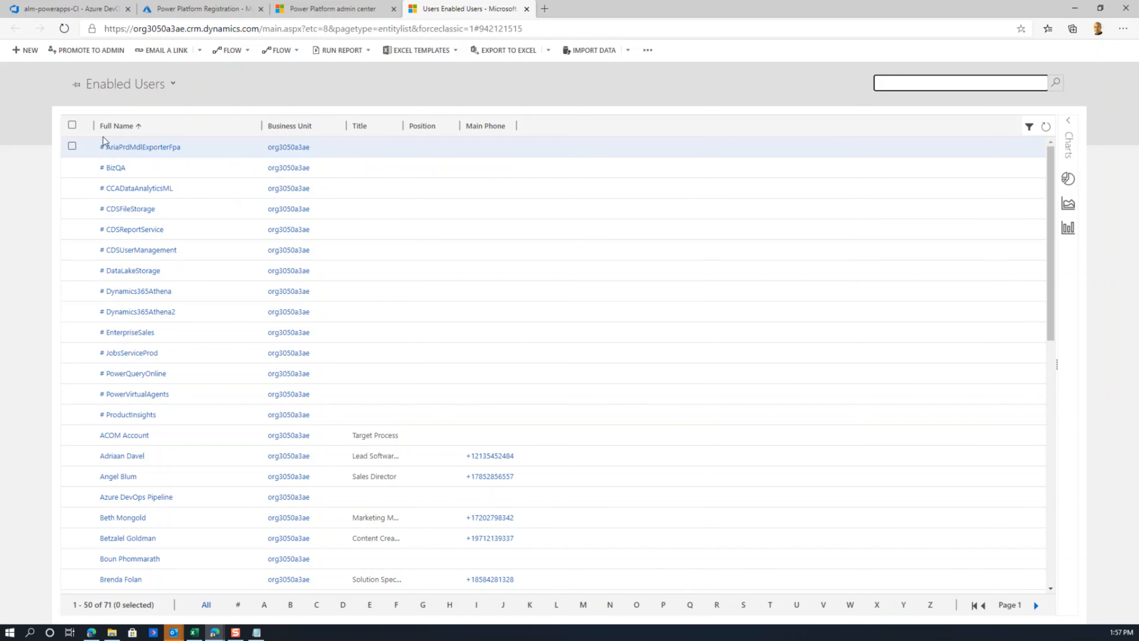
Step: Select the Azure DevOps Pipeline user in the Application Users view and start managing its roles
click(172, 84)
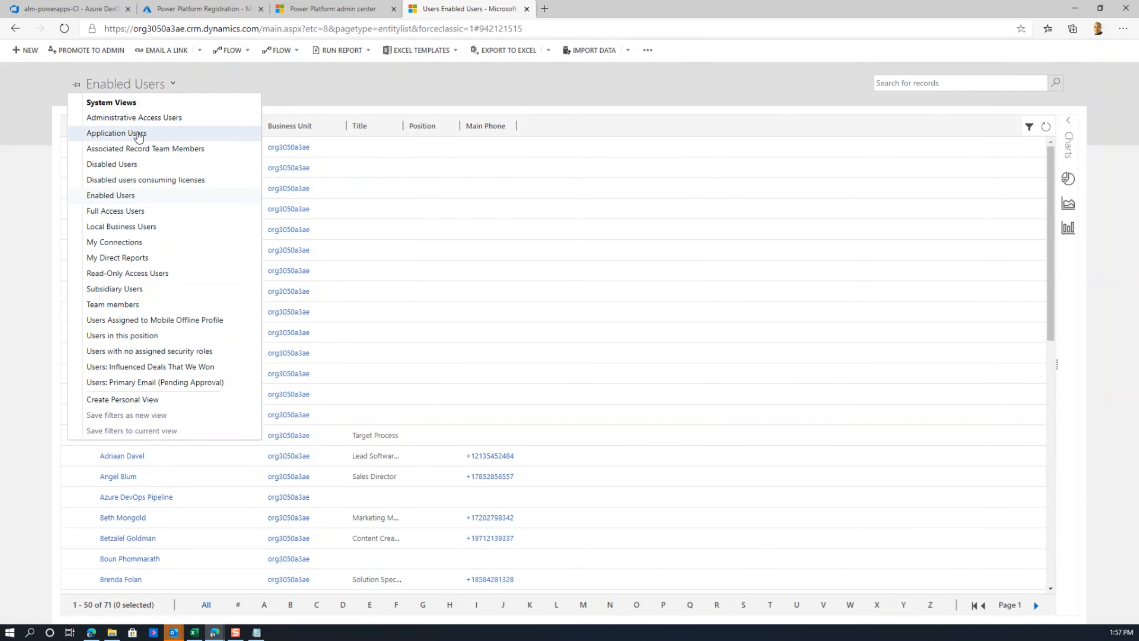
click(117, 132)
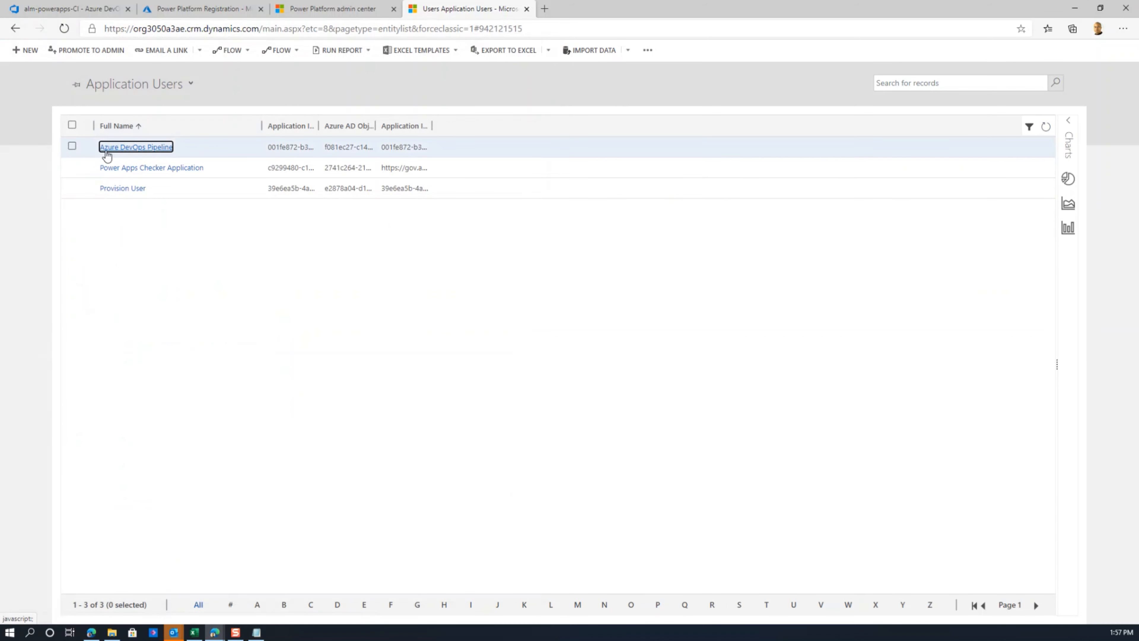
click(71, 145)
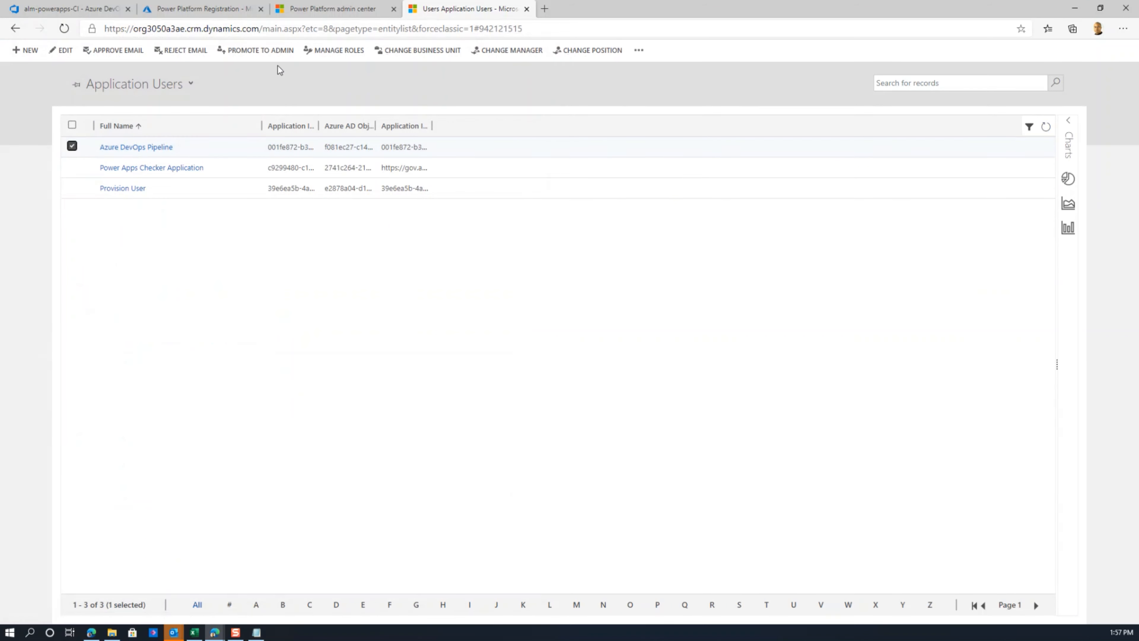
click(339, 50)
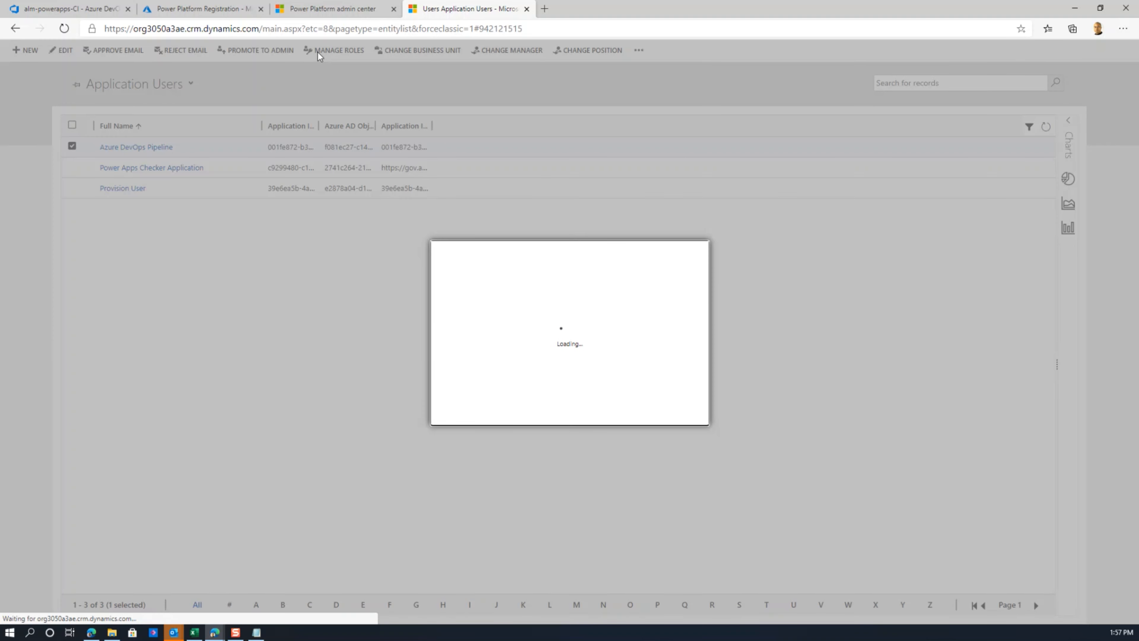
click(337, 50)
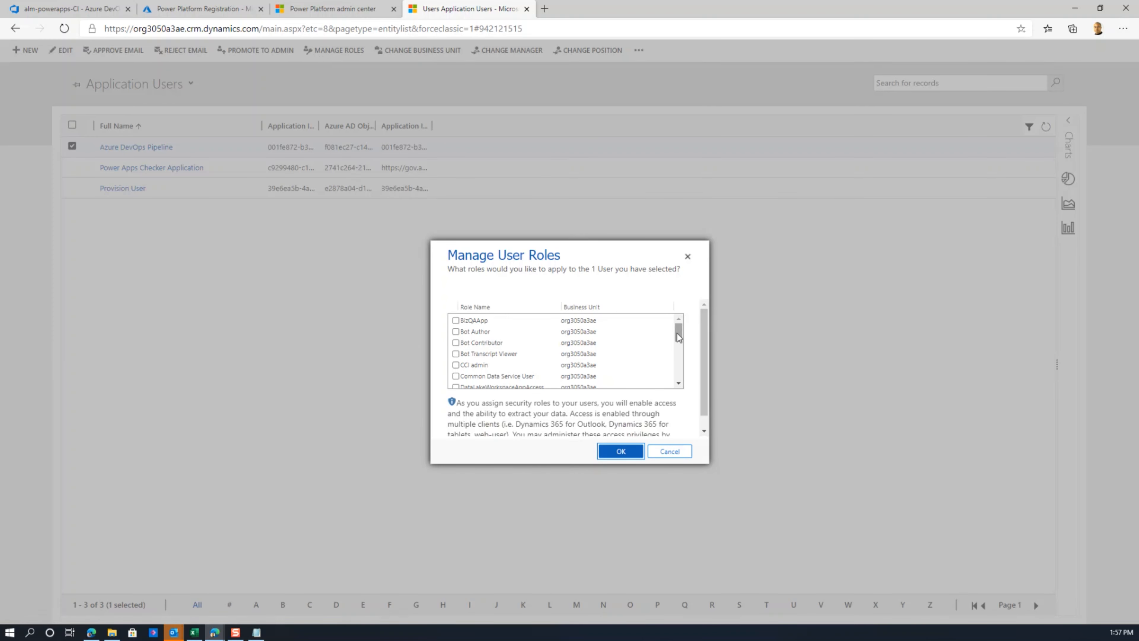
Step: Assign the System Administrator security role to the user and confirm
scroll(down, 3)
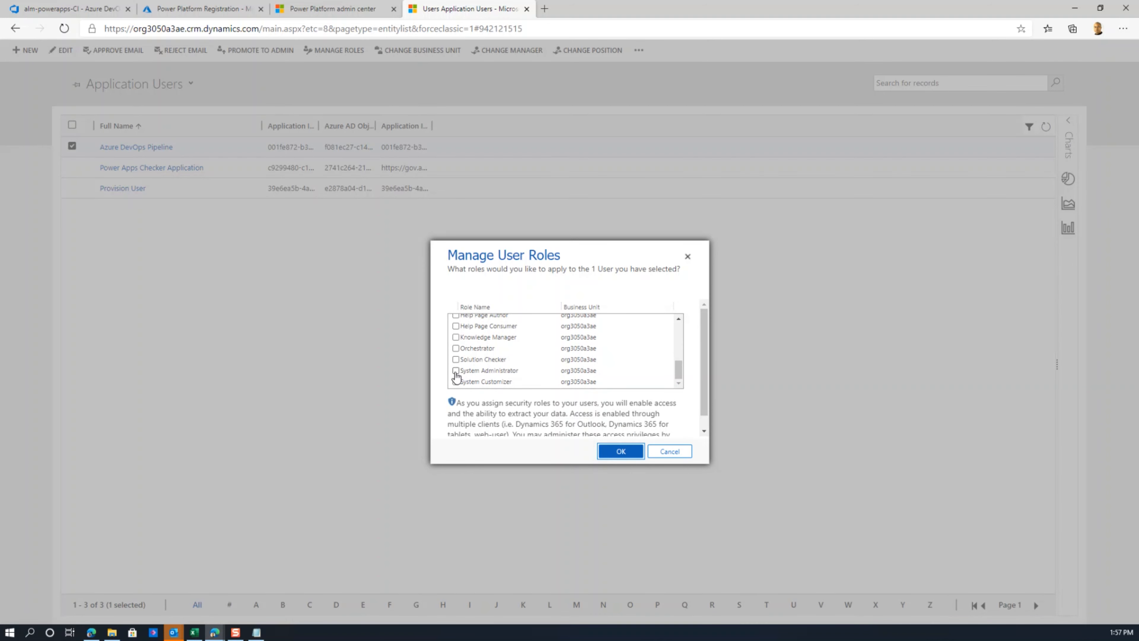
click(456, 370)
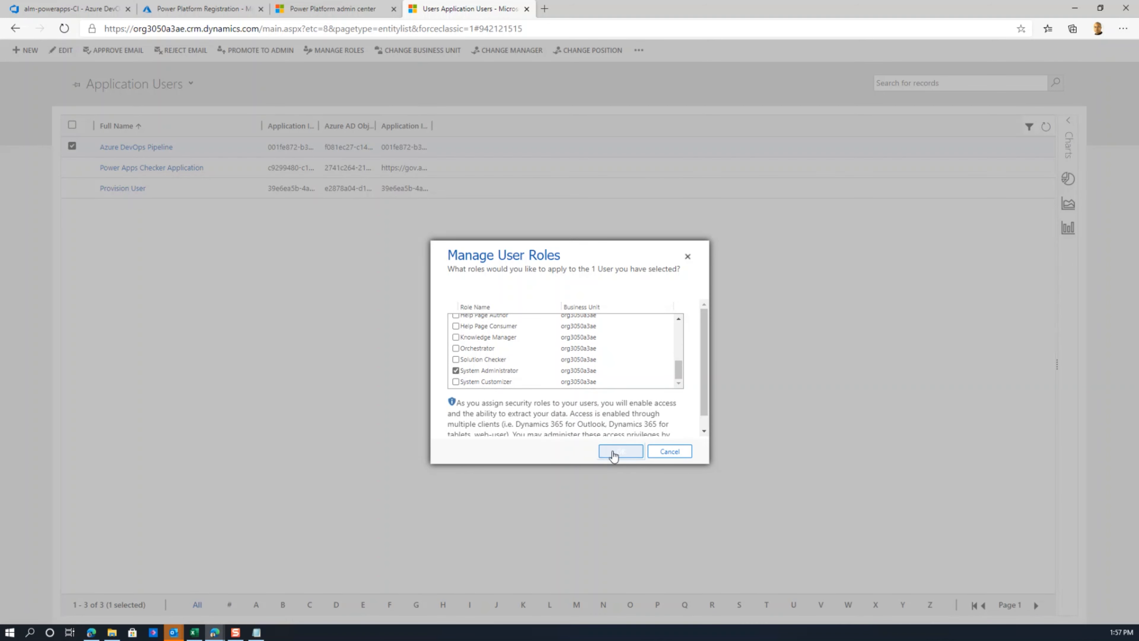
click(619, 451)
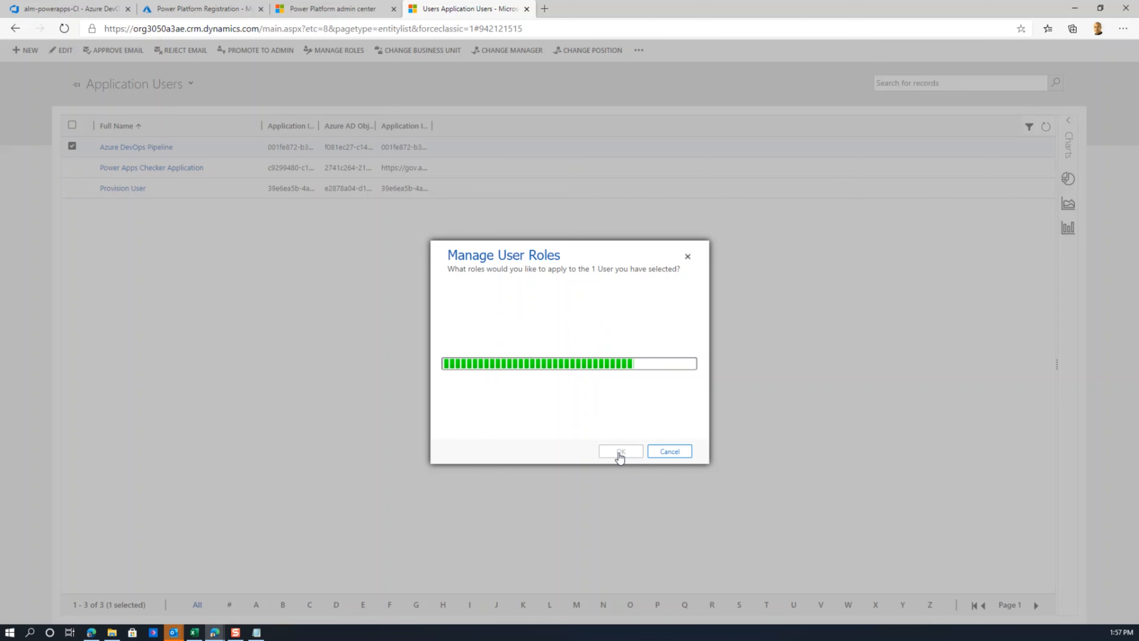
click(619, 451)
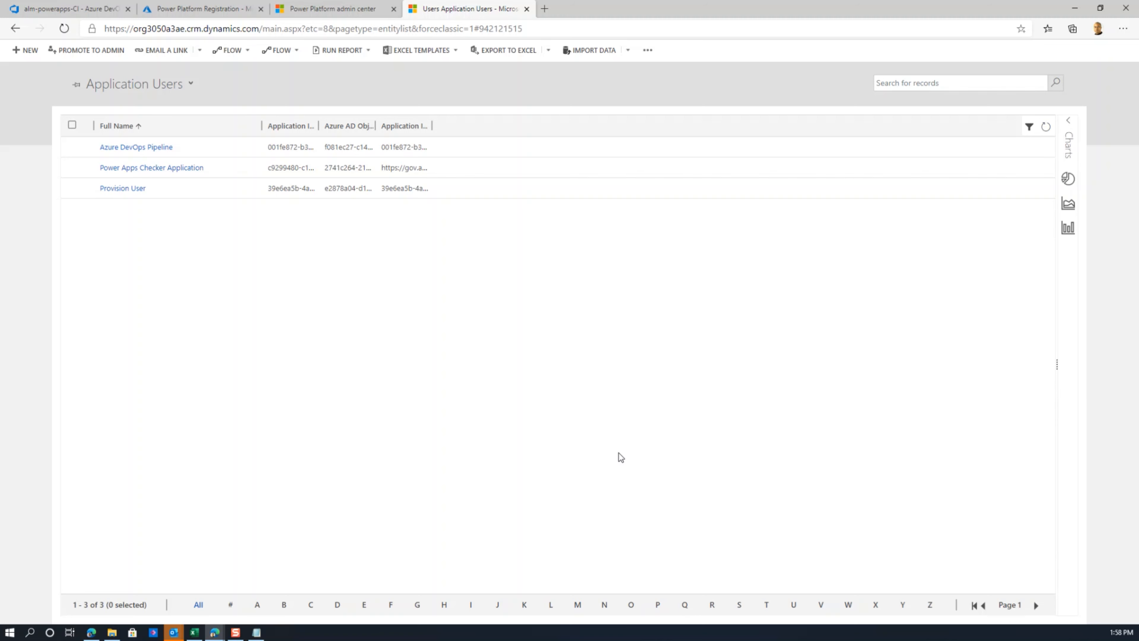
mouse_move(291, 75)
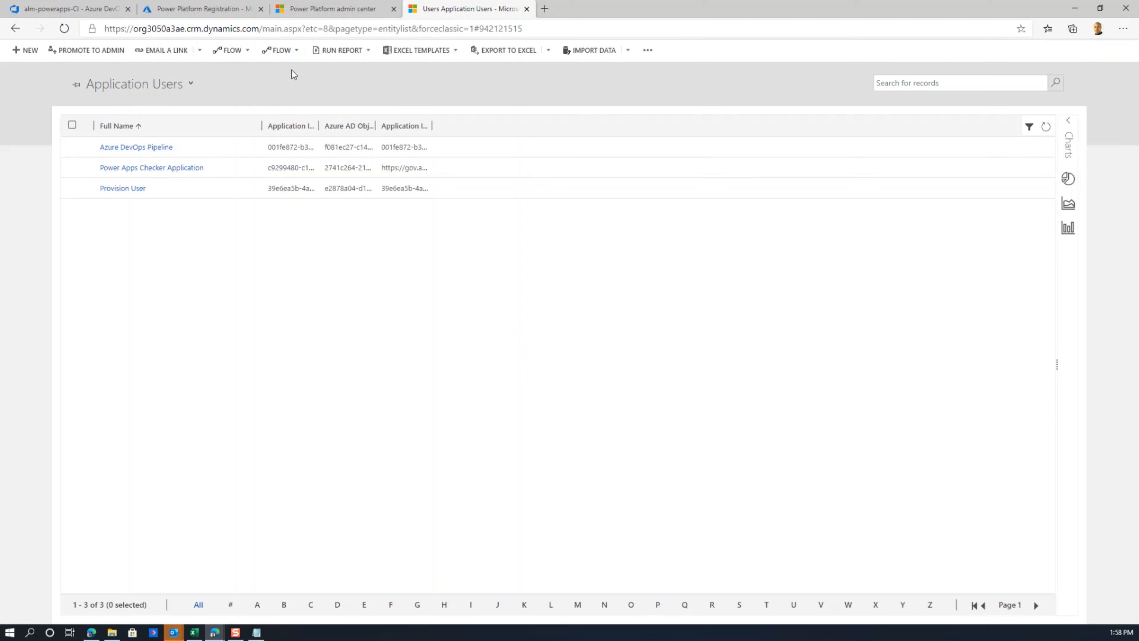